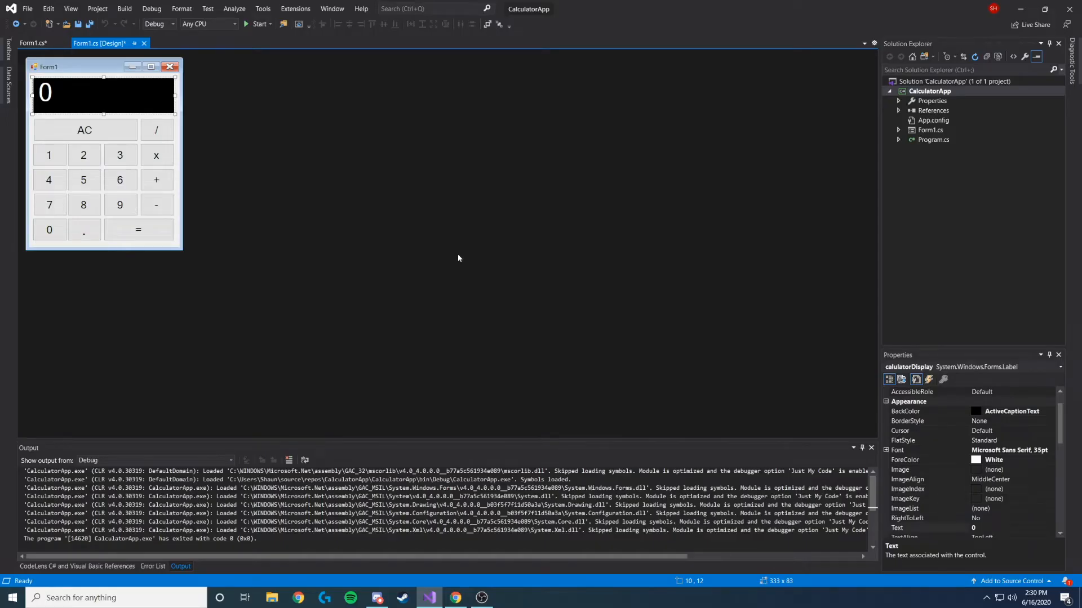
{"action": "mouse_move", "coordinate": [455, 264]}
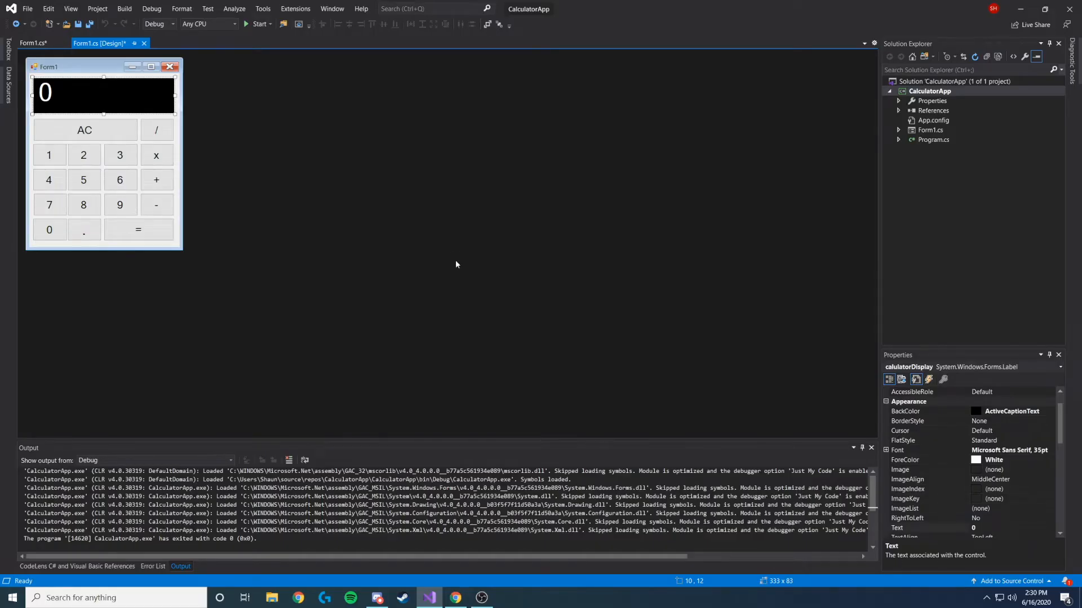
{"action": "mouse_move", "coordinate": [351, 278]}
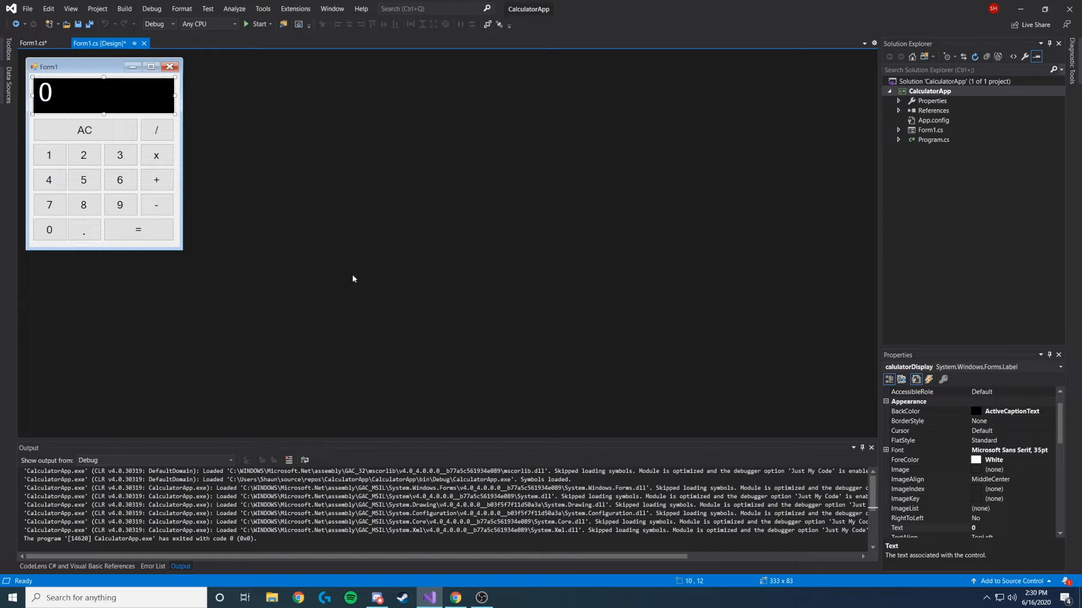
{"action": "mouse_move", "coordinate": [368, 282]}
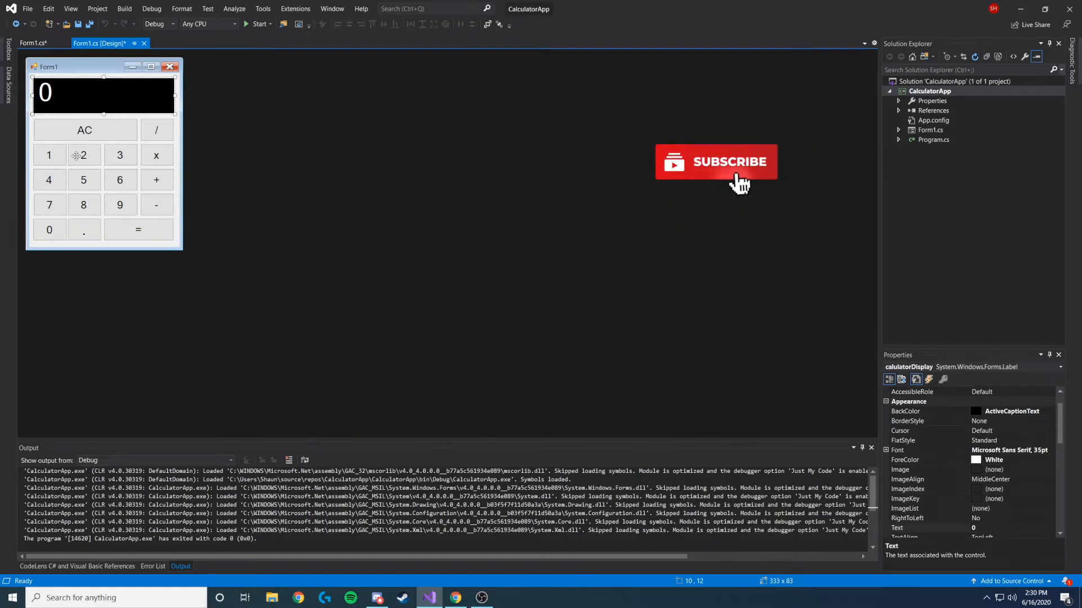
Step: Drag the digit buttons into standard keypad order: 7-8-9 on top, 1-2-3 above 0
{"action": "left_click", "coordinate": [84, 154]}
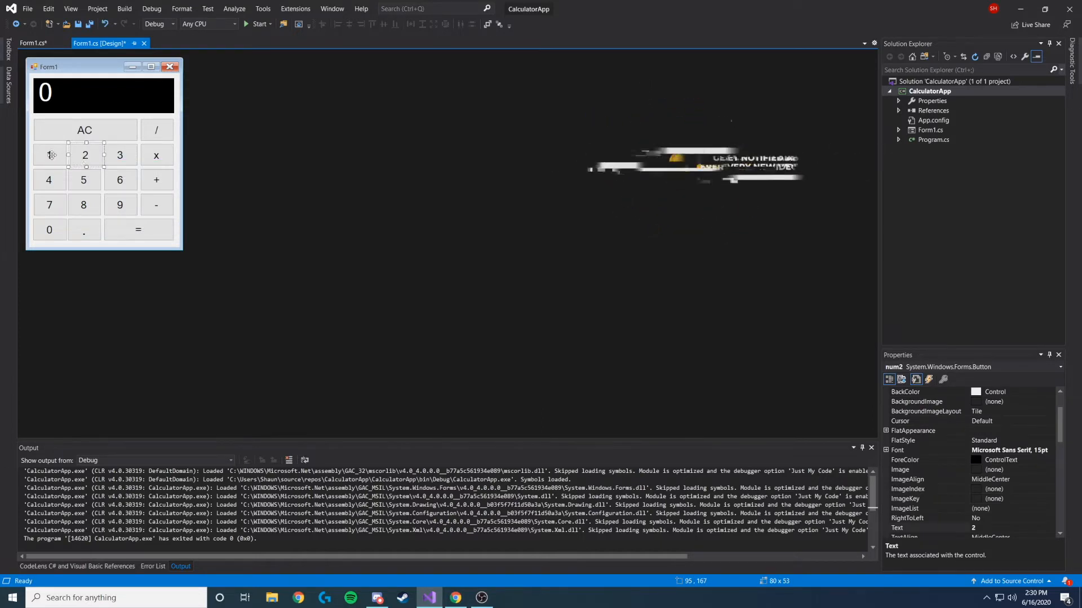
{"action": "left_click", "coordinate": [48, 154]}
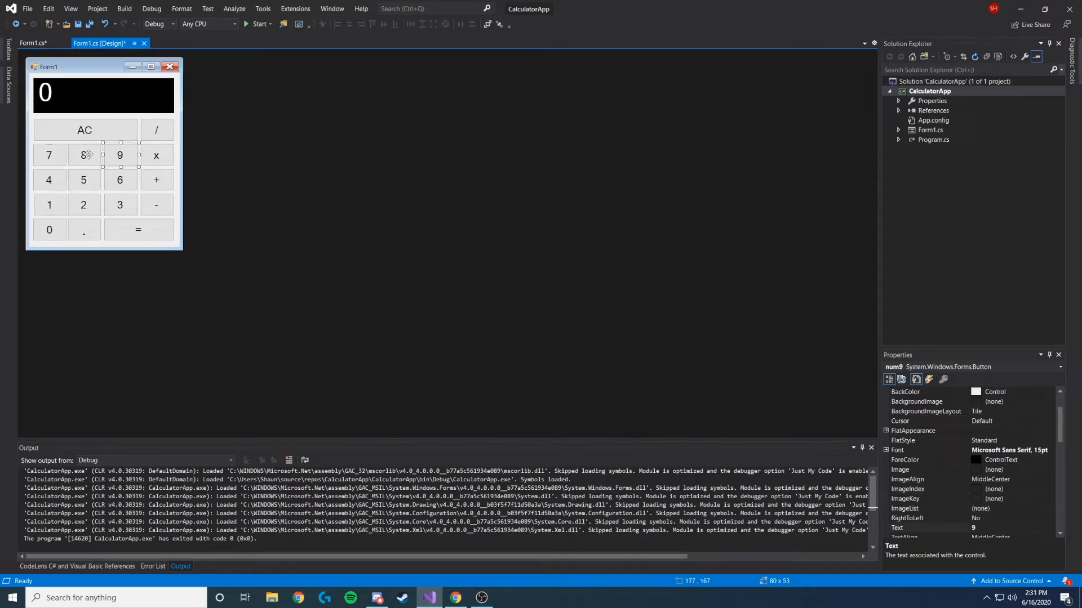
{"action": "left_click", "coordinate": [83, 155]}
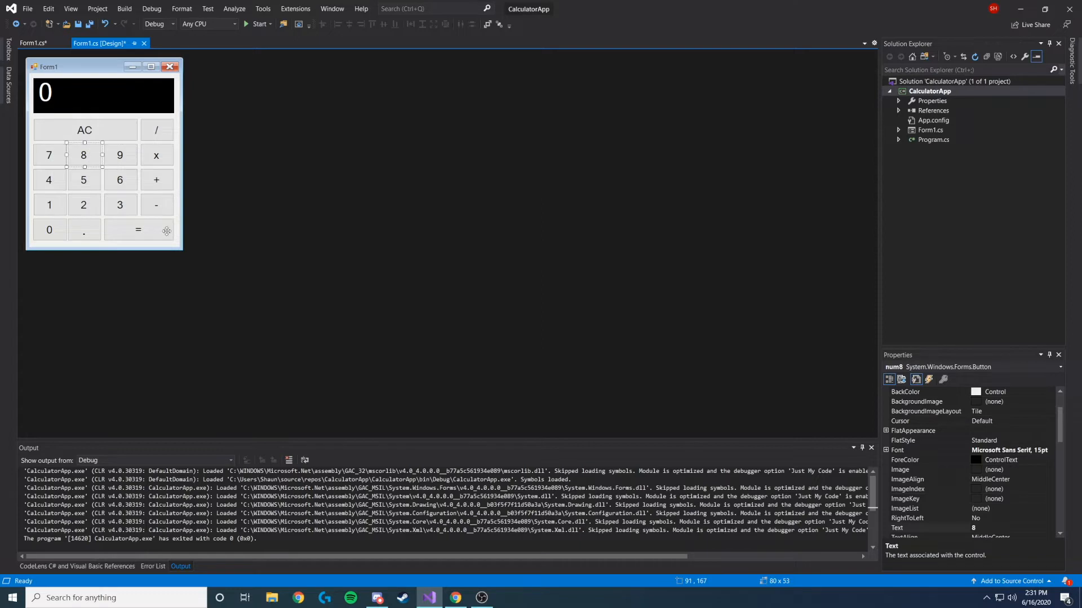
{"action": "mouse_move", "coordinate": [112, 172]}
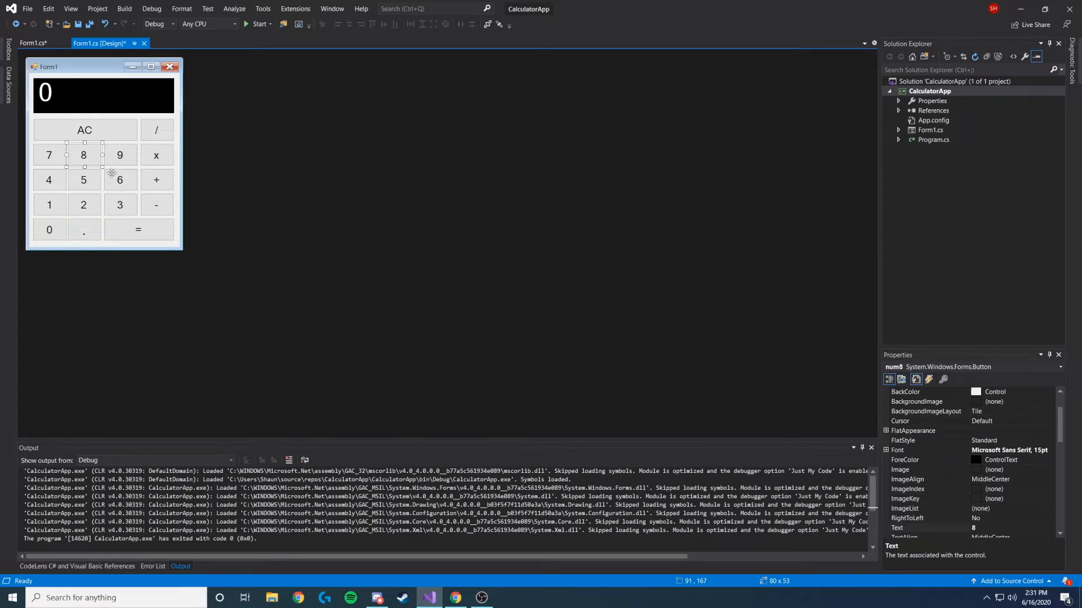
{"action": "left_click", "coordinate": [120, 154]}
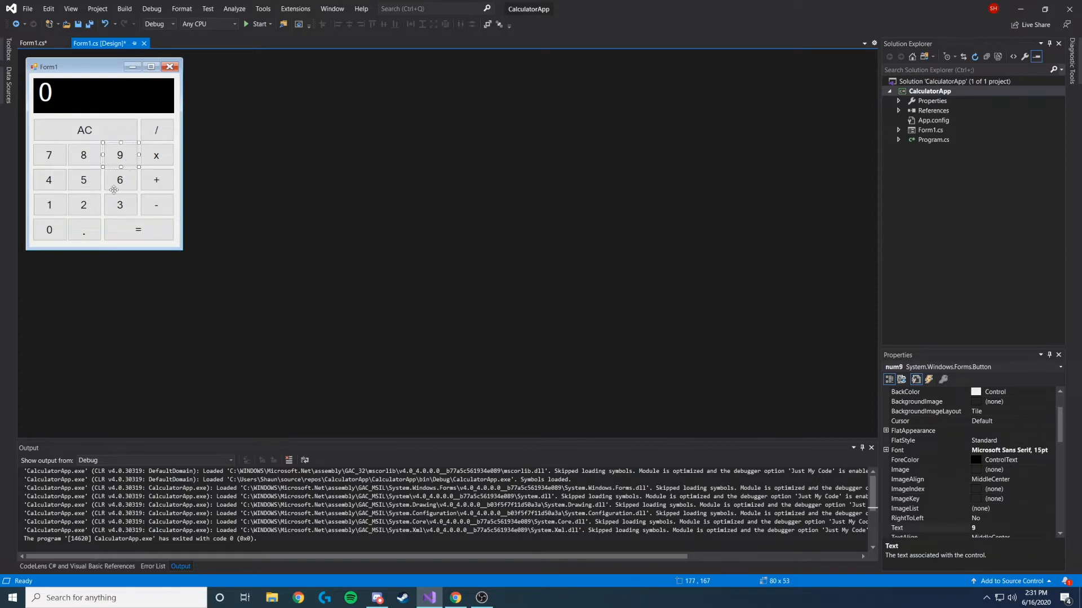
{"action": "left_click", "coordinate": [83, 179]}
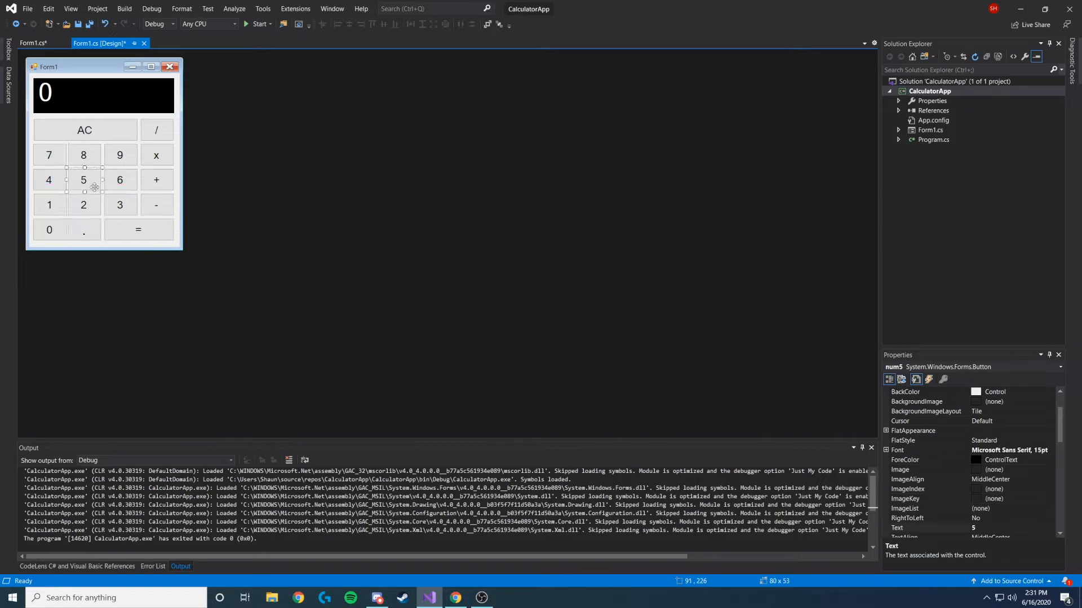
{"action": "left_click", "coordinate": [138, 234]}
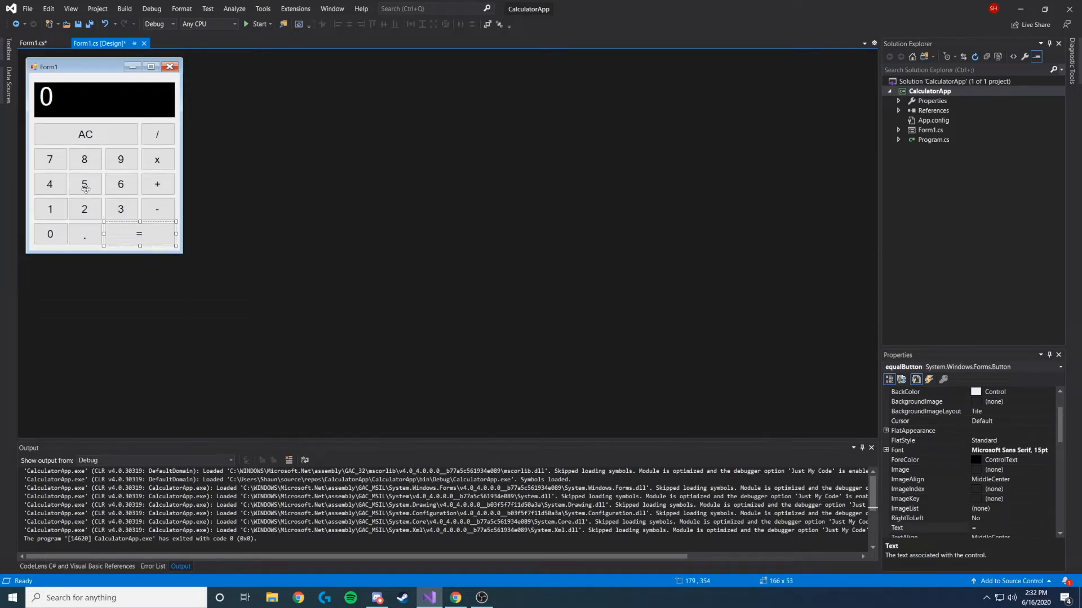
{"action": "left_click", "coordinate": [84, 183]}
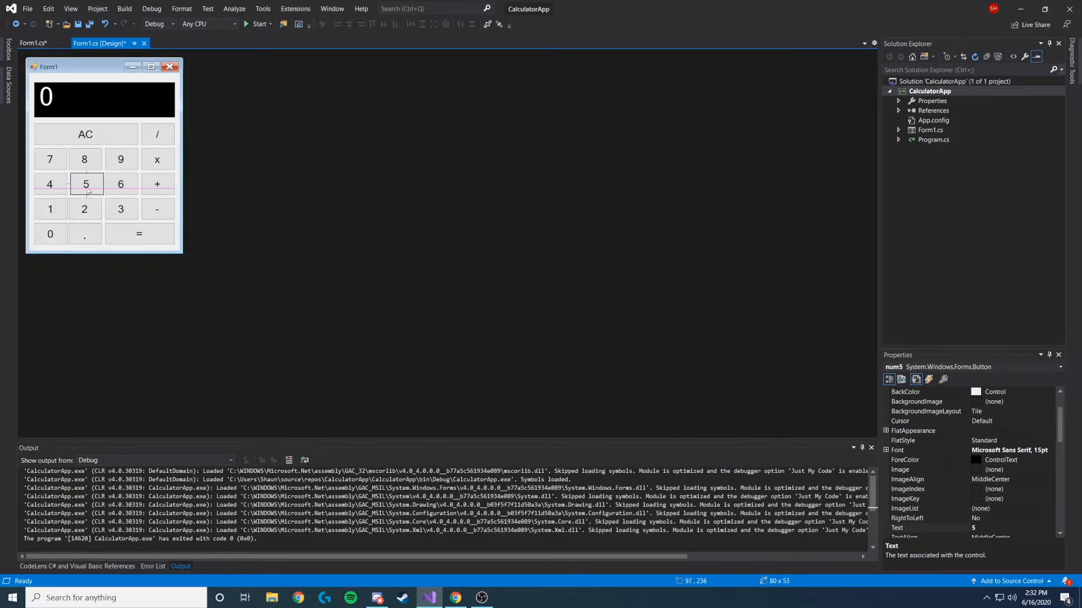
{"action": "mouse_move", "coordinate": [84, 183]}
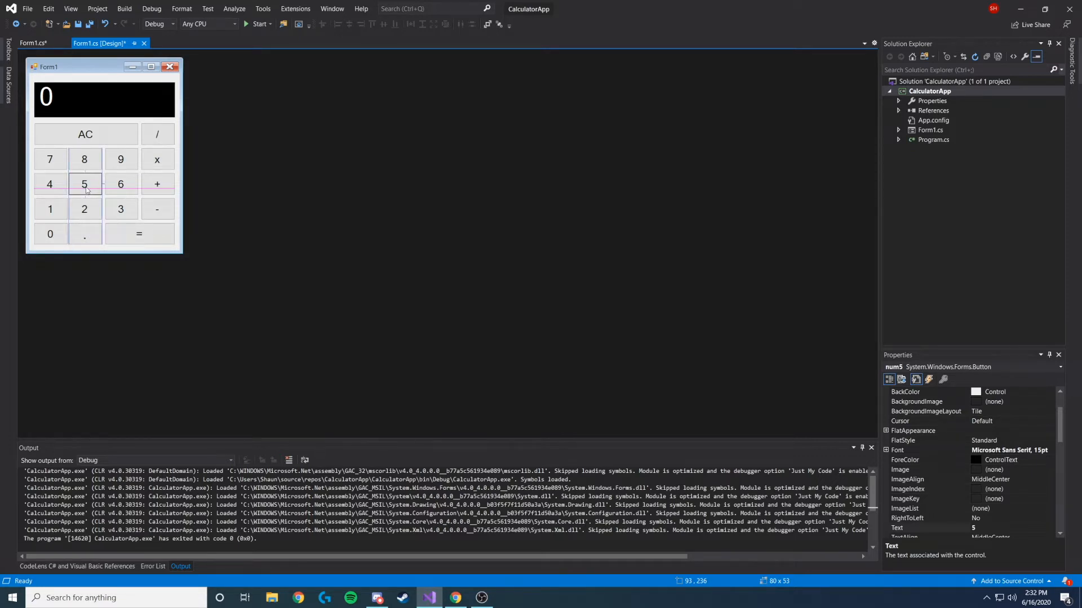
{"action": "left_click", "coordinate": [120, 184]}
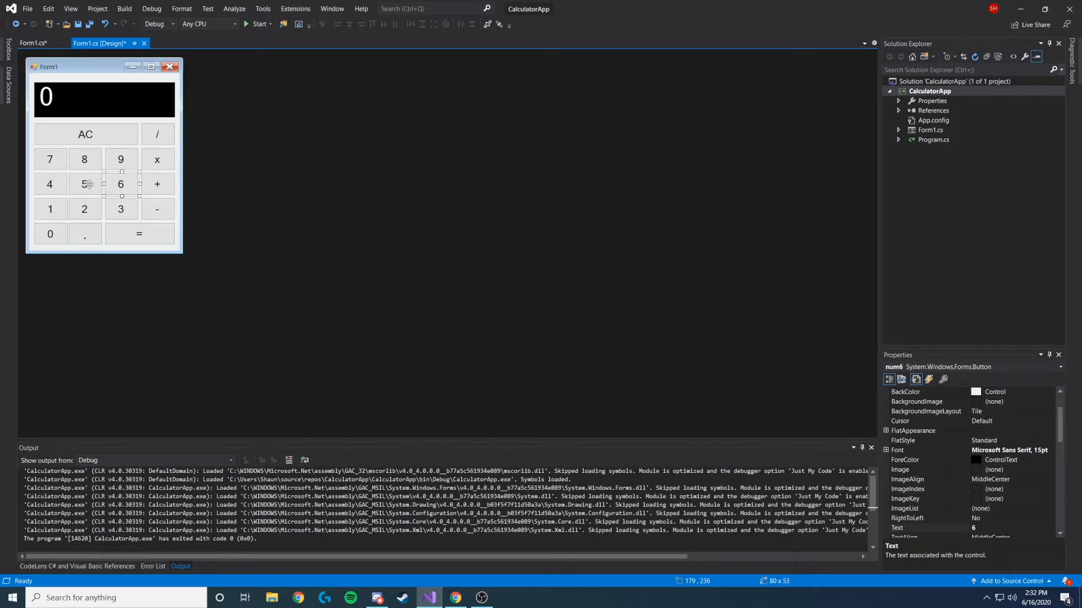
{"action": "left_click", "coordinate": [85, 184]}
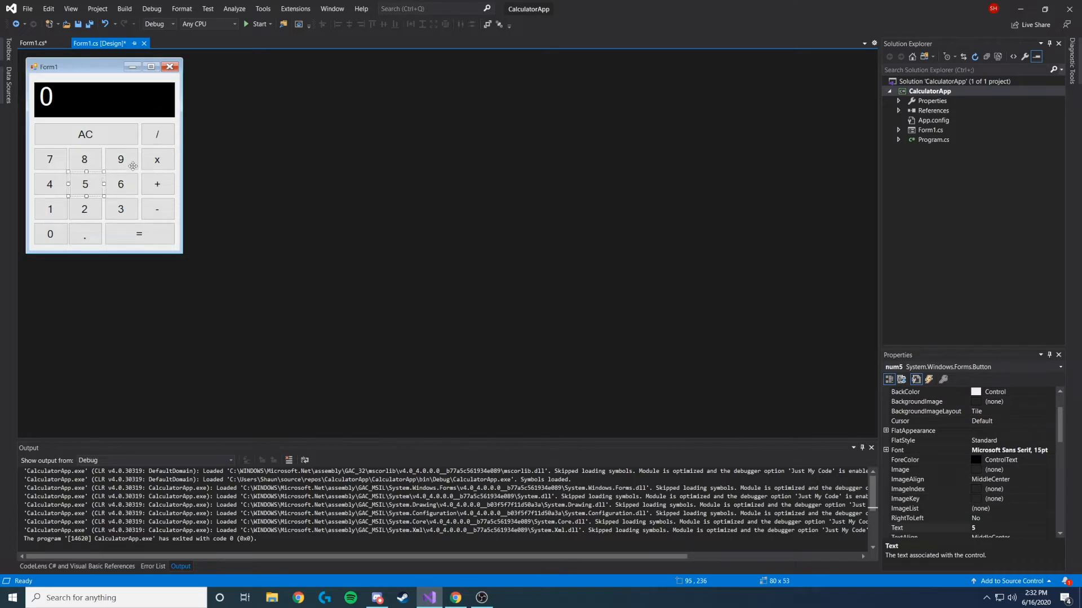
{"action": "left_click", "coordinate": [84, 159]}
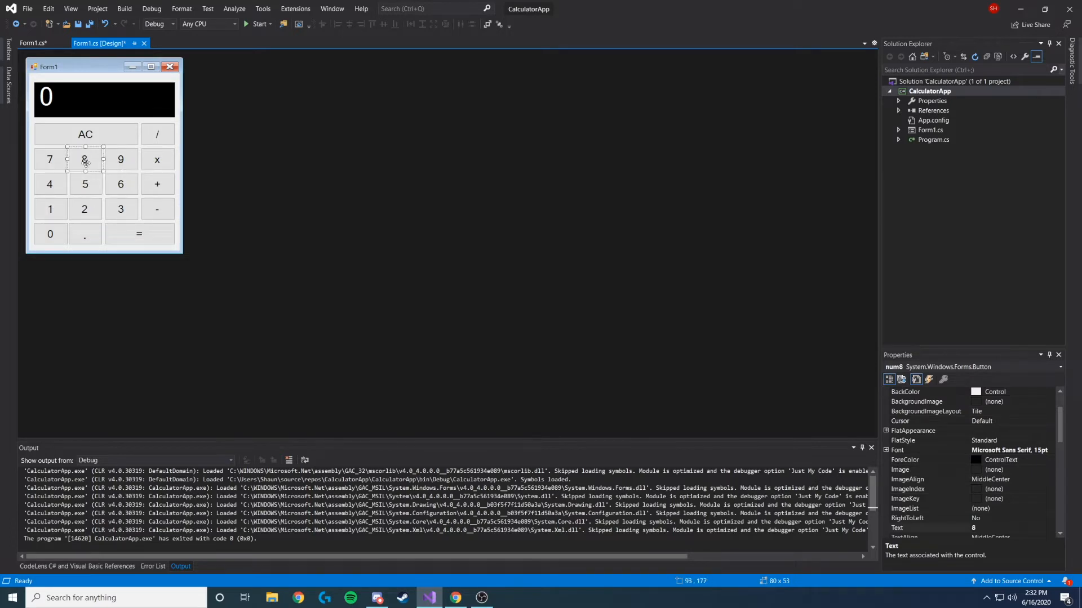
{"action": "left_click", "coordinate": [157, 184]}
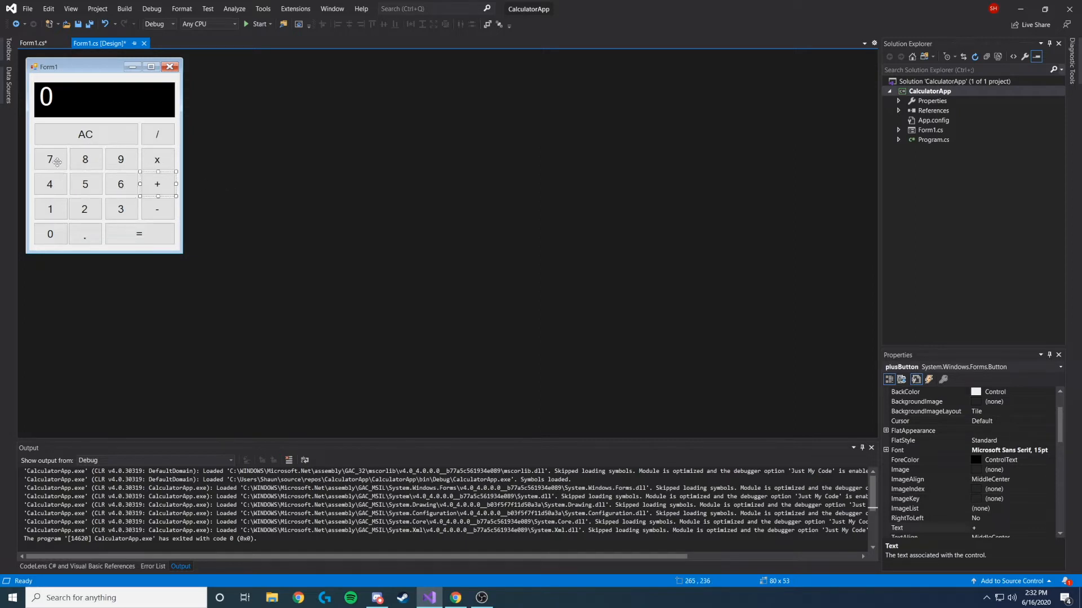
{"action": "left_click", "coordinate": [85, 210]}
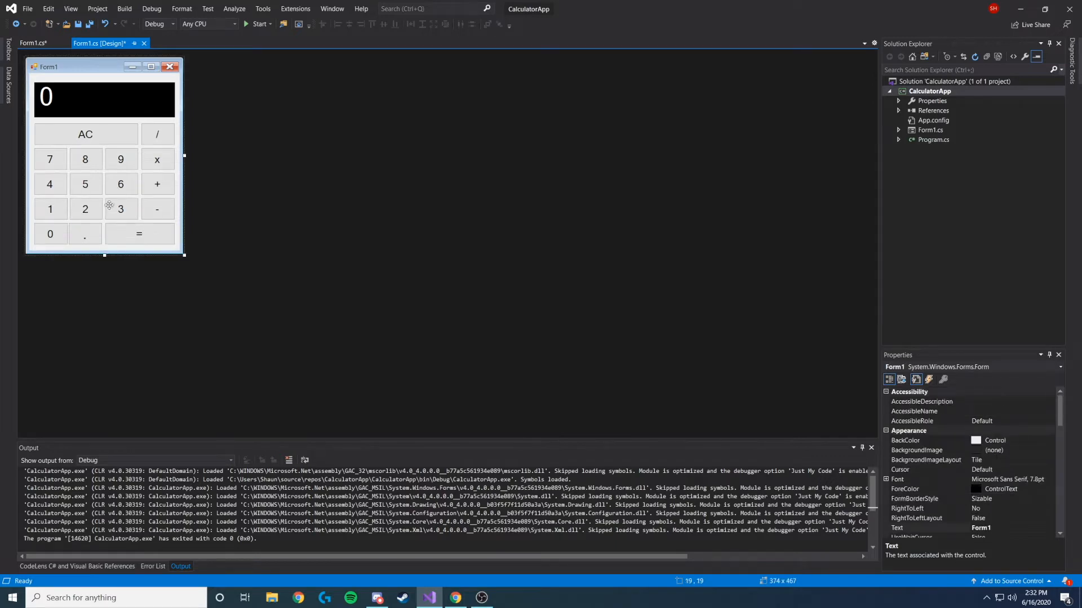
{"action": "left_click", "coordinate": [84, 234]}
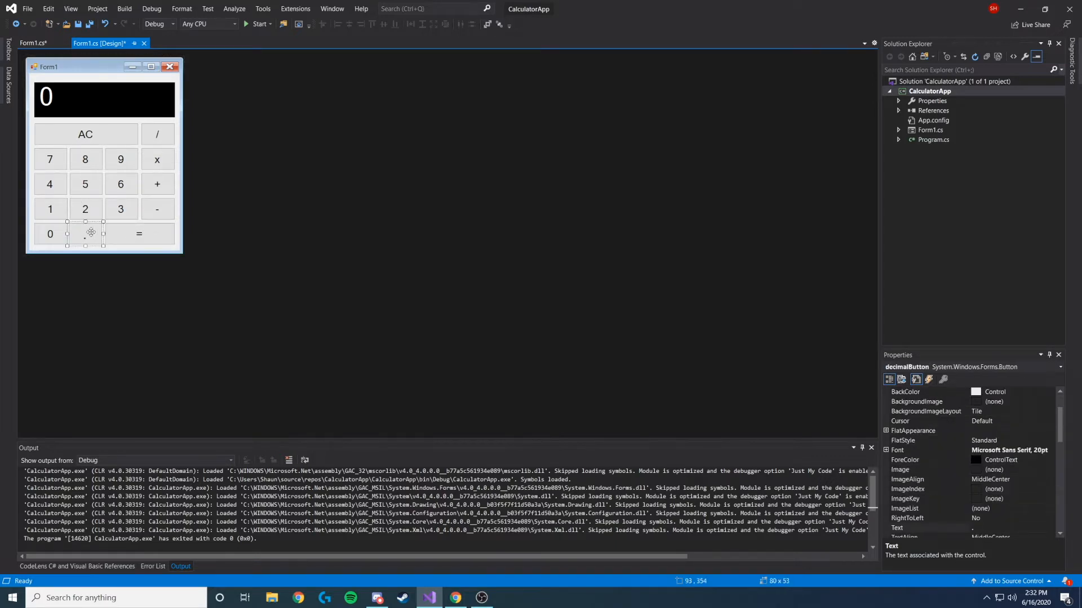
{"action": "left_click", "coordinate": [120, 184]}
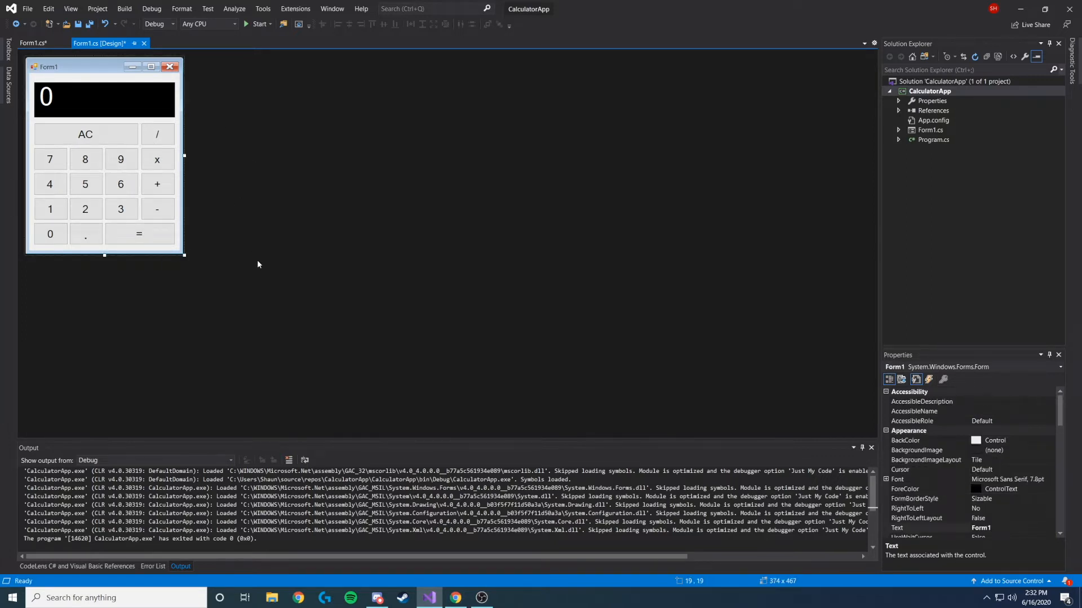
{"action": "mouse_move", "coordinate": [51, 184]}
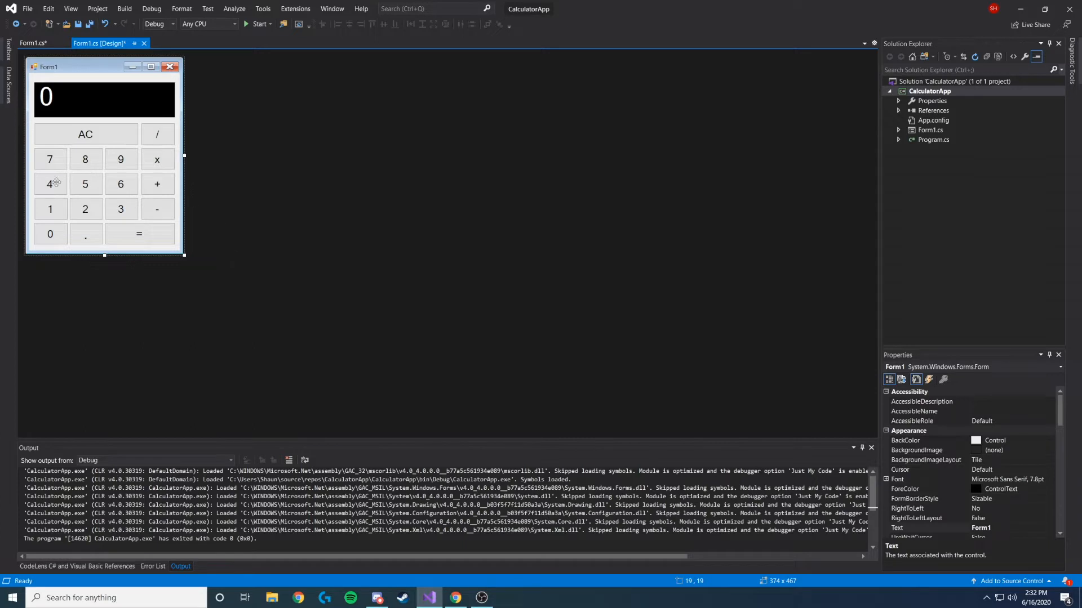
{"action": "mouse_move", "coordinate": [49, 159]}
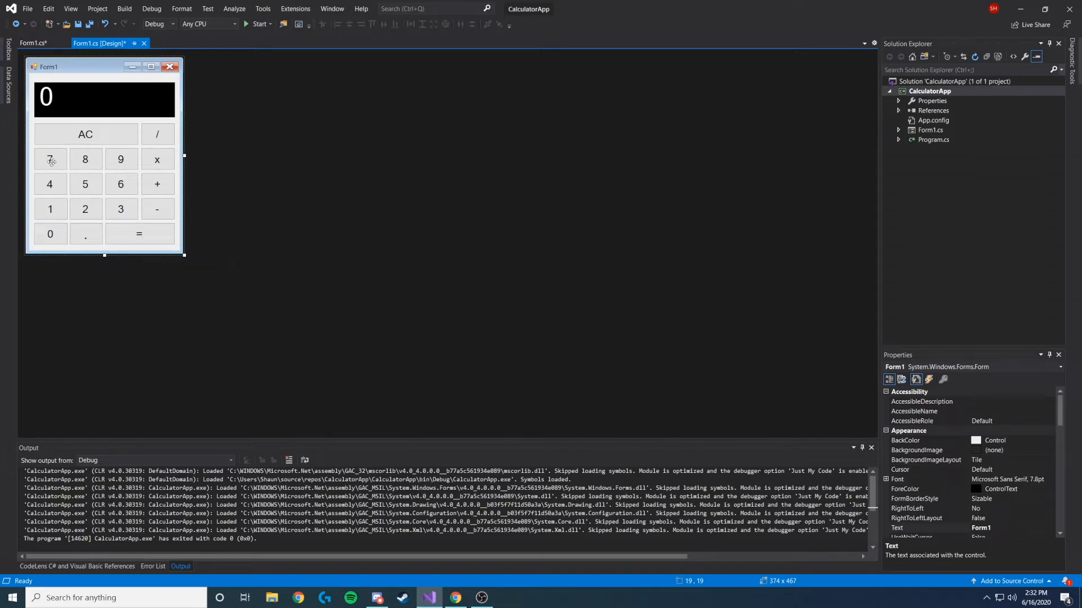
{"action": "mouse_move", "coordinate": [121, 159]}
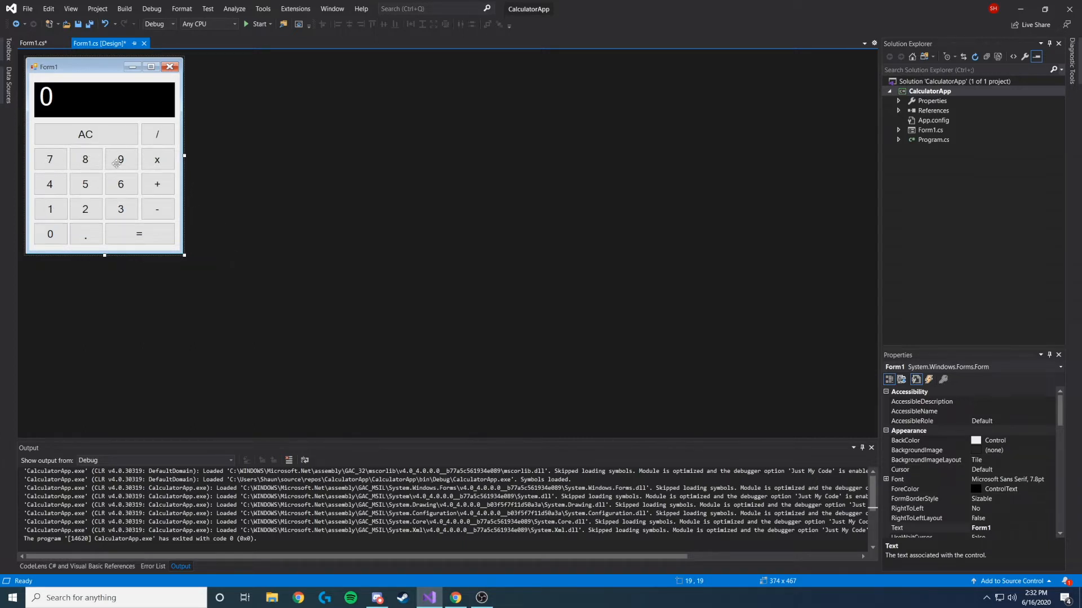
{"action": "mouse_move", "coordinate": [124, 224]}
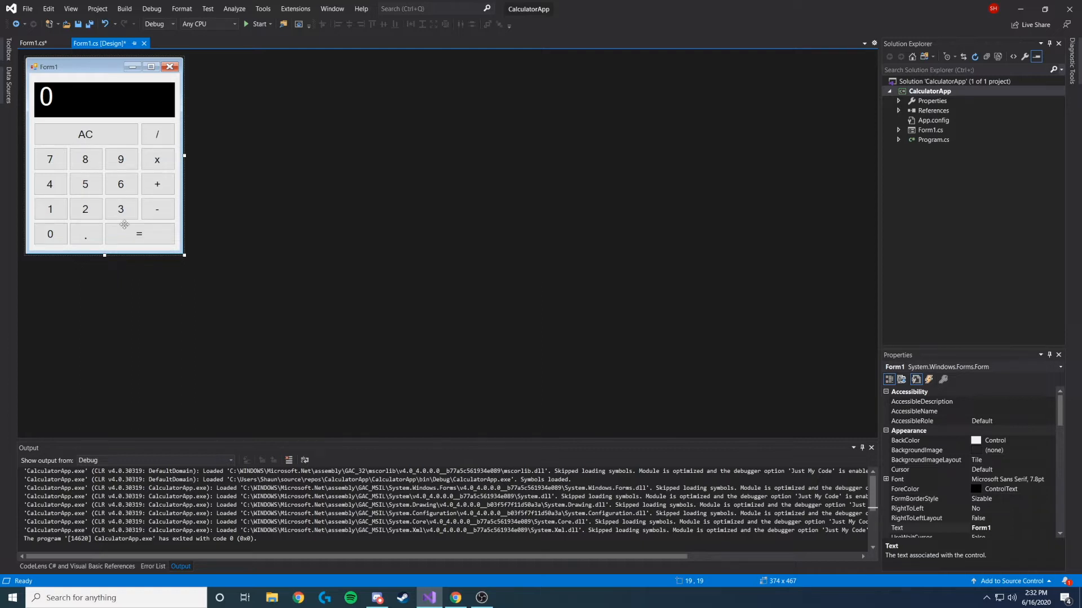
Step: Select divideButton on the form designer and show its Events list in Properties
{"action": "left_click", "coordinate": [31, 43]}
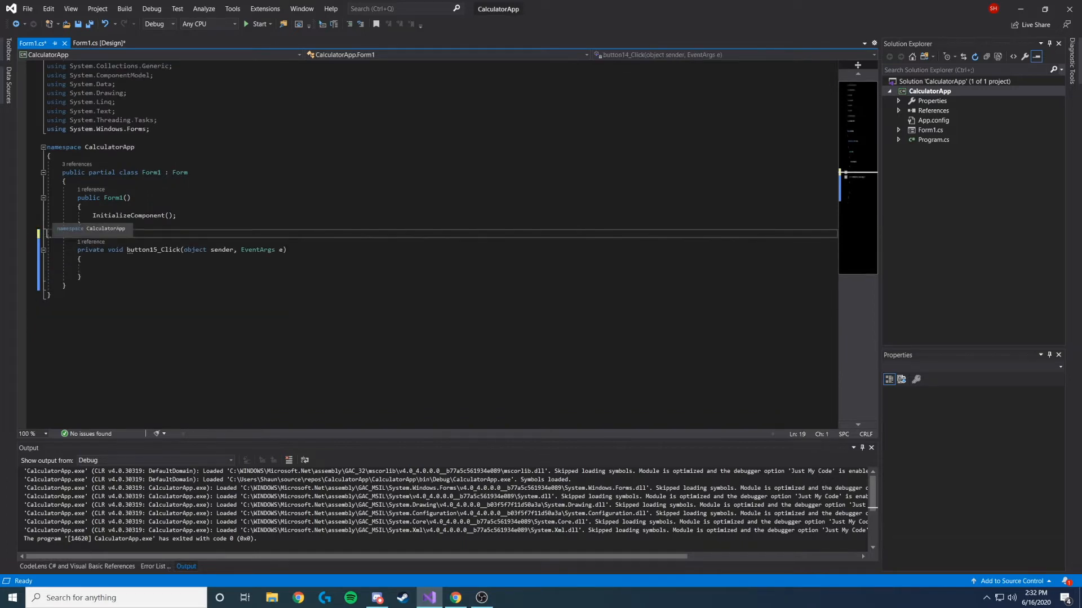
{"action": "left_click", "coordinate": [96, 43]}
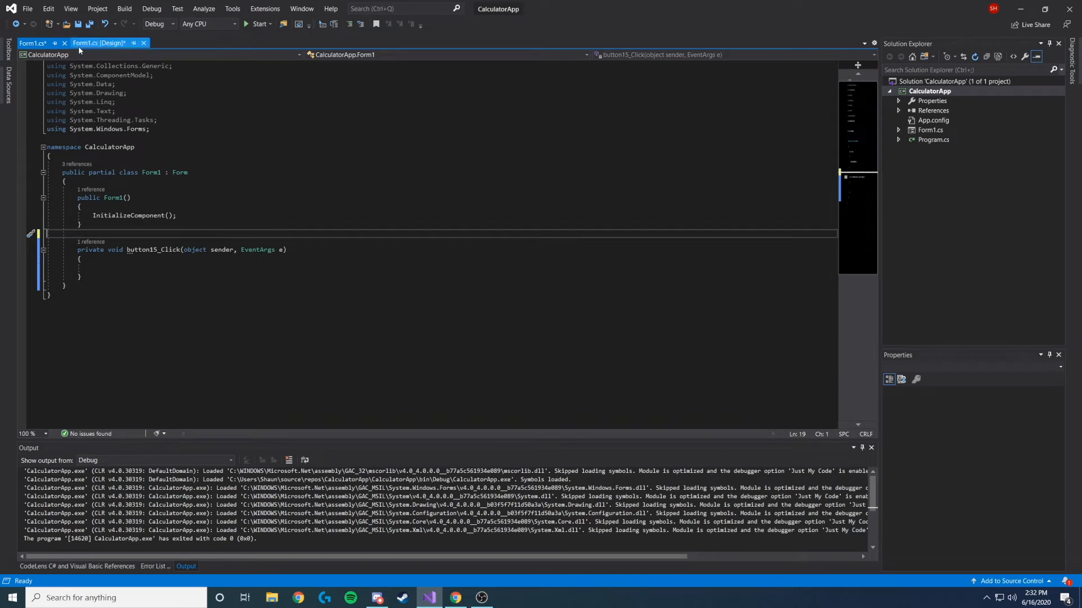
{"action": "left_click", "coordinate": [100, 43]}
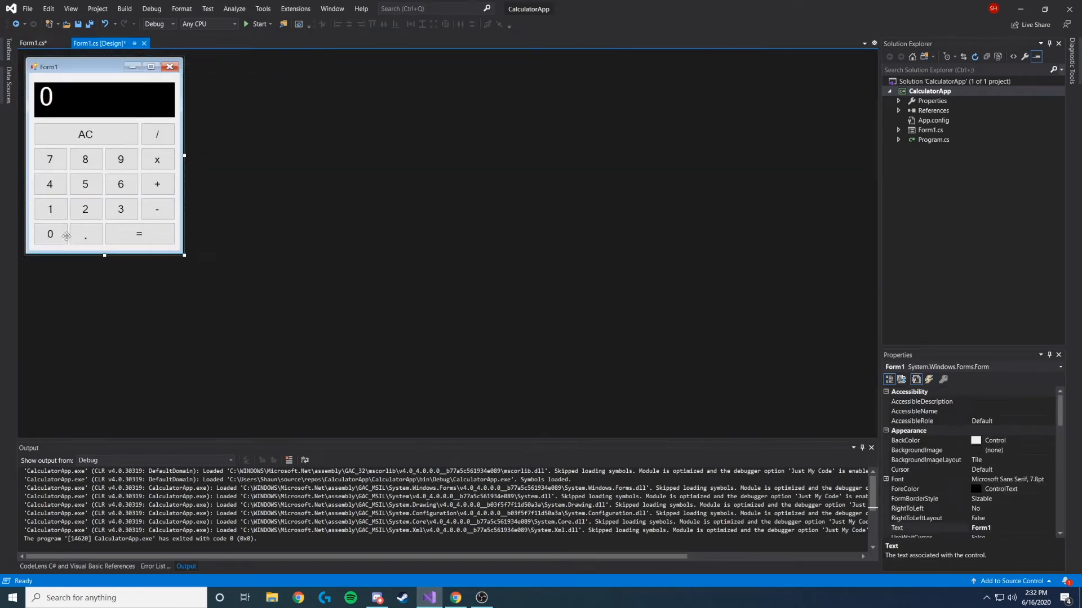
{"action": "left_click", "coordinate": [157, 134]}
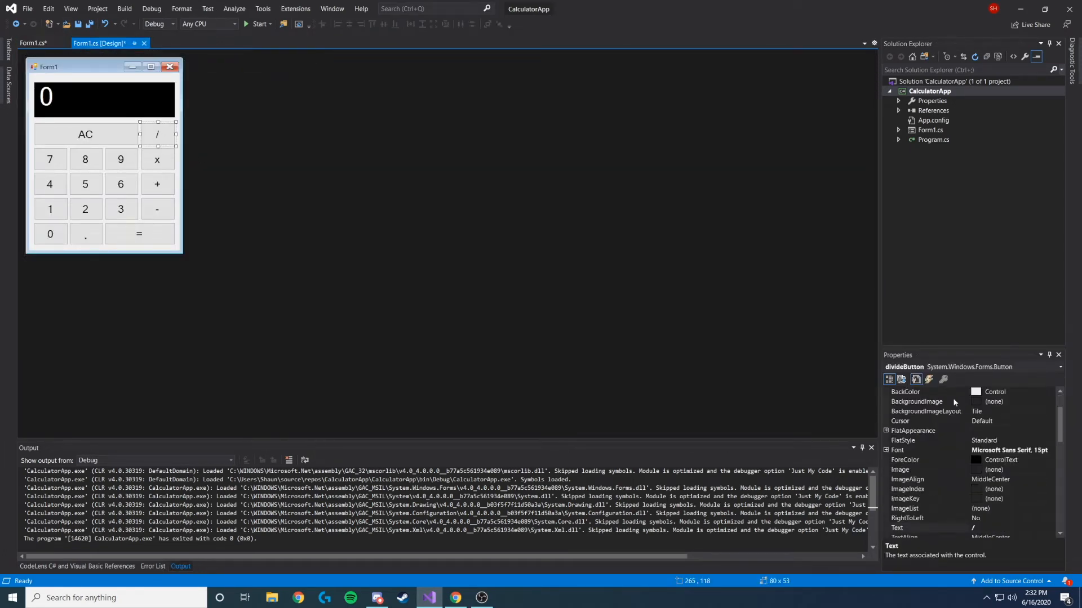
{"action": "left_click", "coordinate": [928, 380]}
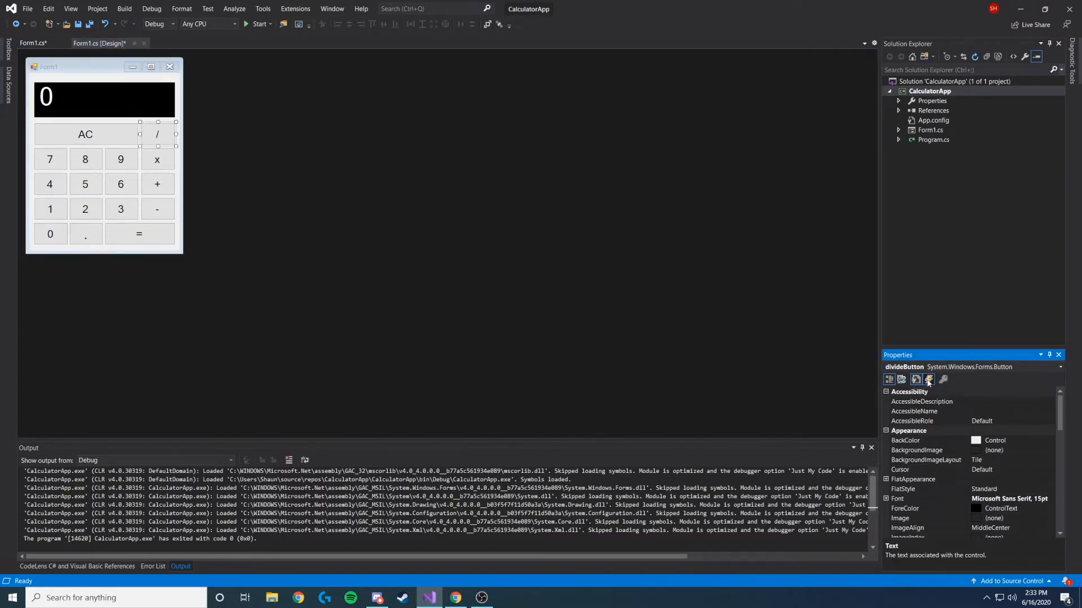
{"action": "left_click", "coordinate": [927, 380]}
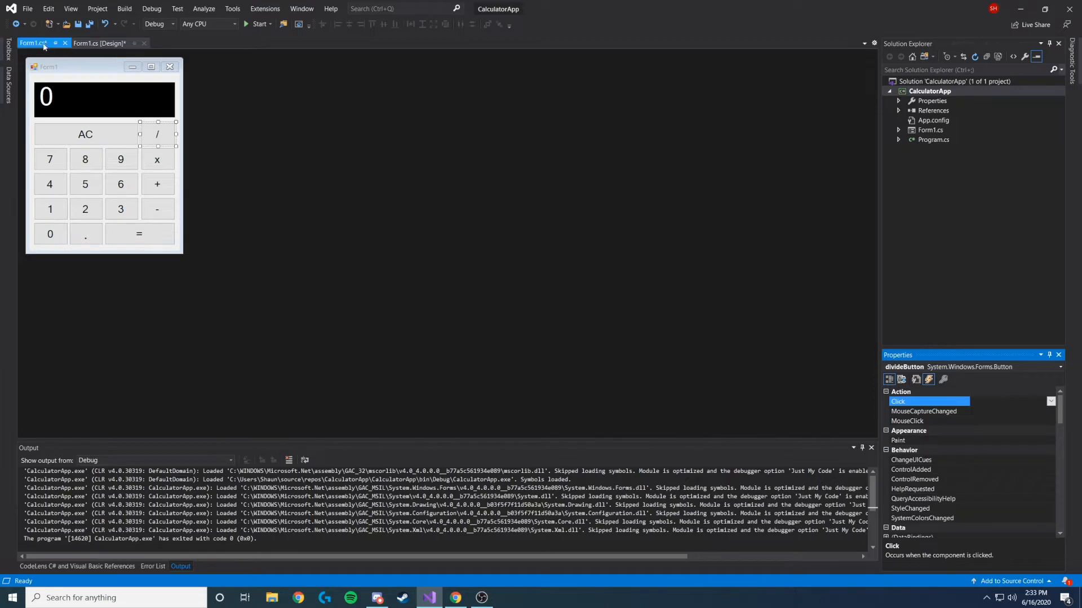
Step: Save Form1.cs with Ctrl+S and return to its code view
{"action": "left_click", "coordinate": [32, 43]}
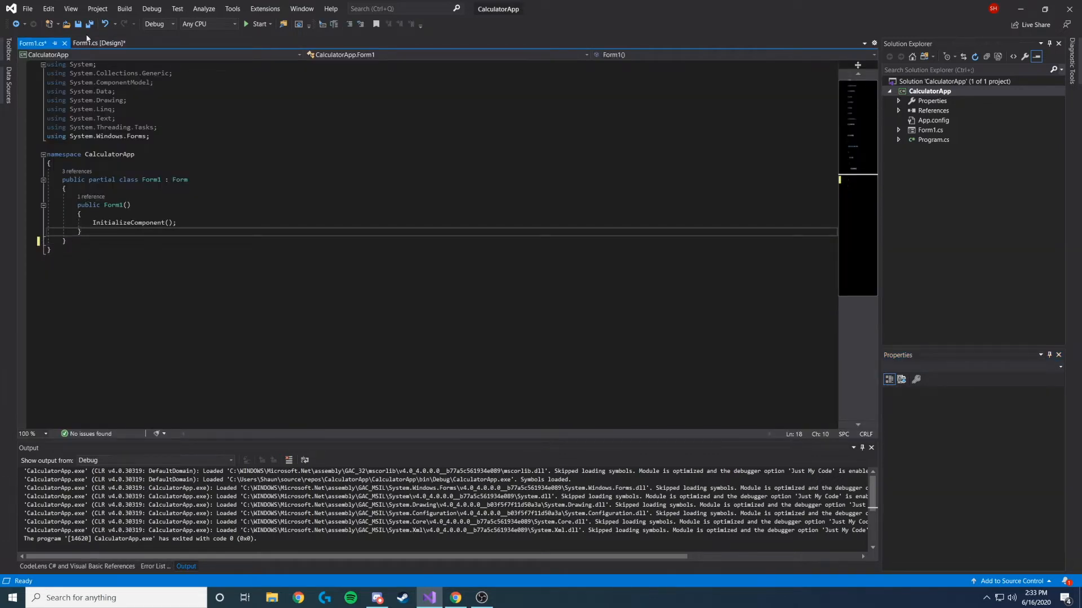
{"action": "key", "text": "ctrl+s"}
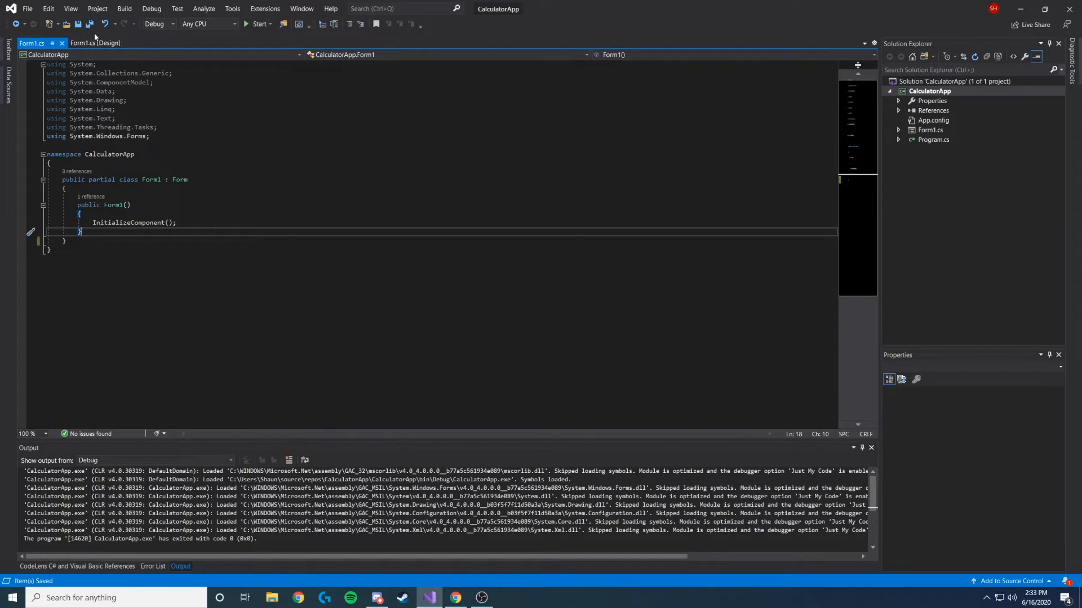
{"action": "left_click", "coordinate": [95, 43]}
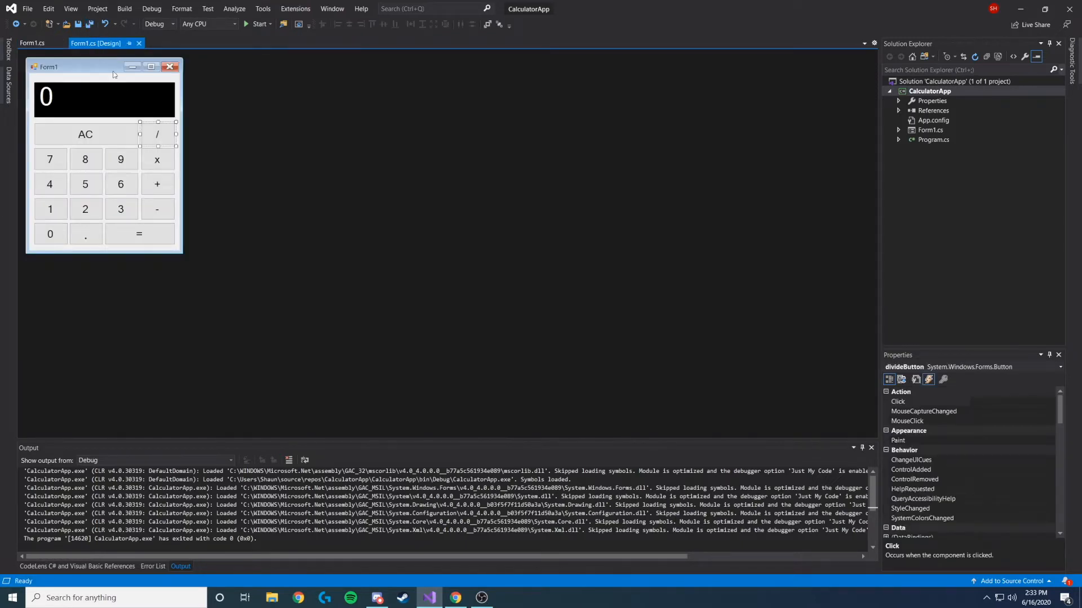
{"action": "left_click", "coordinate": [31, 42]}
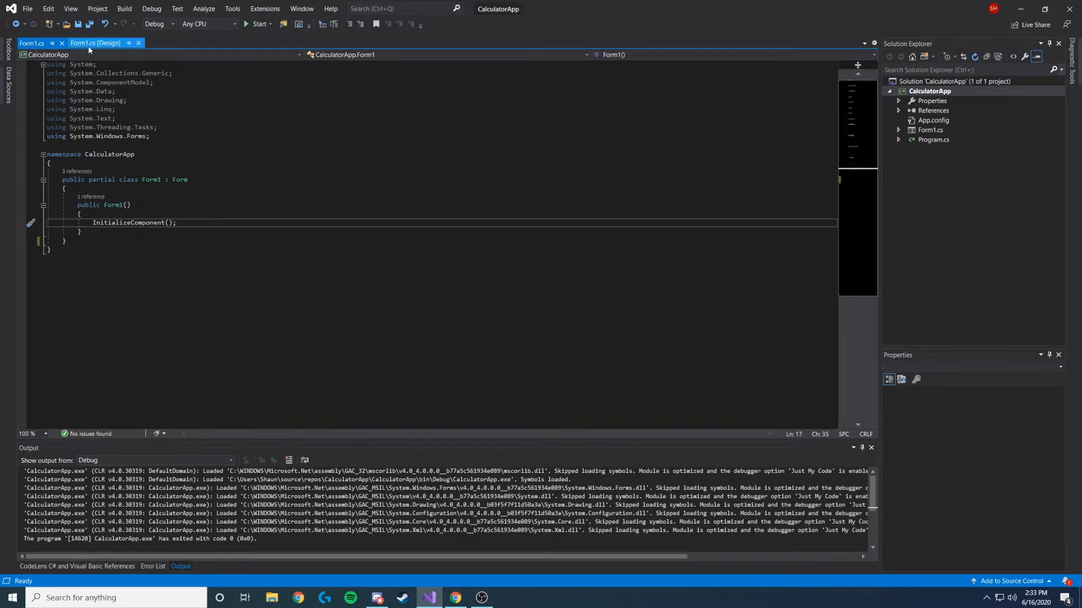
Step: Create the Click handler for the 1 button and return to the form designer
{"action": "left_click", "coordinate": [94, 43]}
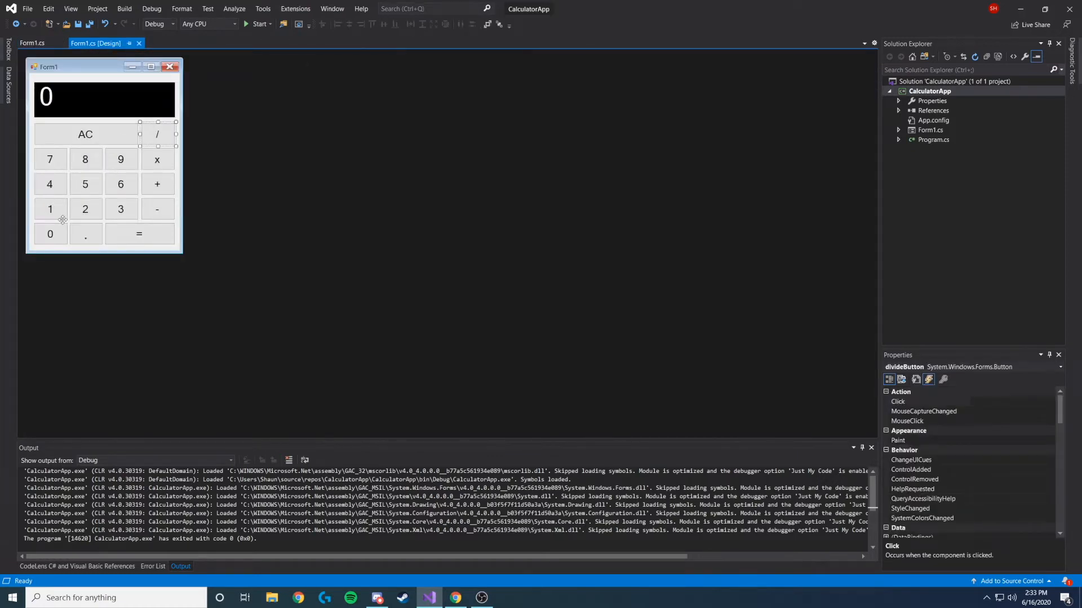
{"action": "left_click", "coordinate": [50, 210]}
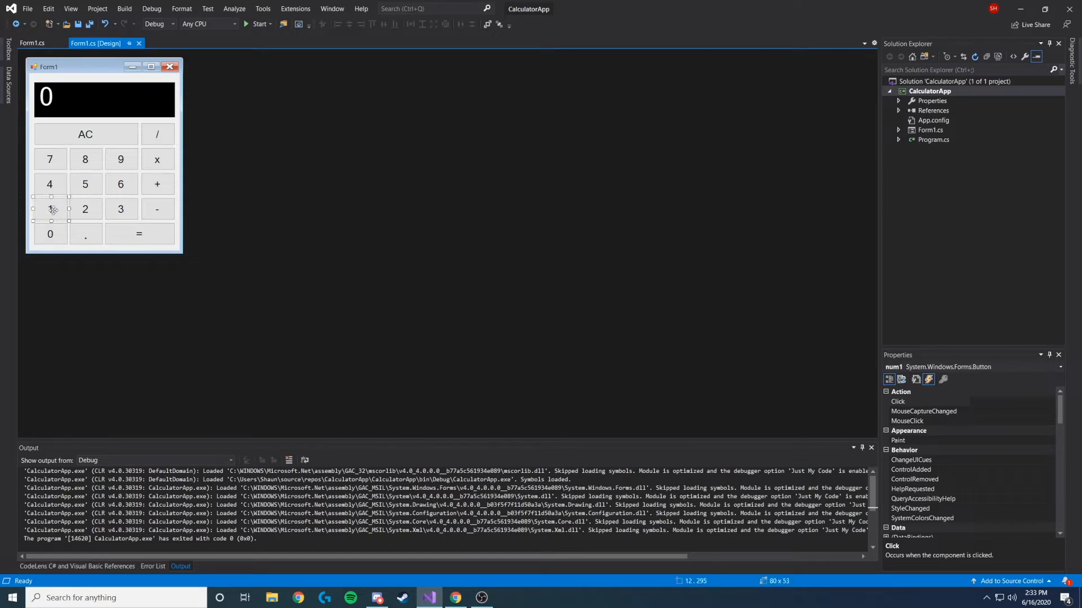
{"action": "double_click", "coordinate": [50, 210]}
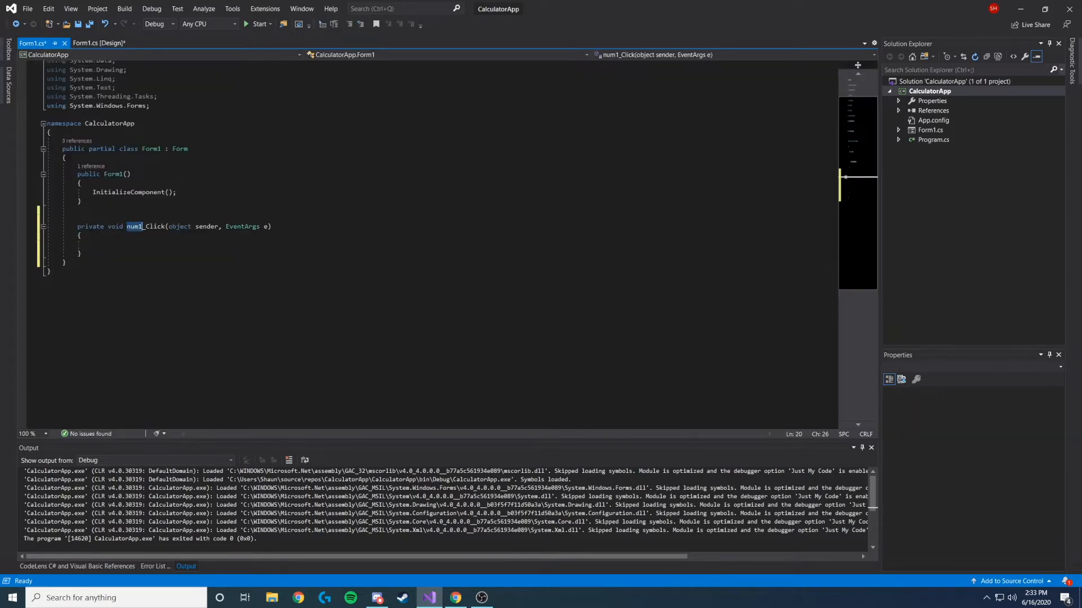
{"action": "left_click", "coordinate": [98, 43]}
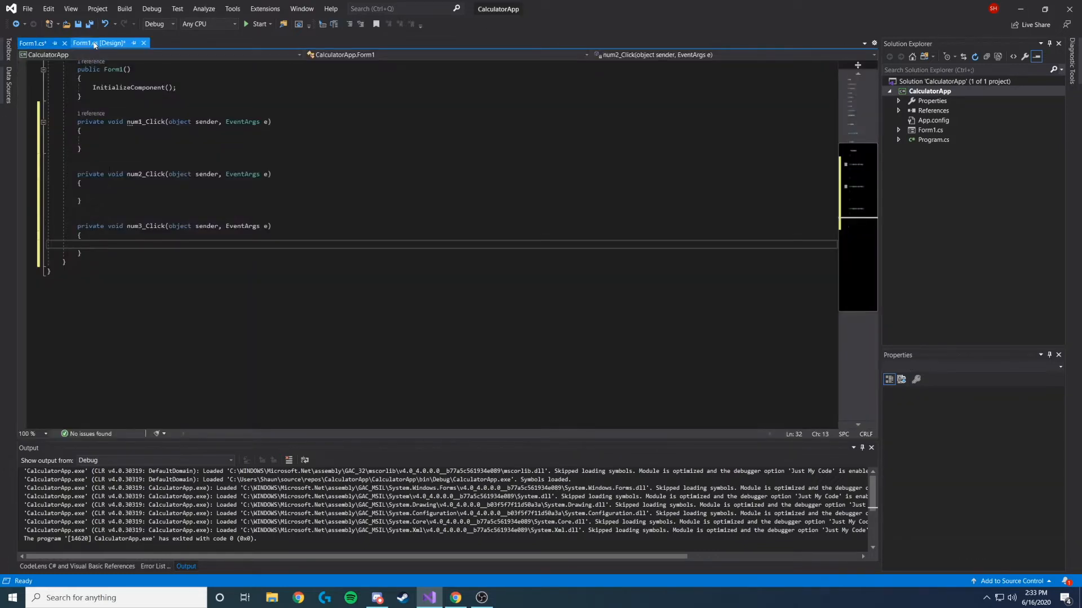
{"action": "left_click", "coordinate": [99, 43]}
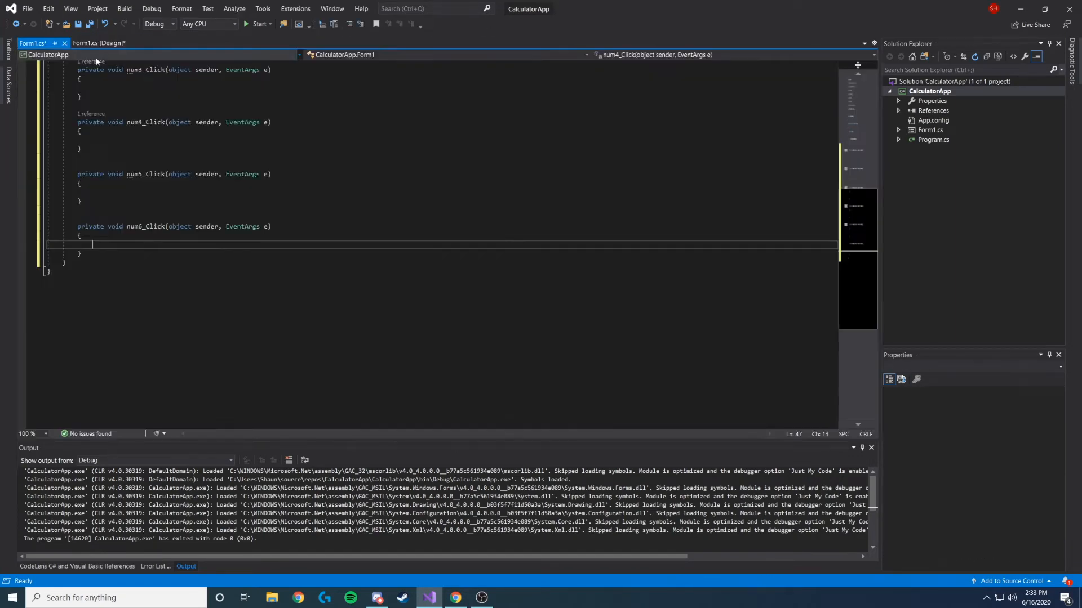
{"action": "left_click", "coordinate": [100, 43]}
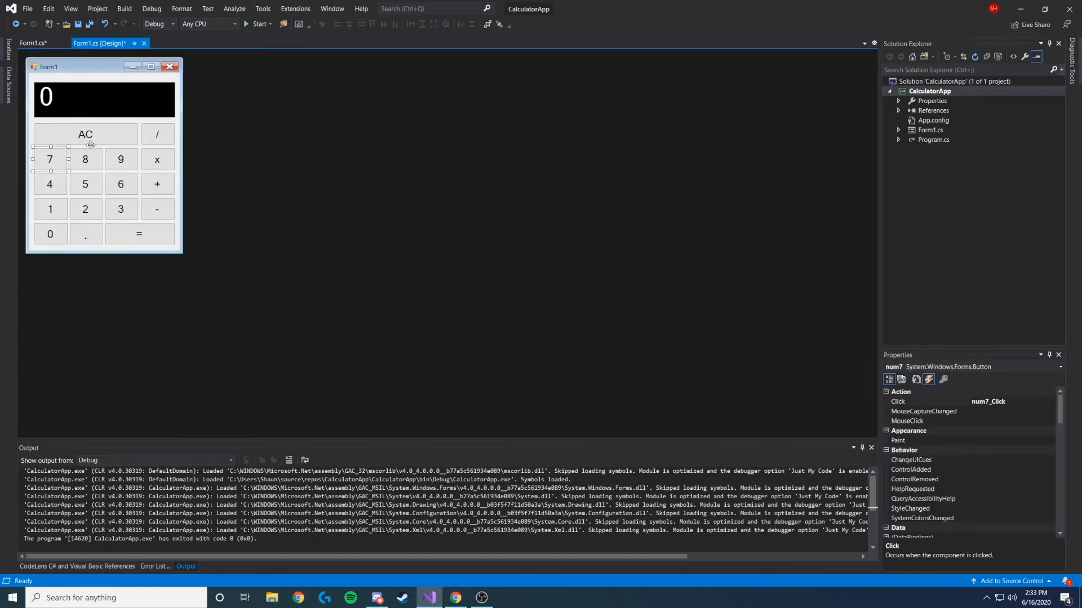
{"action": "left_click", "coordinate": [33, 43]}
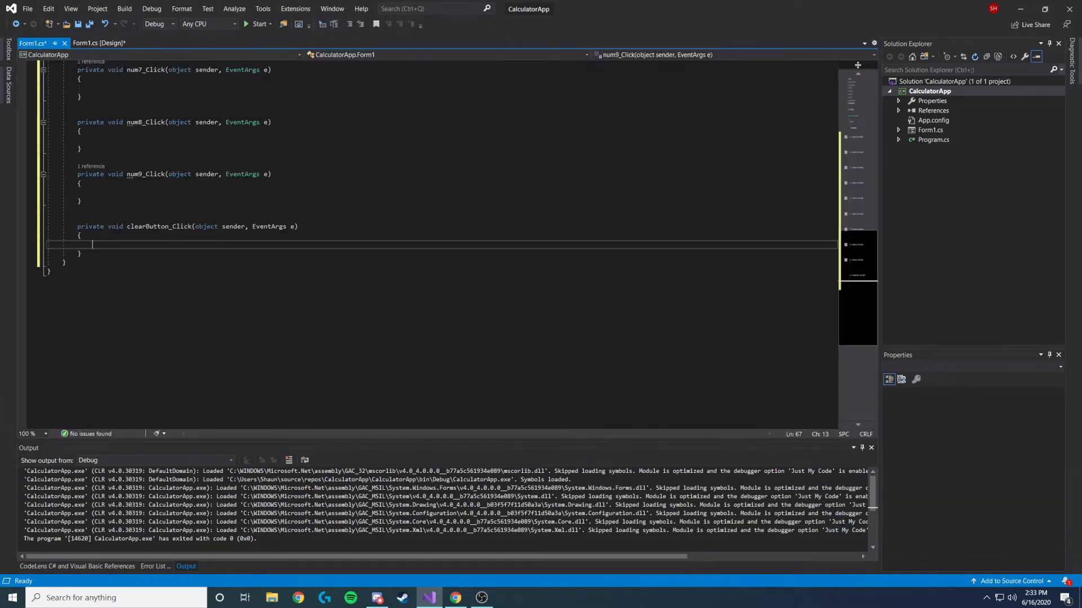
{"action": "left_click", "coordinate": [97, 43]}
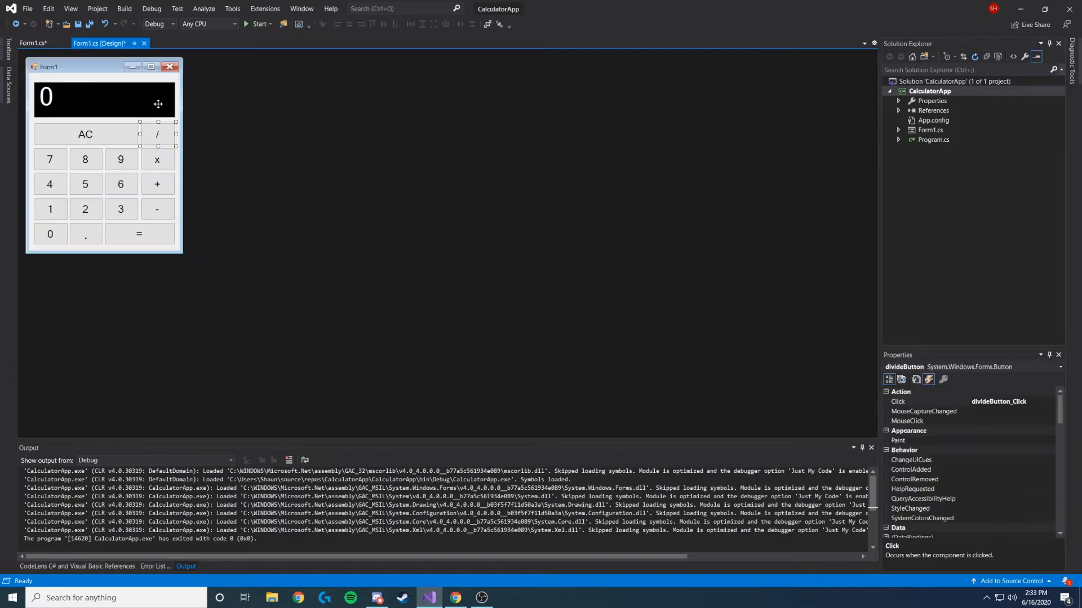
{"action": "left_click", "coordinate": [156, 159]}
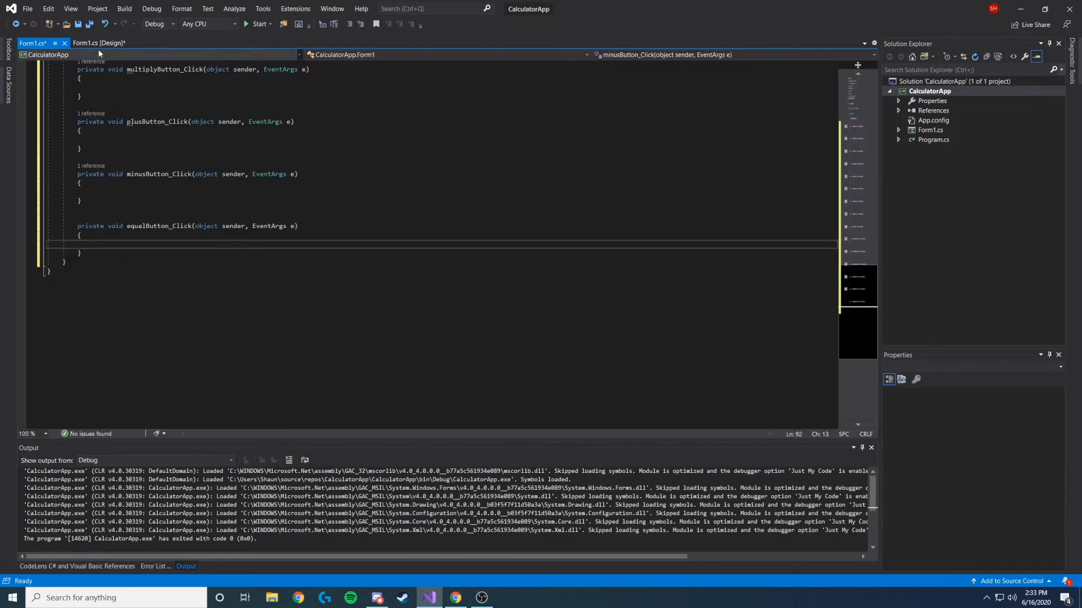
{"action": "left_click", "coordinate": [99, 43]}
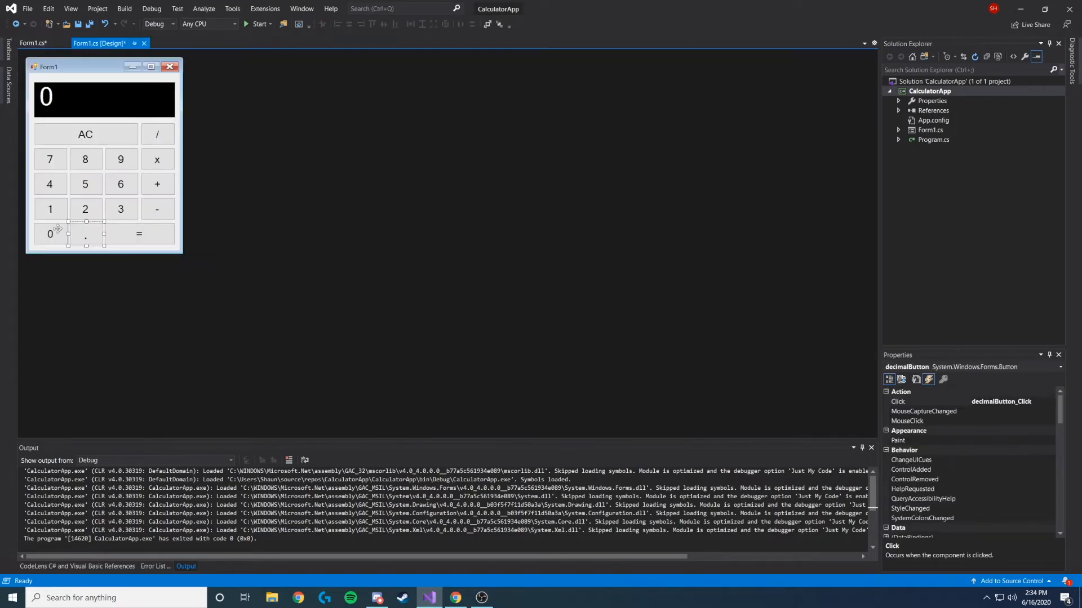
Step: Create the Click handler for the 0 button from its Events list
{"action": "left_click", "coordinate": [50, 233]}
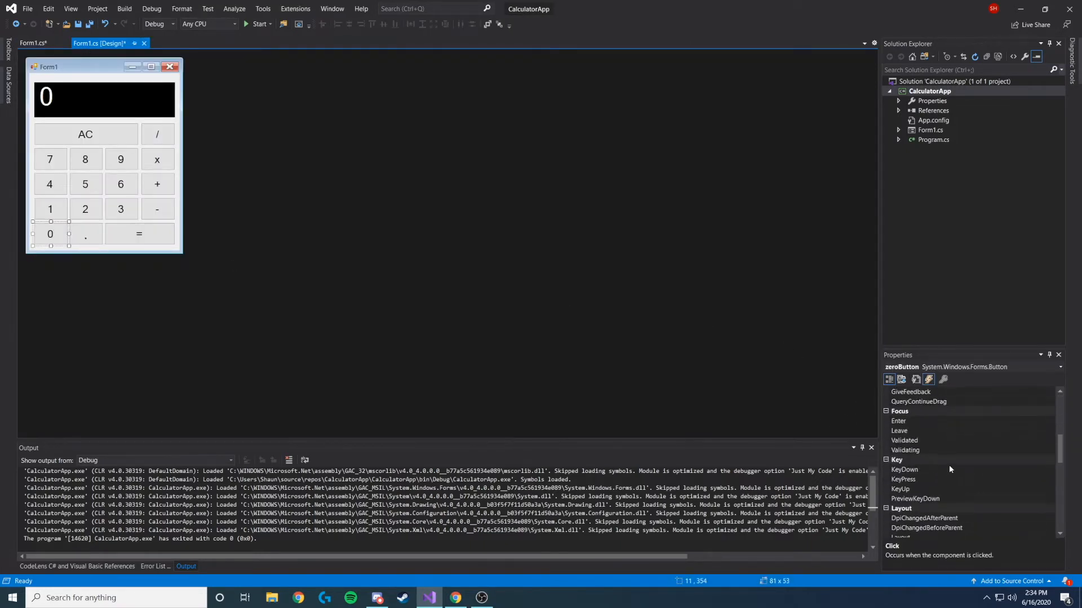
{"action": "scroll", "scroll_direction": "down", "scroll_amount": 3}
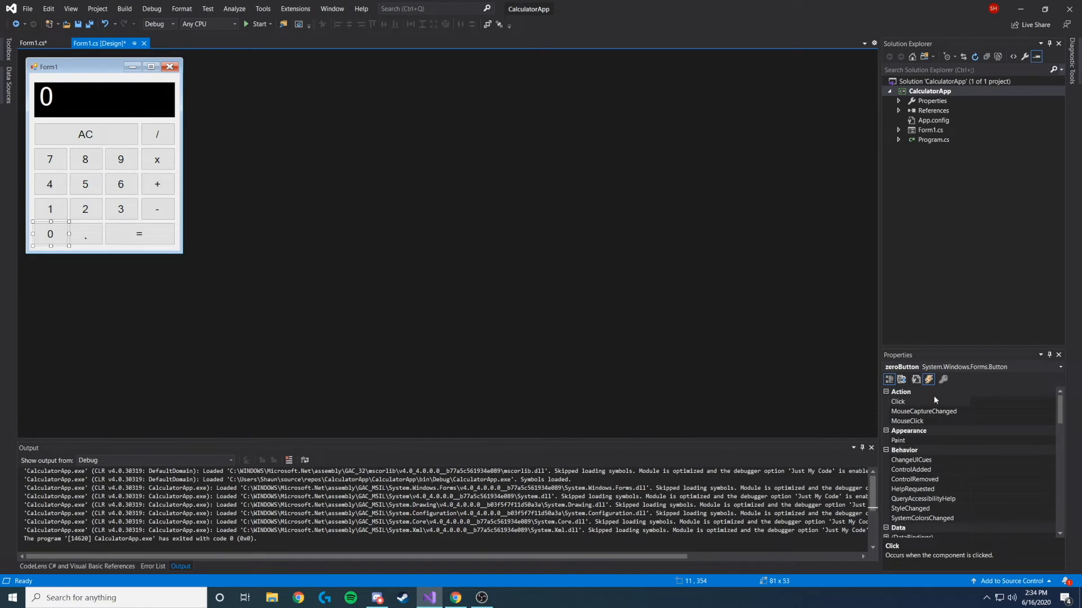
{"action": "left_click", "coordinate": [898, 401]}
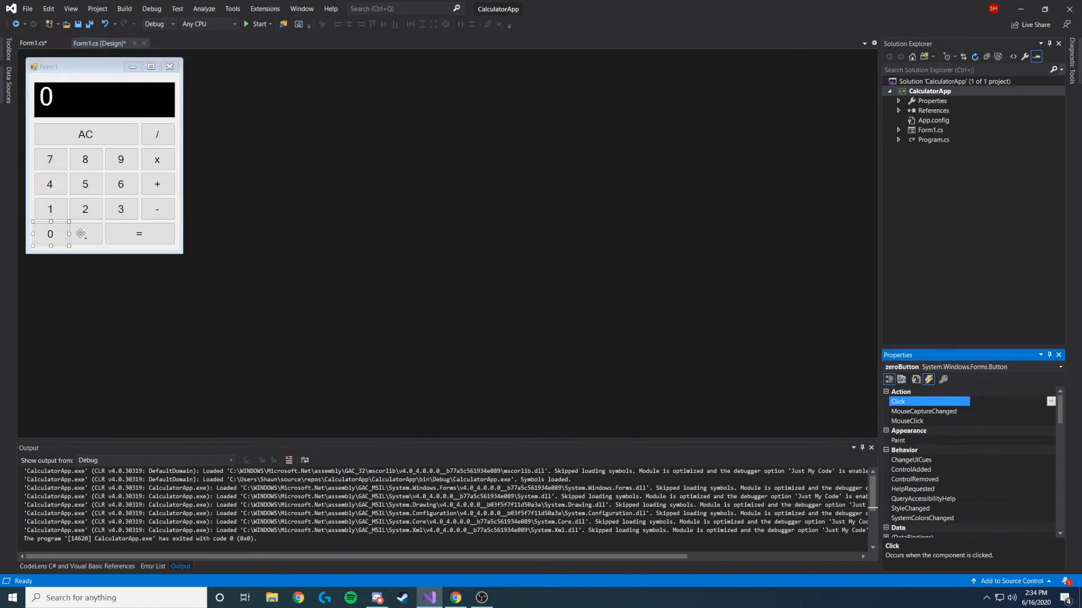
{"action": "double_click", "coordinate": [929, 401]}
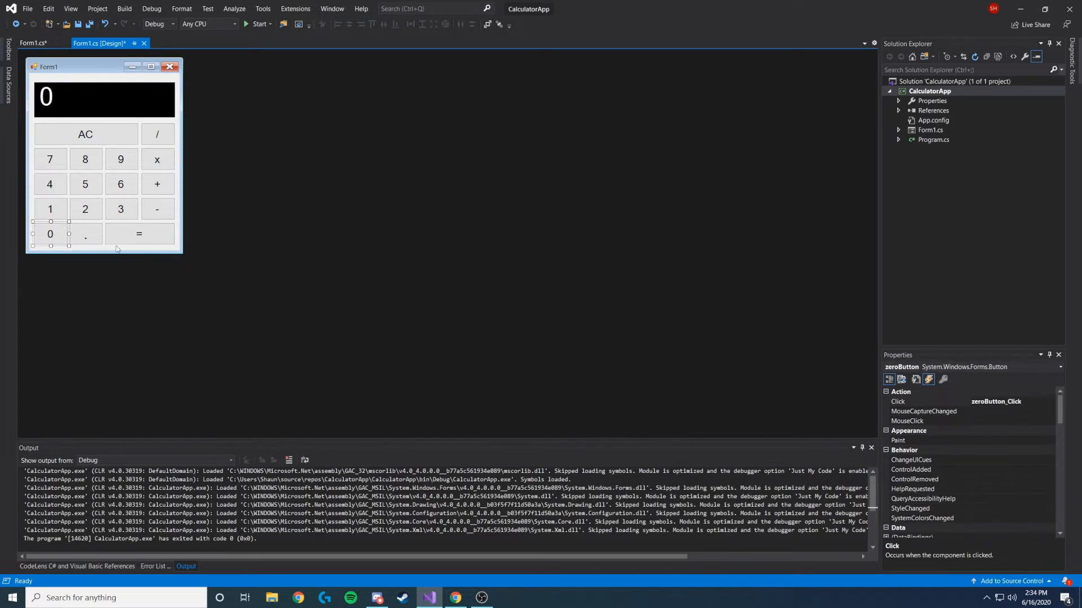
Step: Check the Click handlers of the equals, 0, decimal, 2, 5, multiply, 7, divide keys and the display
{"action": "left_click", "coordinate": [138, 234]}
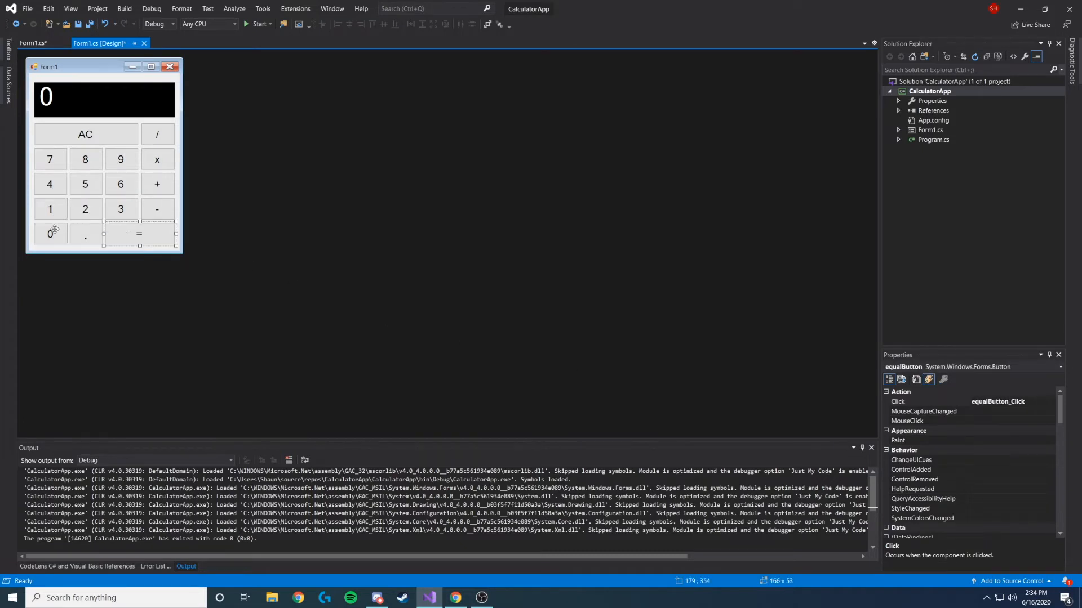
{"action": "left_click", "coordinate": [50, 234]}
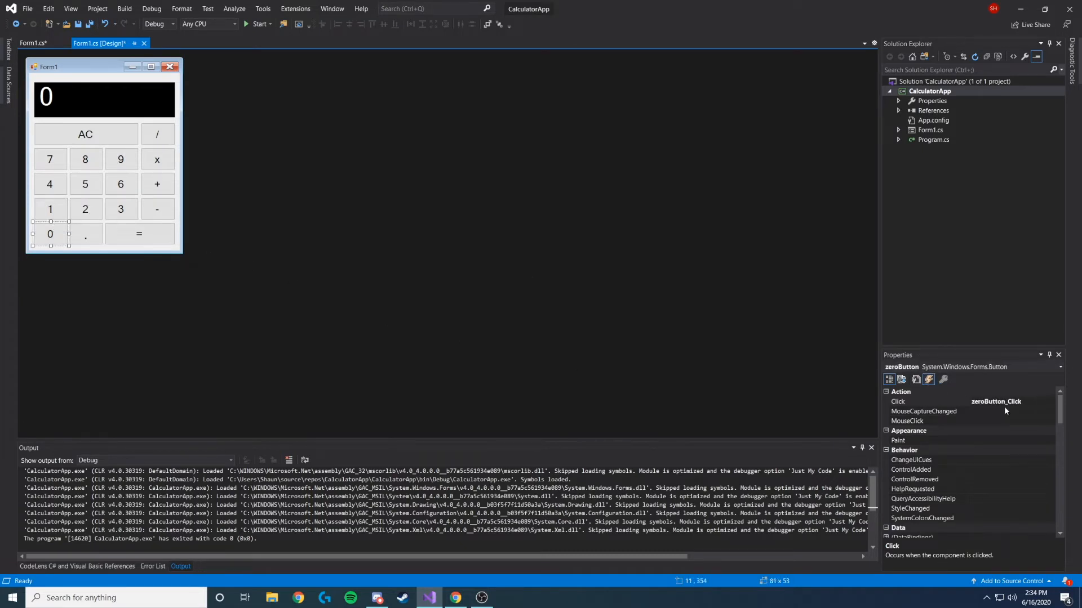
{"action": "left_click", "coordinate": [84, 233]}
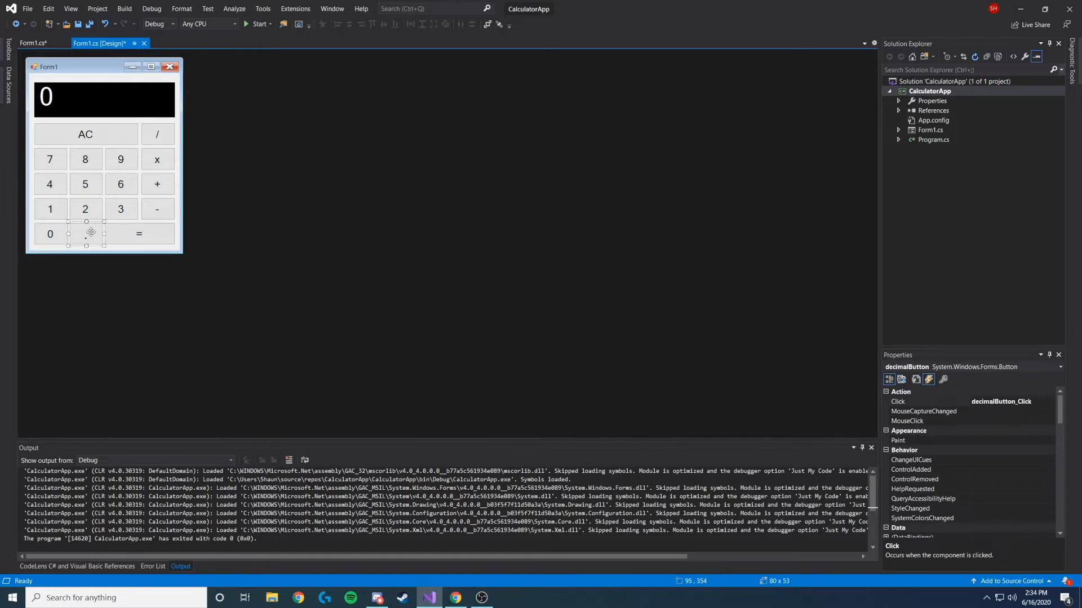
{"action": "left_click", "coordinate": [157, 210]}
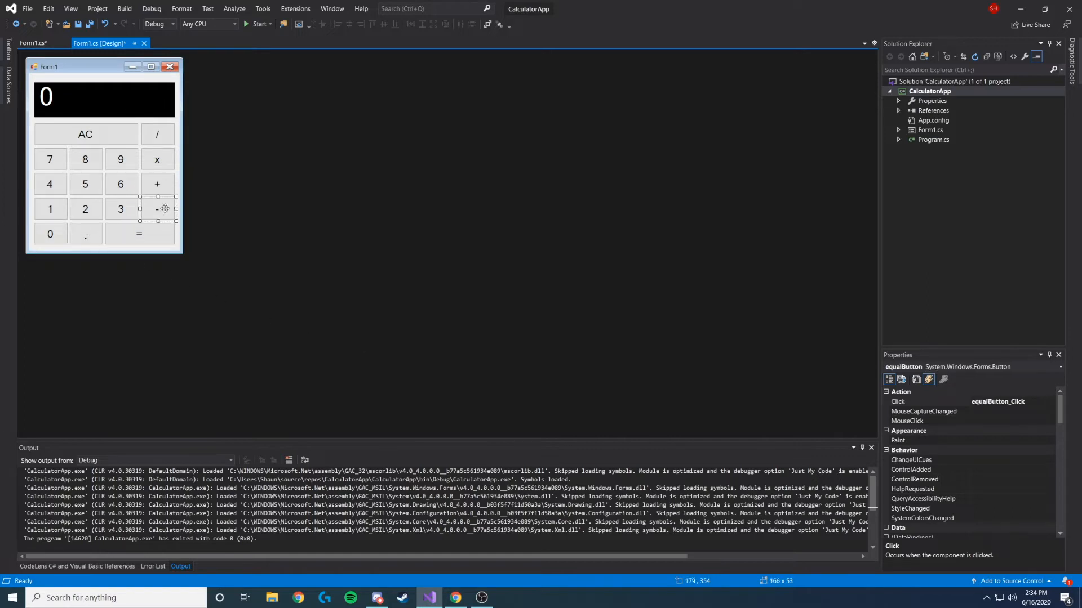
{"action": "left_click", "coordinate": [85, 209]}
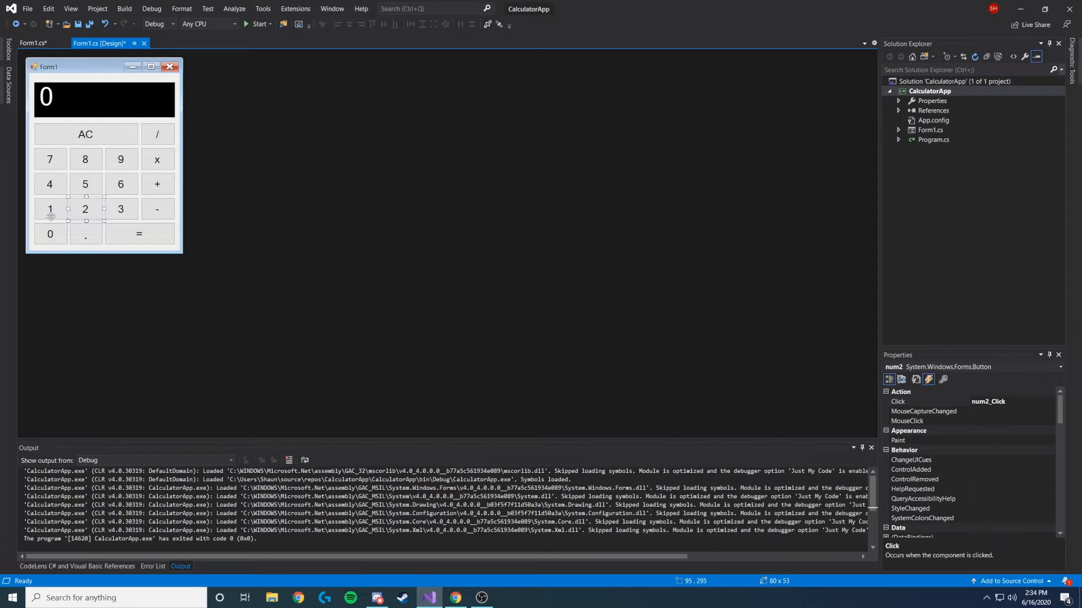
{"action": "left_click", "coordinate": [85, 184]}
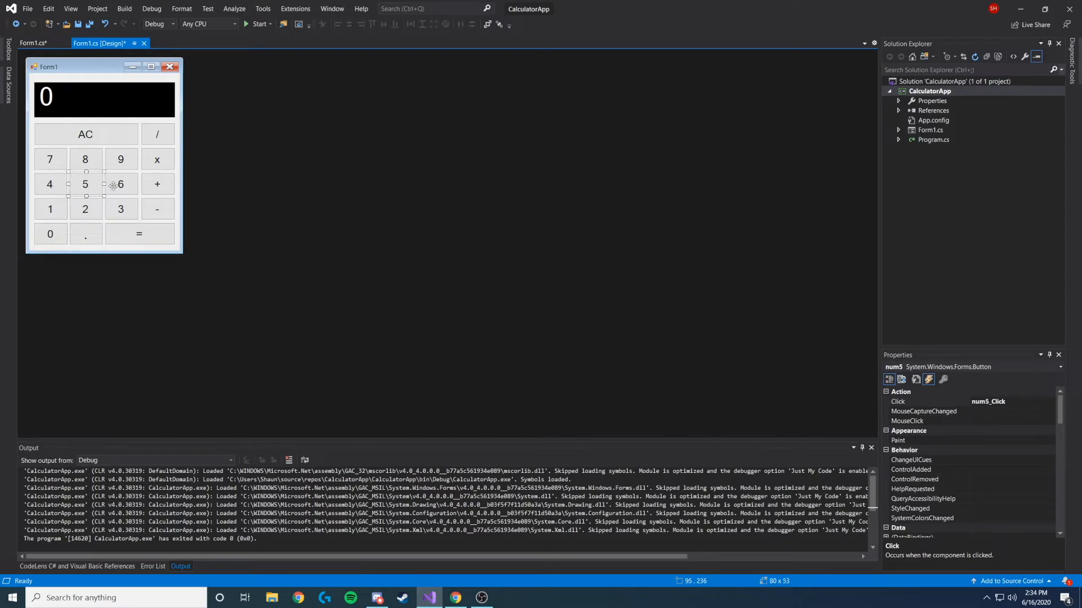
{"action": "left_click", "coordinate": [156, 159]}
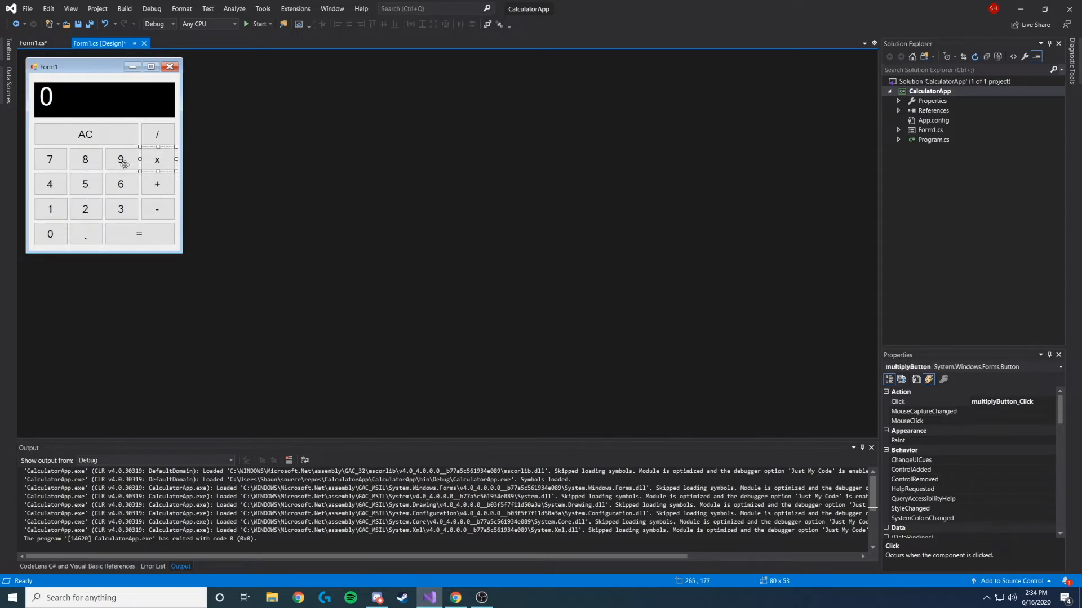
{"action": "left_click", "coordinate": [50, 159]}
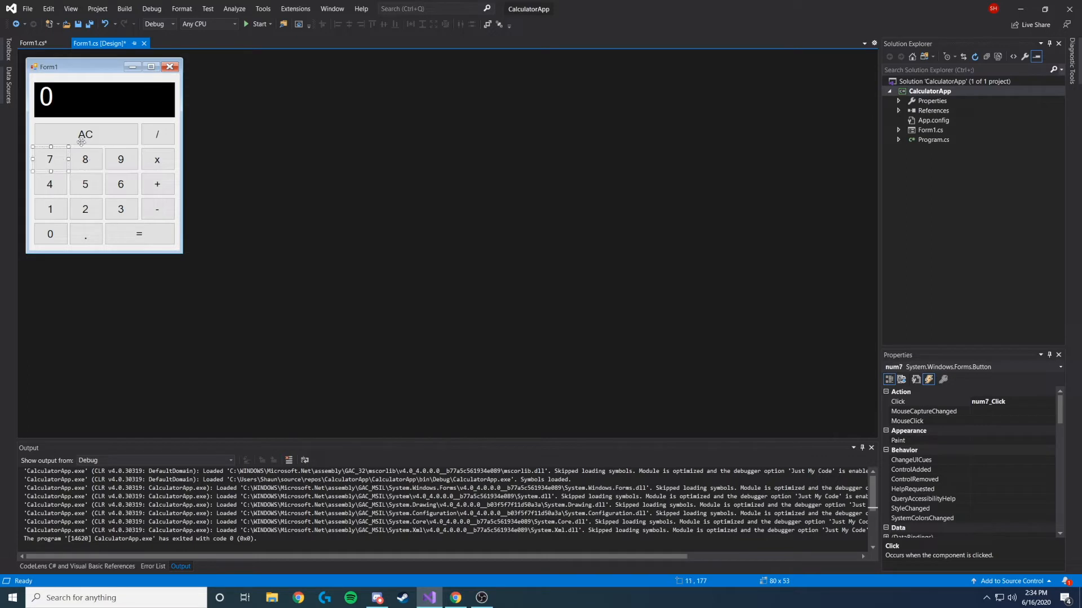
{"action": "left_click", "coordinate": [156, 134]}
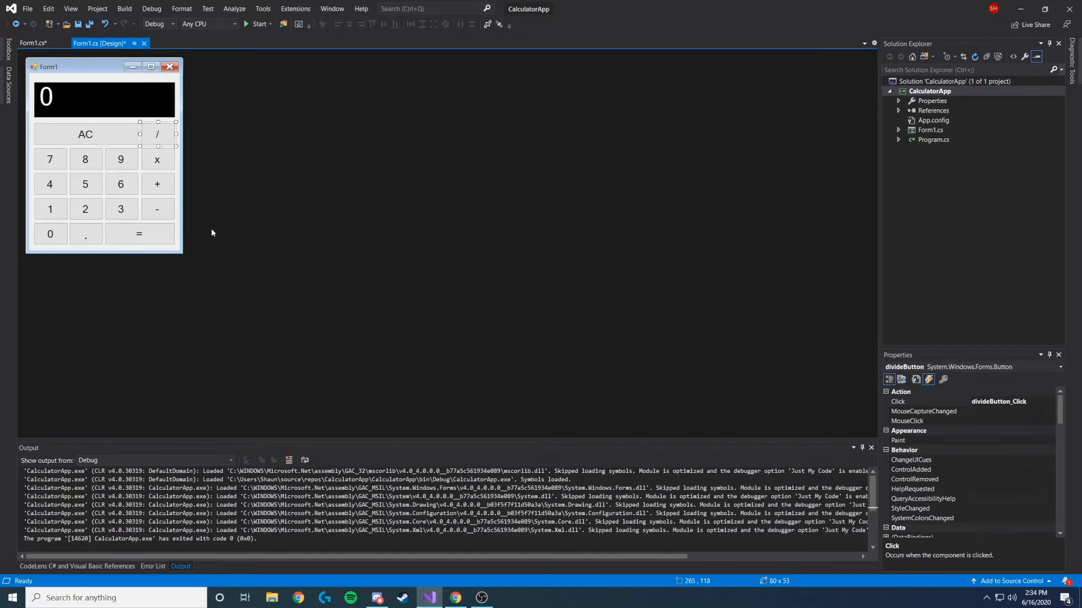
{"action": "left_click", "coordinate": [103, 97]}
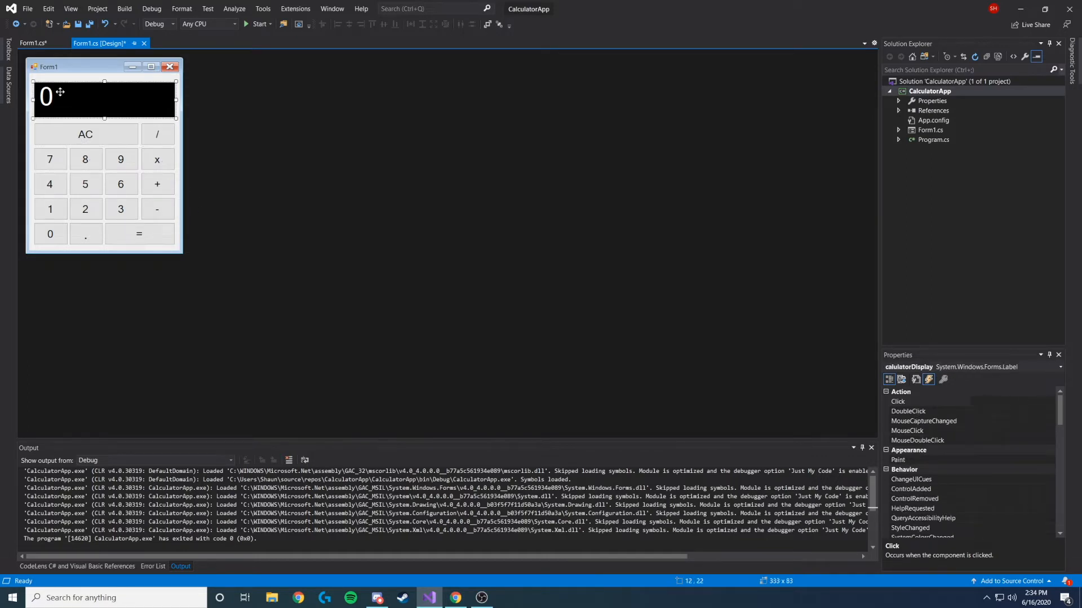
{"action": "mouse_move", "coordinate": [99, 136]}
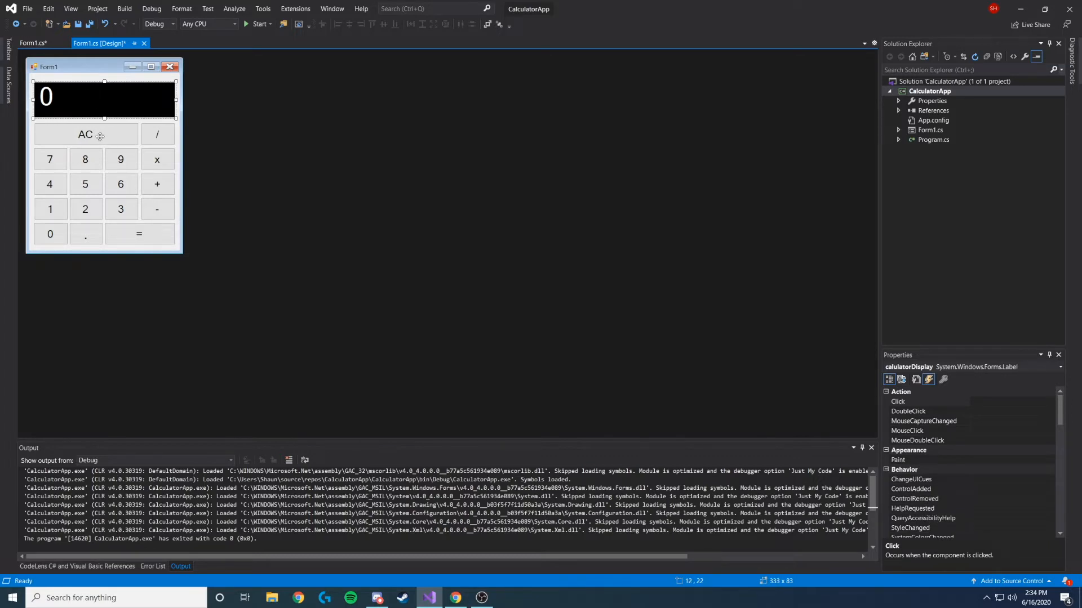
{"action": "mouse_move", "coordinate": [101, 81]}
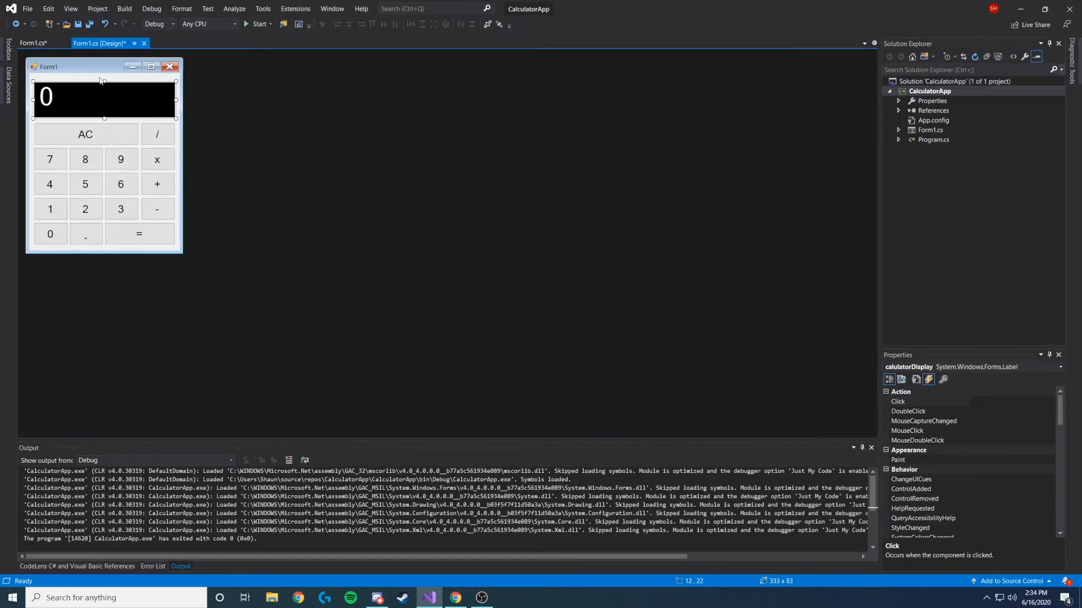
{"action": "mouse_move", "coordinate": [89, 24]}
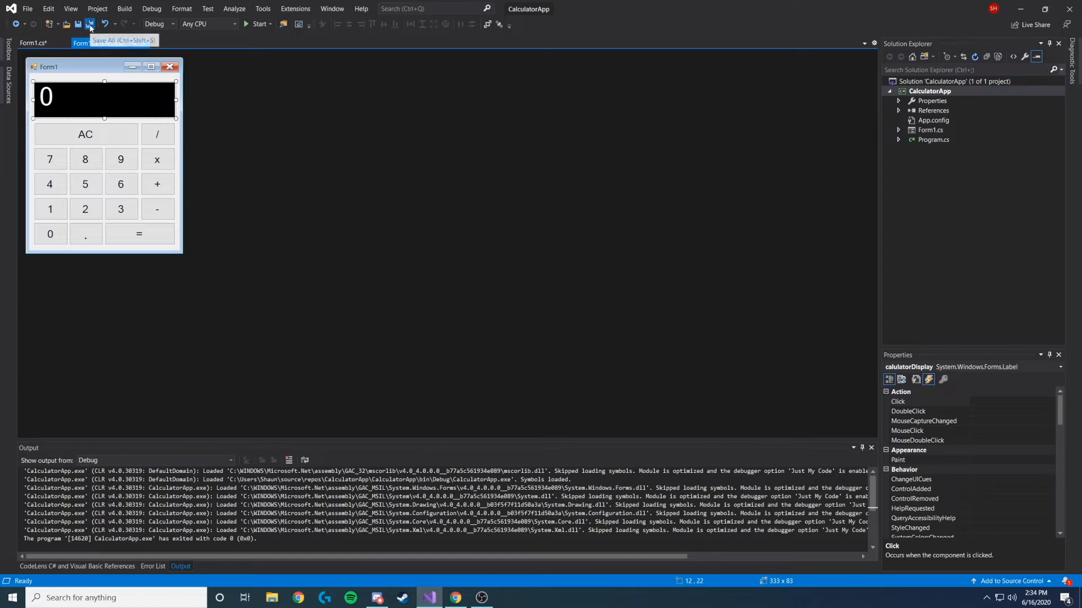
Step: Save All, then build and run CalculatorApp in the debugger and try a key
{"action": "left_click", "coordinate": [89, 24]}
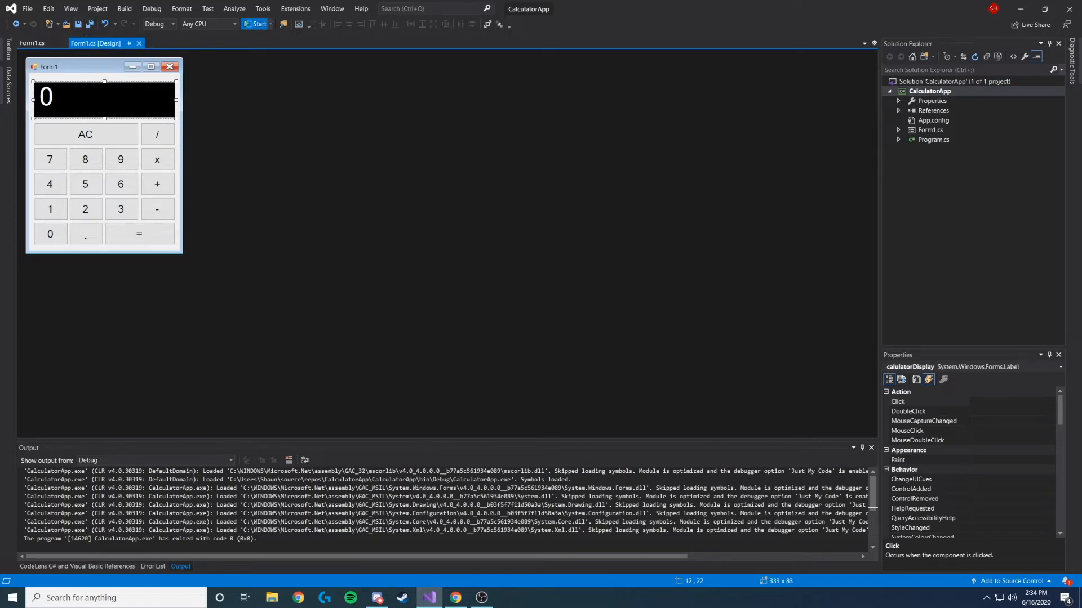
{"action": "left_click", "coordinate": [259, 23]}
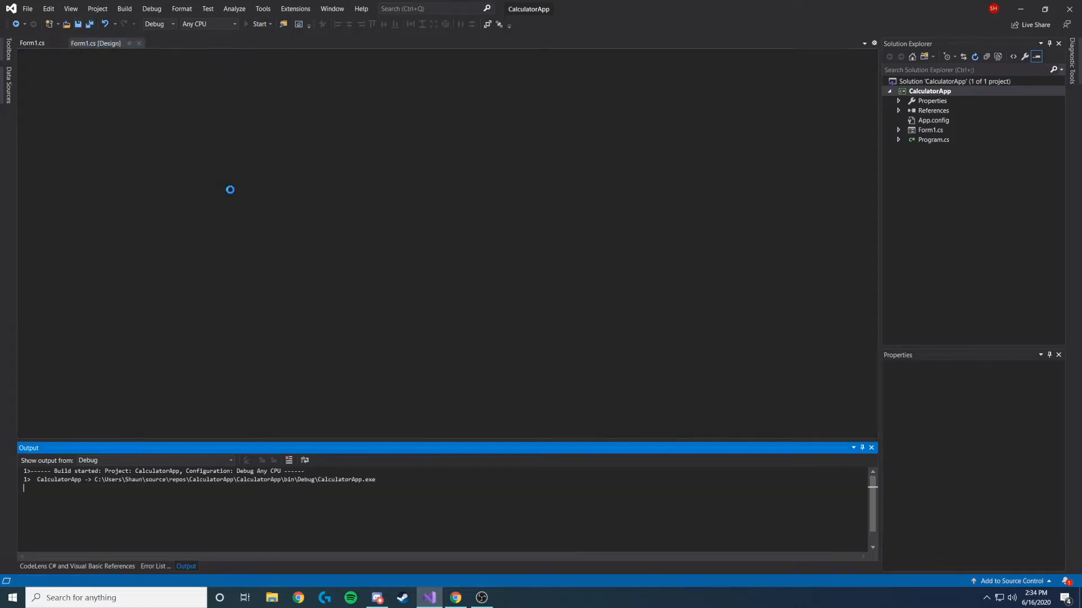
{"action": "left_click", "coordinate": [260, 24]}
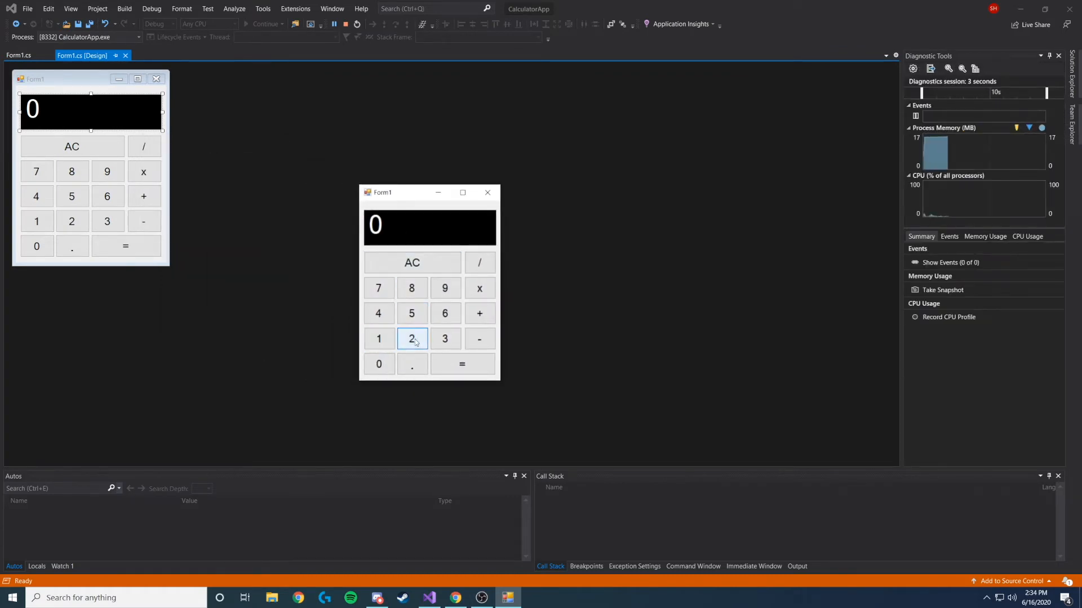
{"action": "mouse_move", "coordinate": [379, 287]}
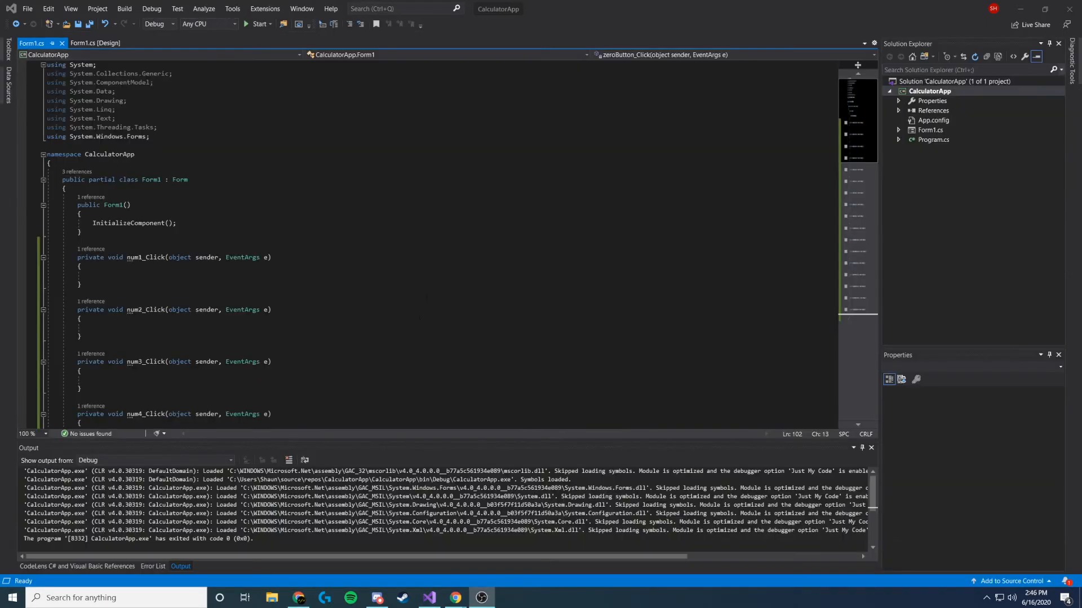
Step: Declare string fields first = "" and second = "" at the top of the Form1 class
{"action": "scroll", "scroll_direction": "up", "scroll_amount": 3}
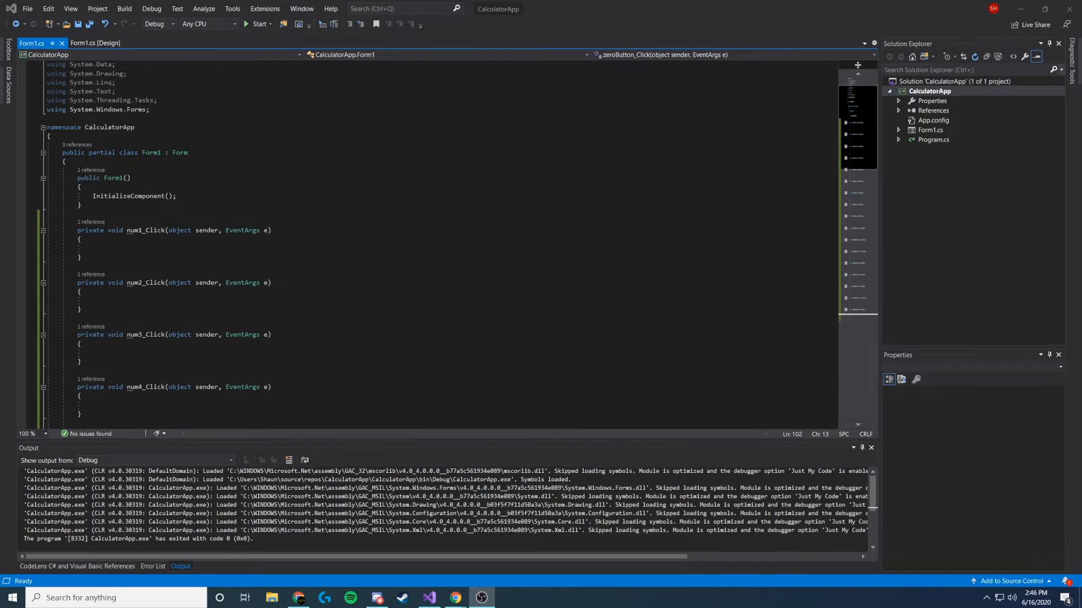
{"action": "scroll", "scroll_direction": "down", "scroll_amount": 3}
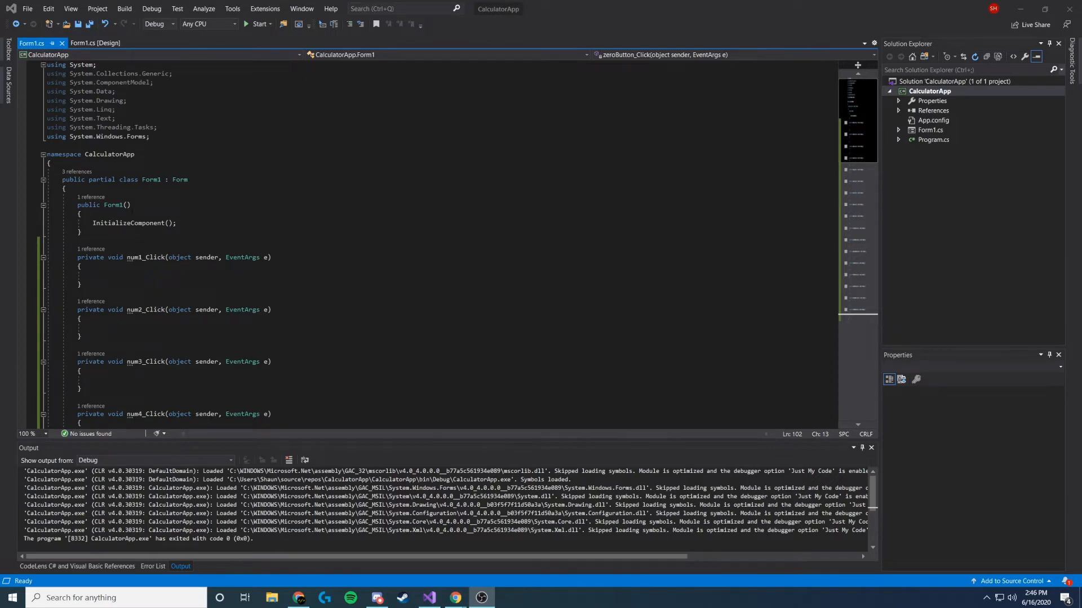
{"action": "left_click", "coordinate": [66, 189]}
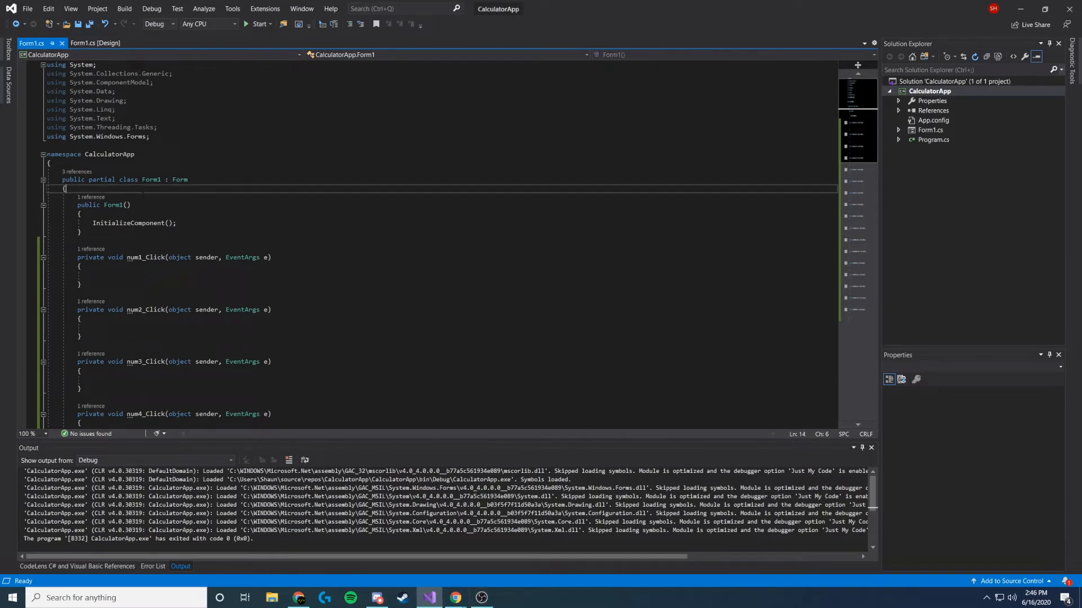
{"action": "key", "text": "enter"}
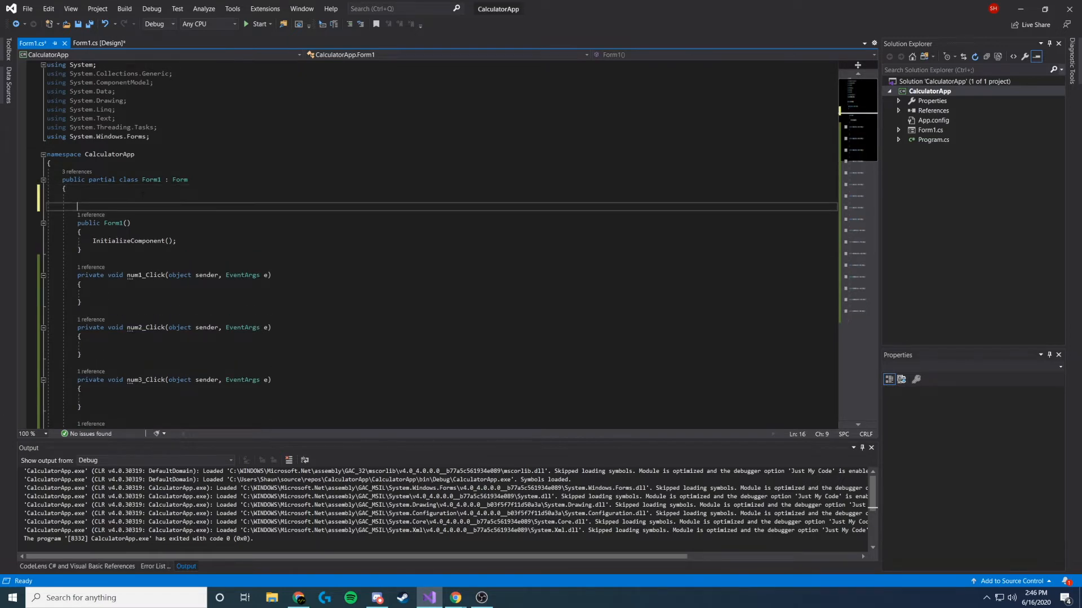
{"action": "key", "text": "Up"}
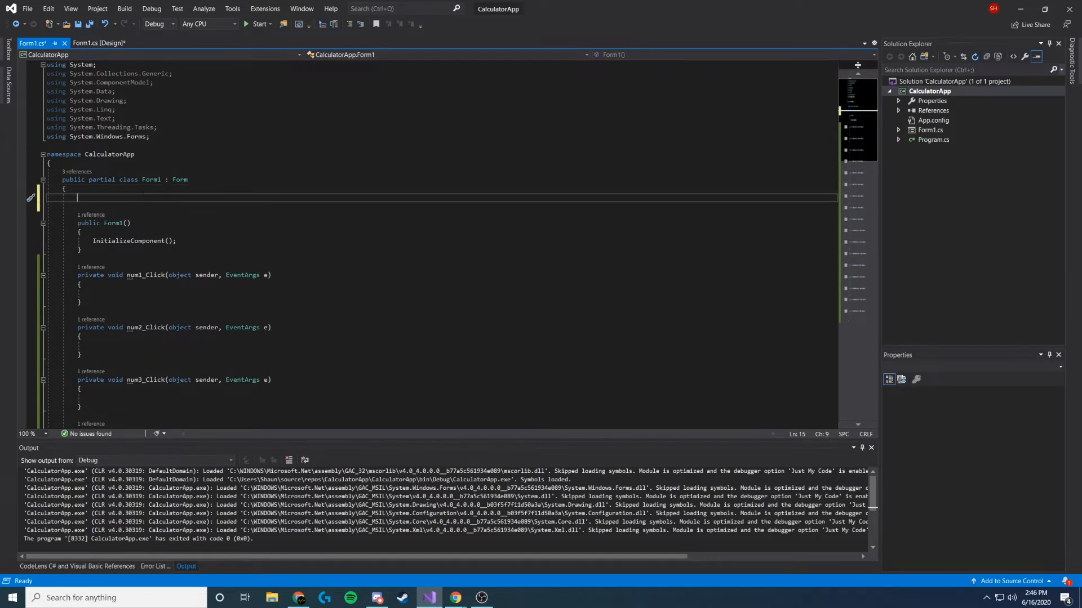
{"action": "type", "text": "string"}
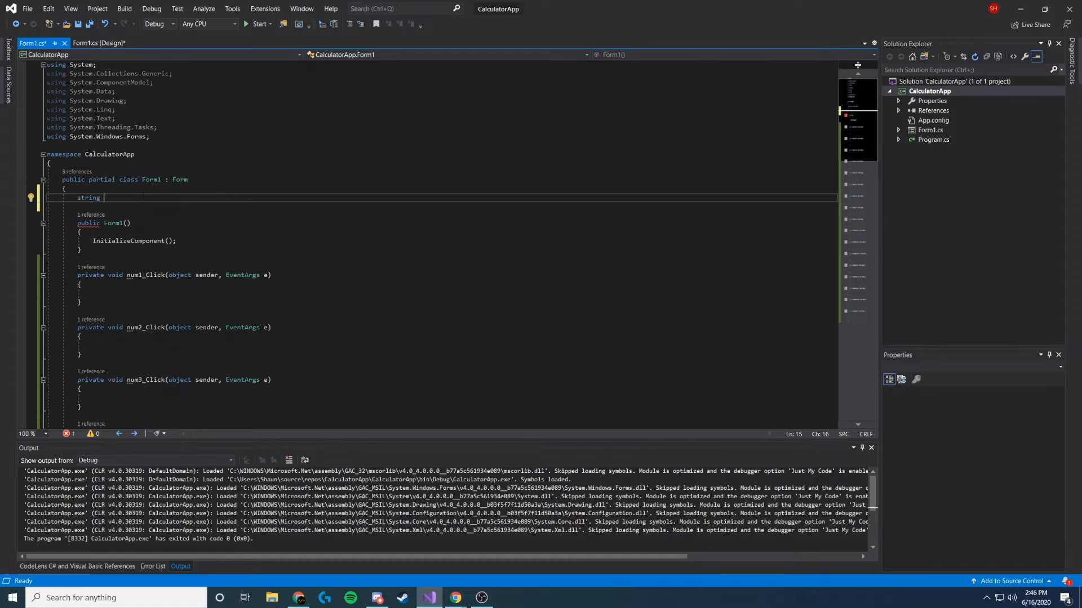
{"action": "type", "text": "first"}
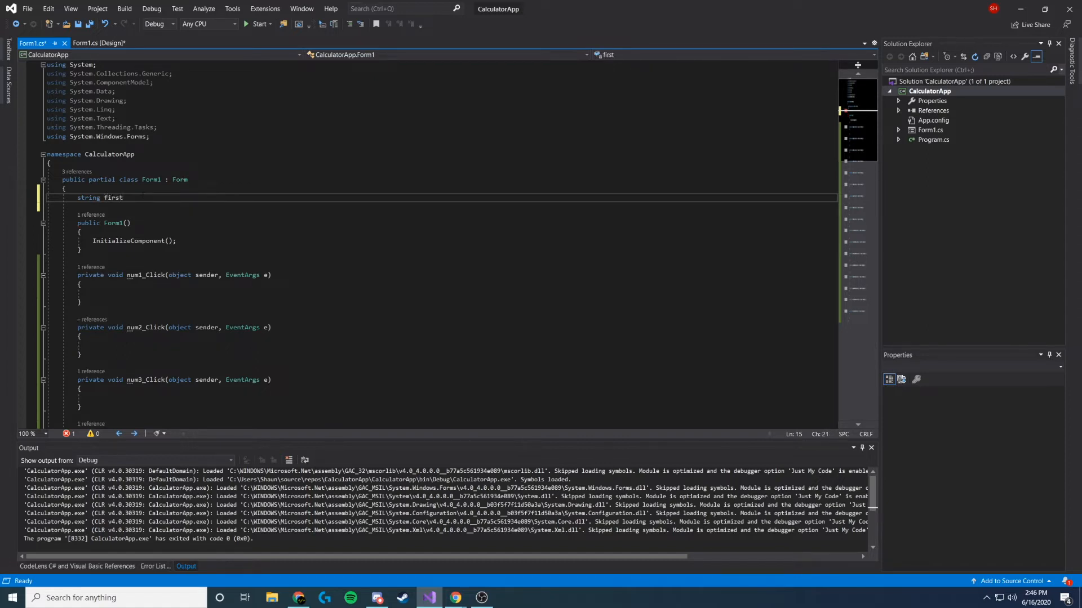
{"action": "type", "text": "= \"\";"}
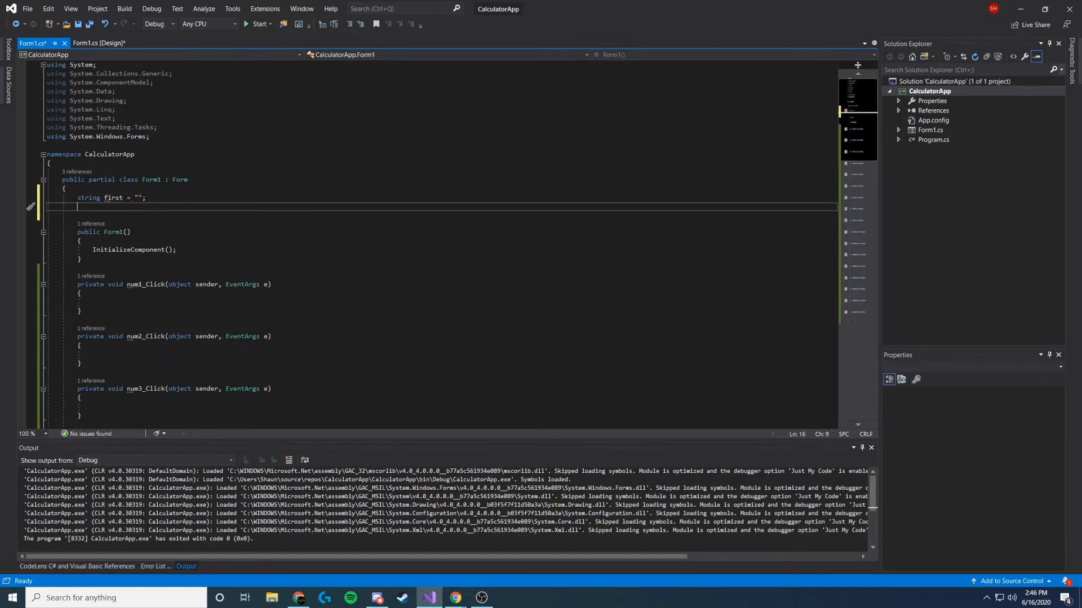
{"action": "type", "text": "string"}
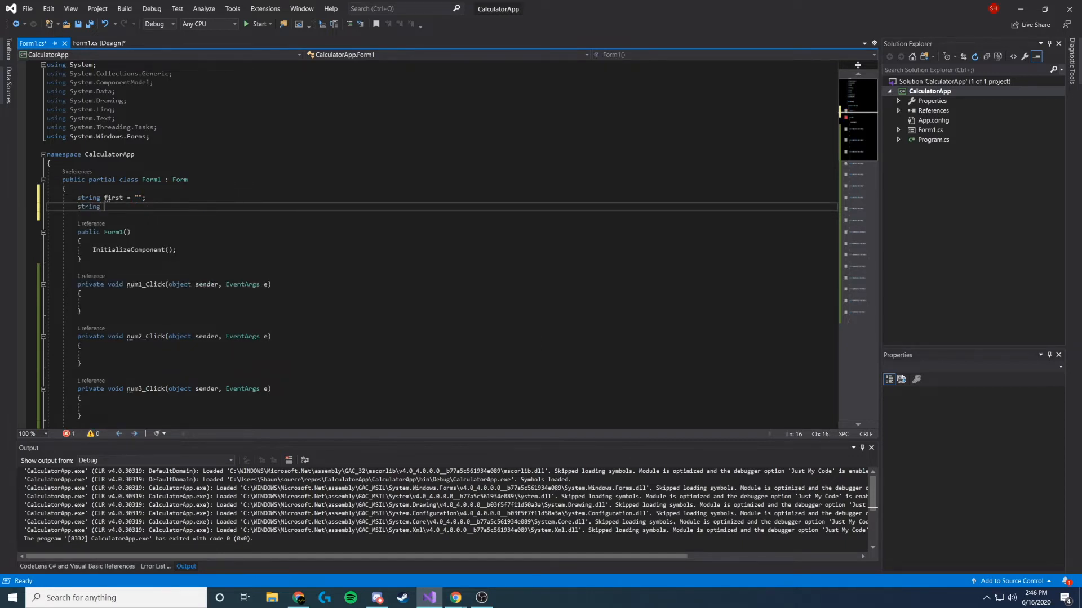
{"action": "type", "text": "second ="}
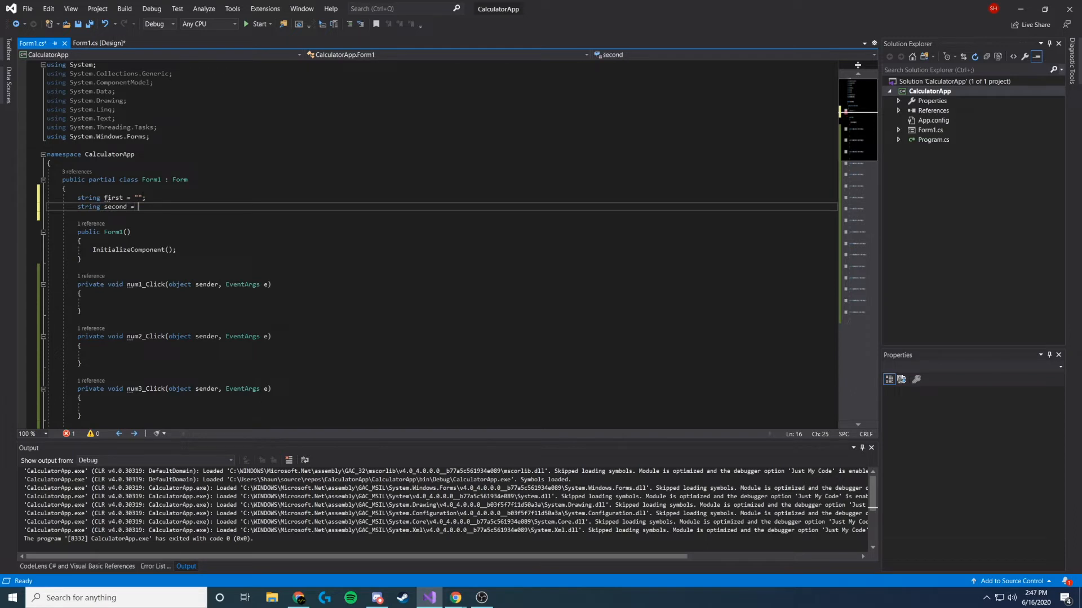
{"action": "type", "text": "\"\";"}
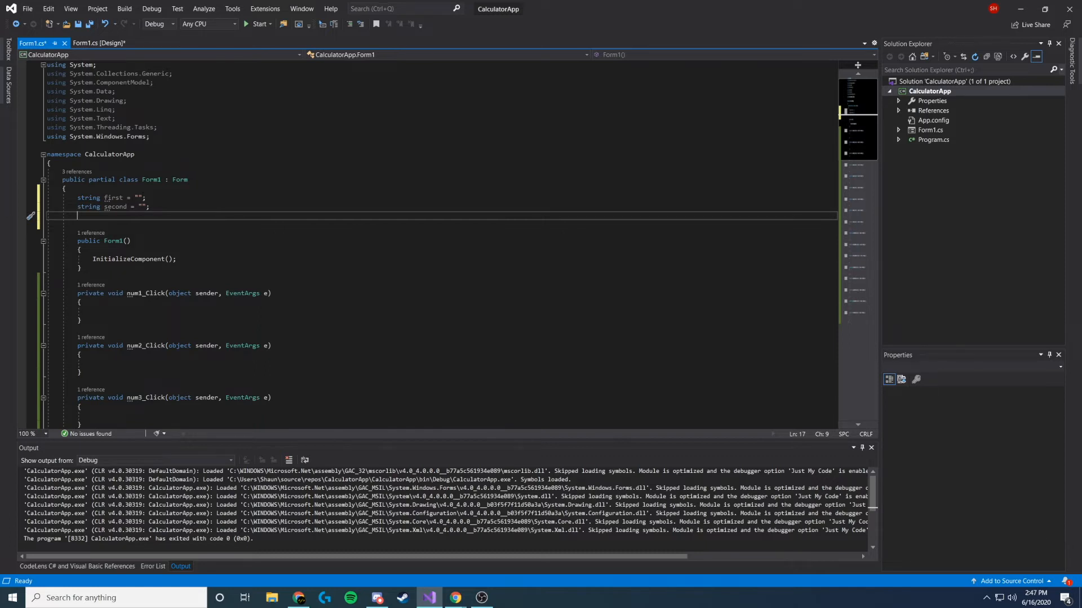
Step: Declare char function and double result = 0.0, then save Form1.cs
{"action": "type", "text": "char function;"}
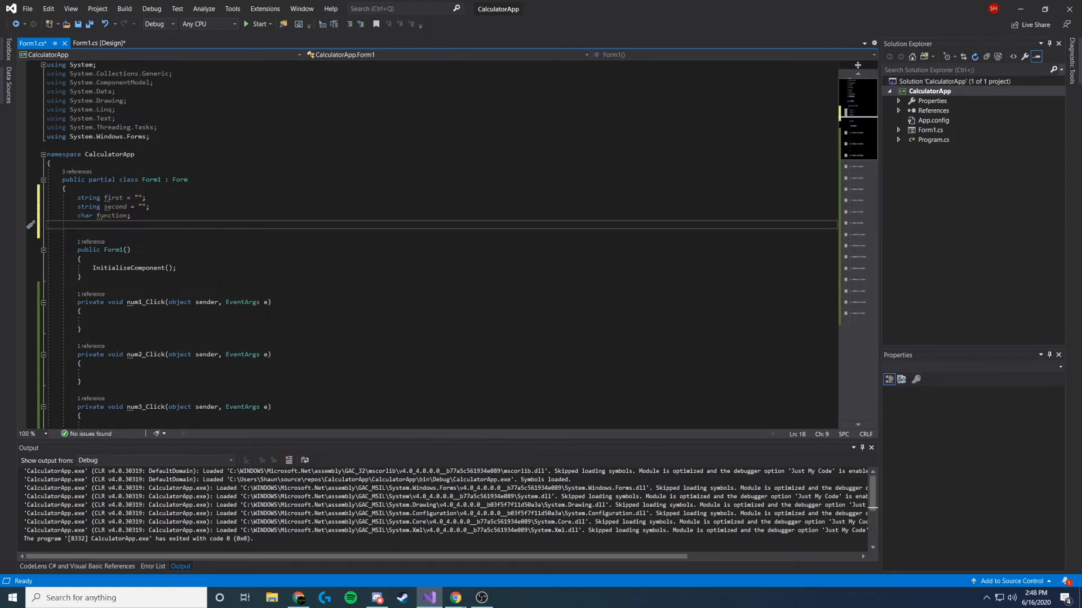
{"action": "scroll", "scroll_direction": "up", "scroll_amount": 3}
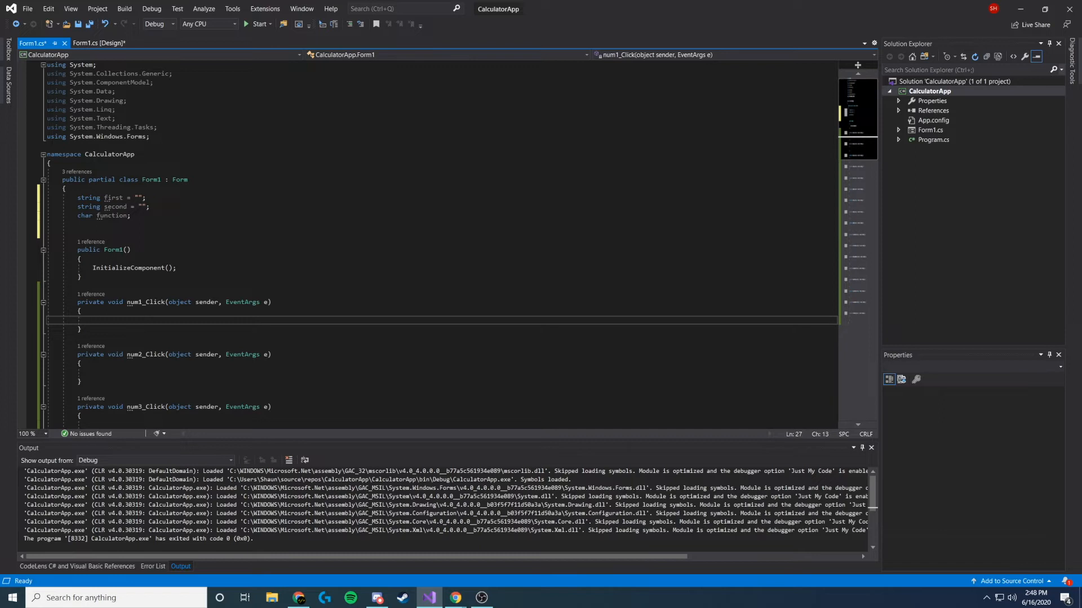
{"action": "type", "text": "double result"}
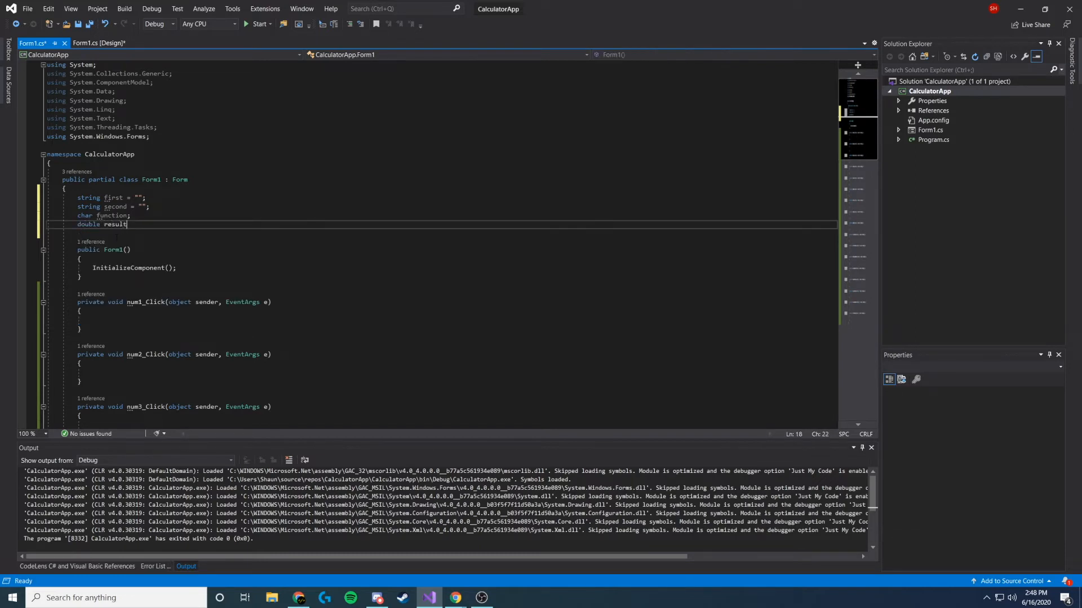
{"action": "type", "text": "= 0."}
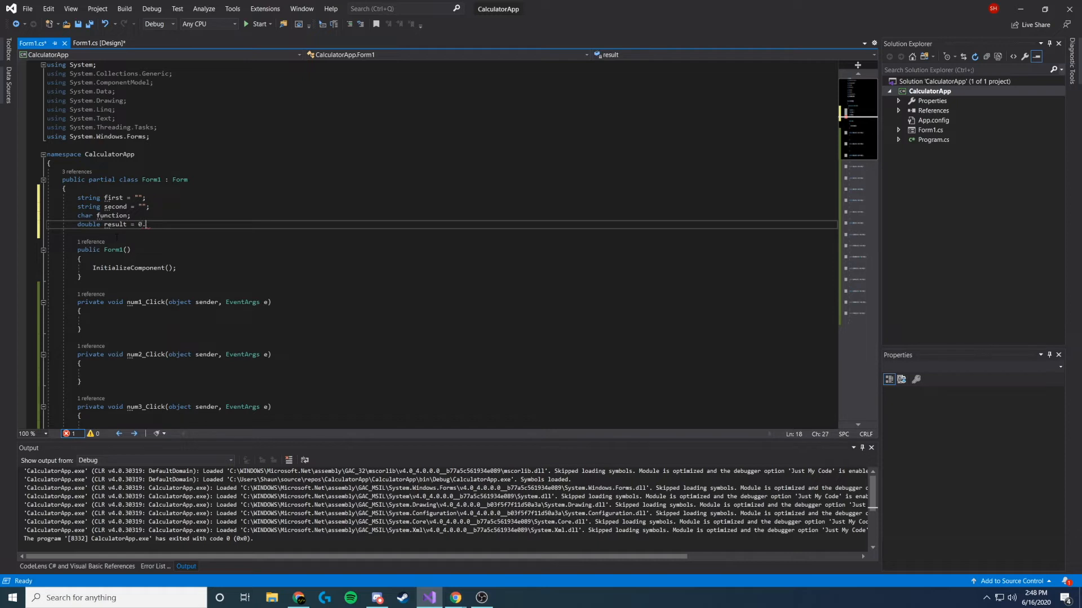
{"action": "type", "text": "0;"}
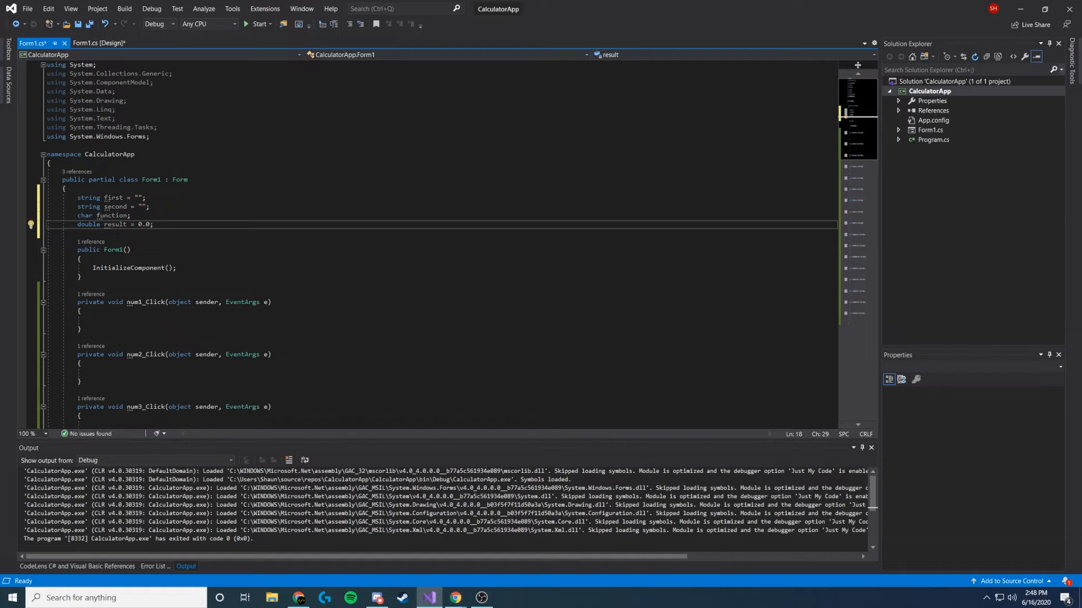
{"action": "key", "text": "ctrl+s"}
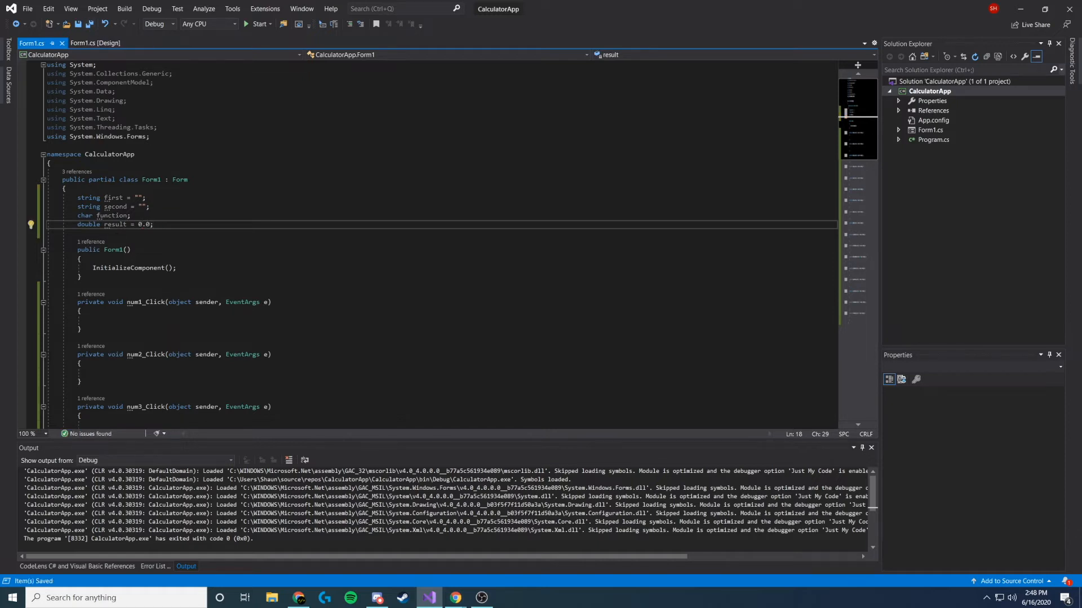
Step: Make the divide handler set function = '/'
{"action": "scroll", "scroll_direction": "down", "scroll_amount": 3}
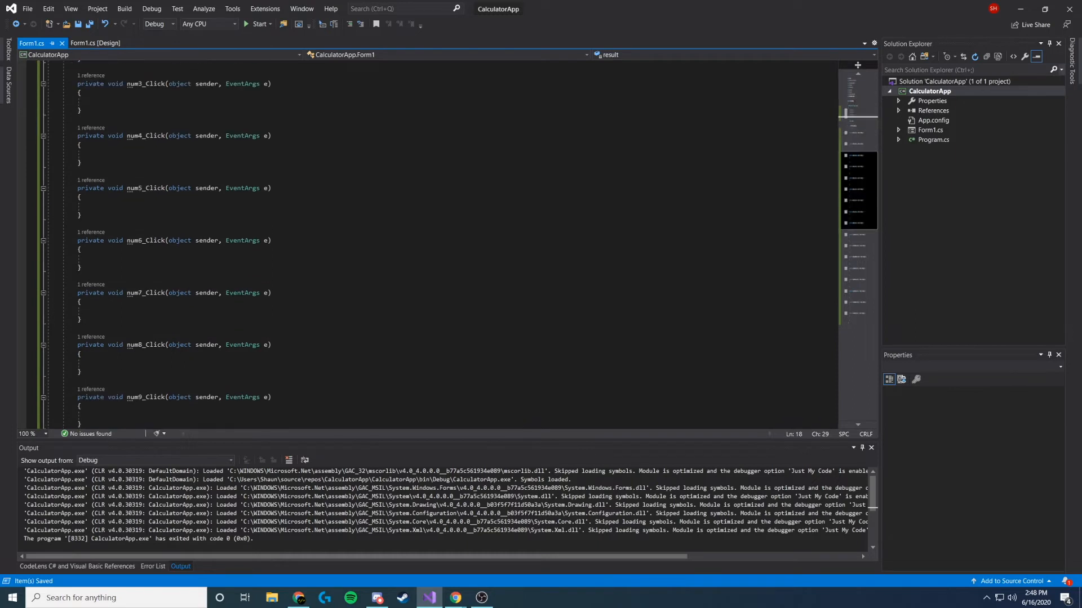
{"action": "scroll", "scroll_direction": "up", "scroll_amount": 3}
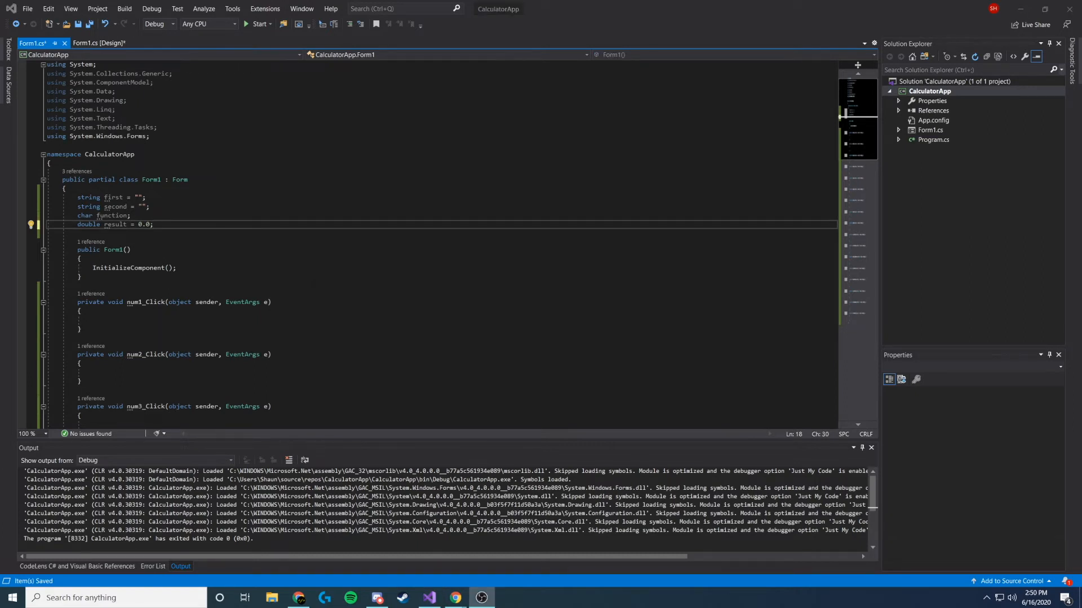
{"action": "scroll", "scroll_direction": "down", "scroll_amount": 3}
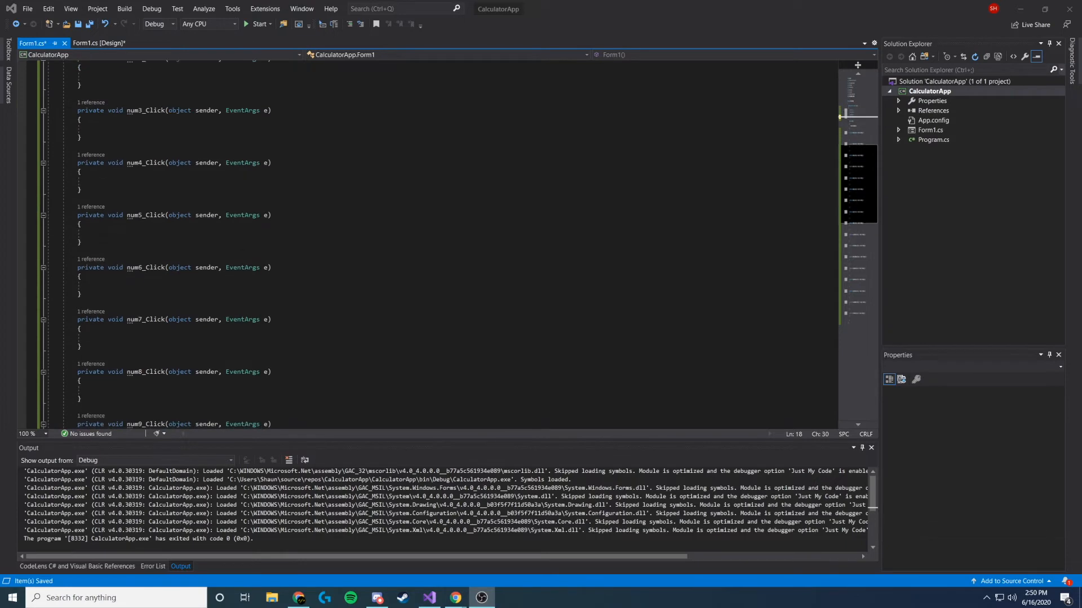
{"action": "scroll", "scroll_direction": "down", "scroll_amount": 3}
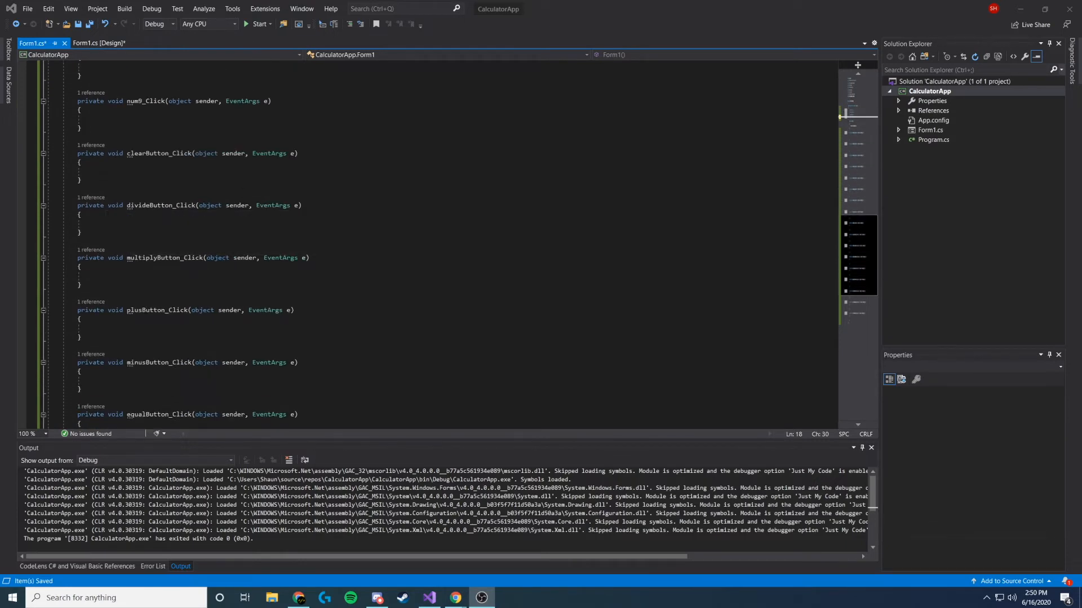
{"action": "left_click", "coordinate": [92, 223]}
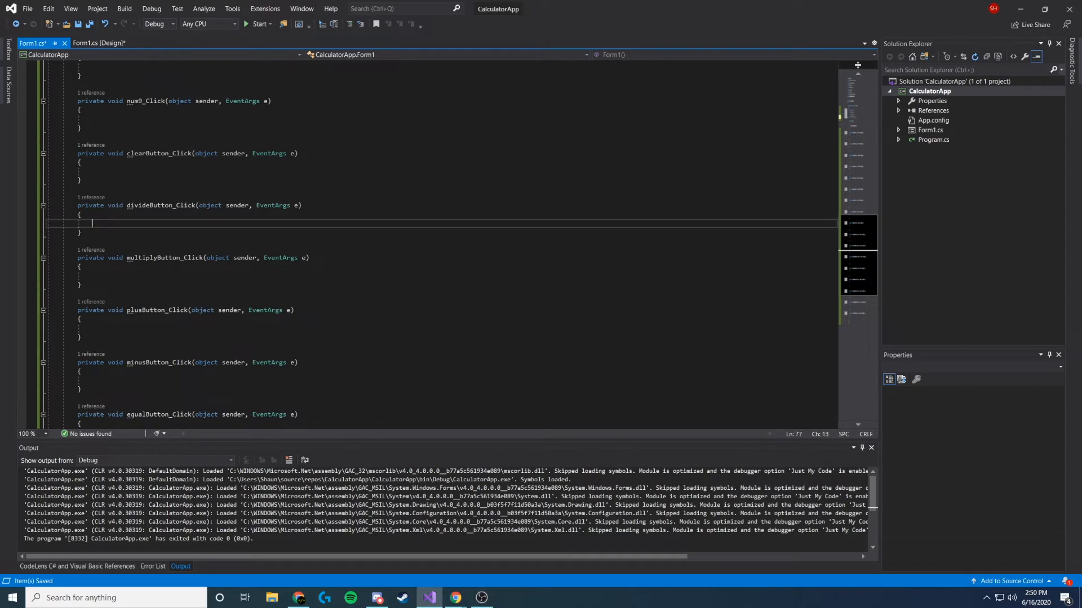
{"action": "type", "text": "f"}
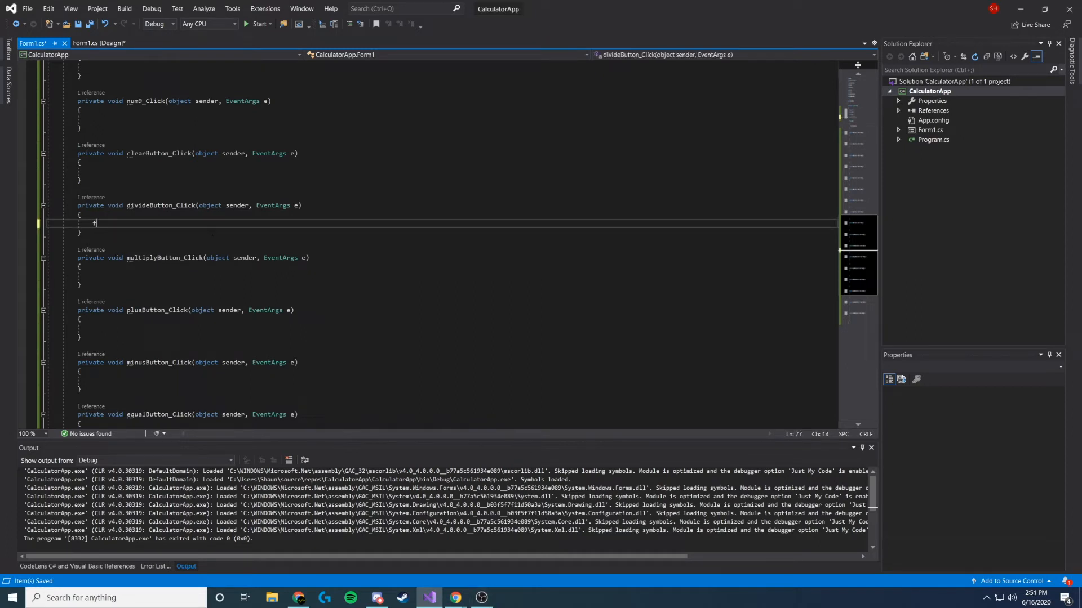
{"action": "type", "text": "unction ="}
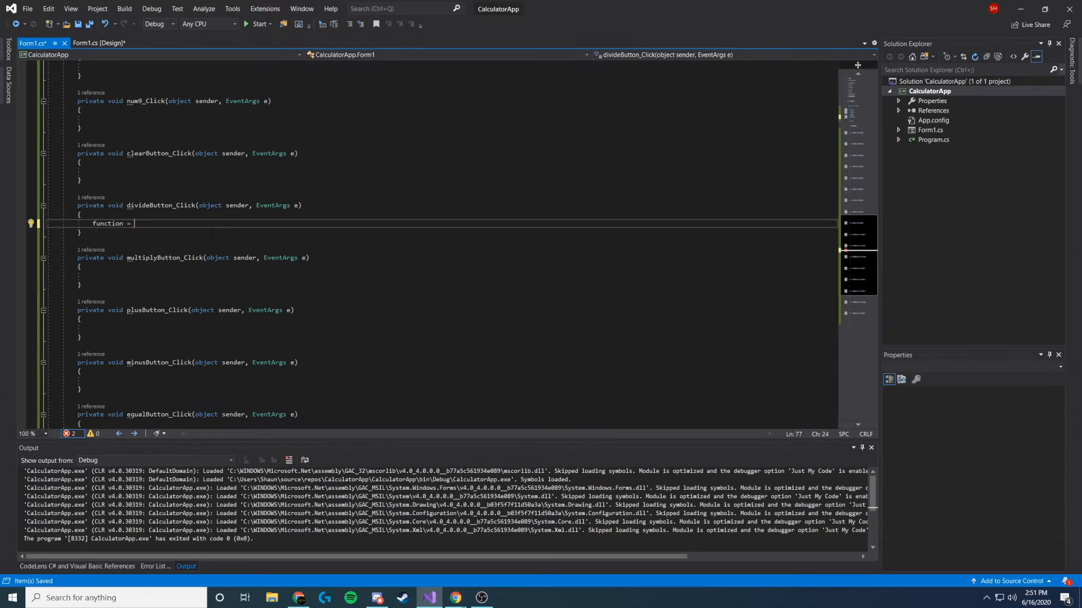
{"action": "type", "text": "'/'"}
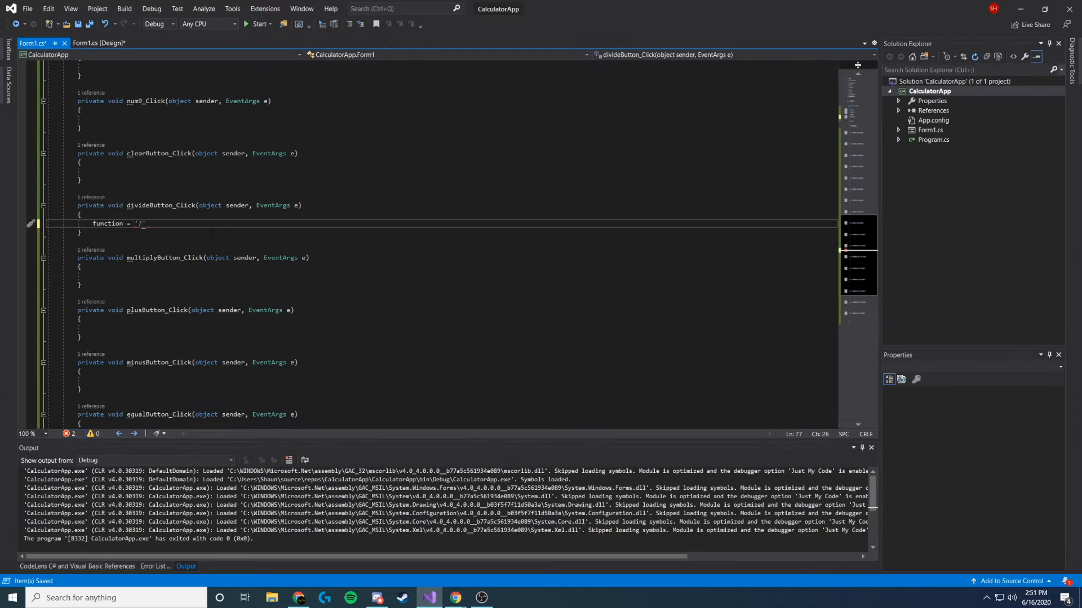
{"action": "type", "text": ";"}
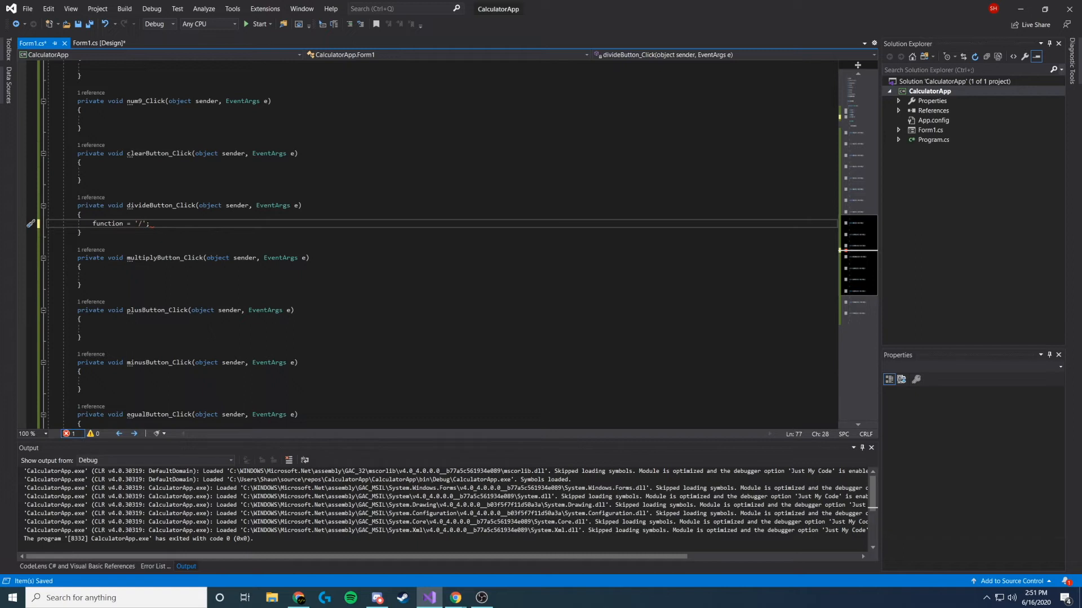
Step: Make the multiply and minus handlers set function = '*' and function = '-'
{"action": "scroll", "scroll_direction": "up", "scroll_amount": 3}
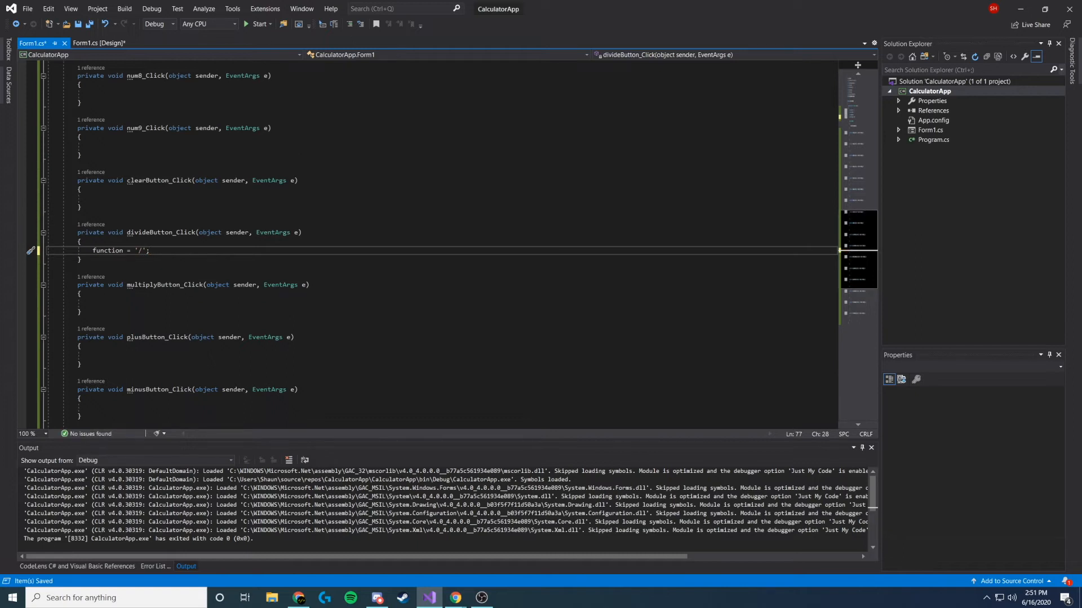
{"action": "left_click", "coordinate": [94, 303]}
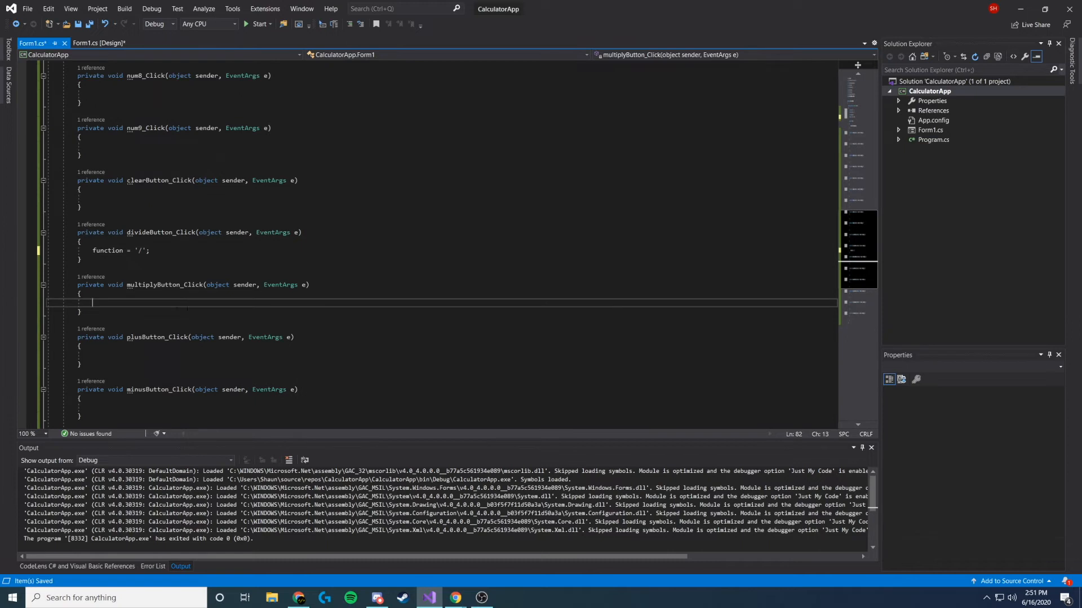
{"action": "type", "text": "function"}
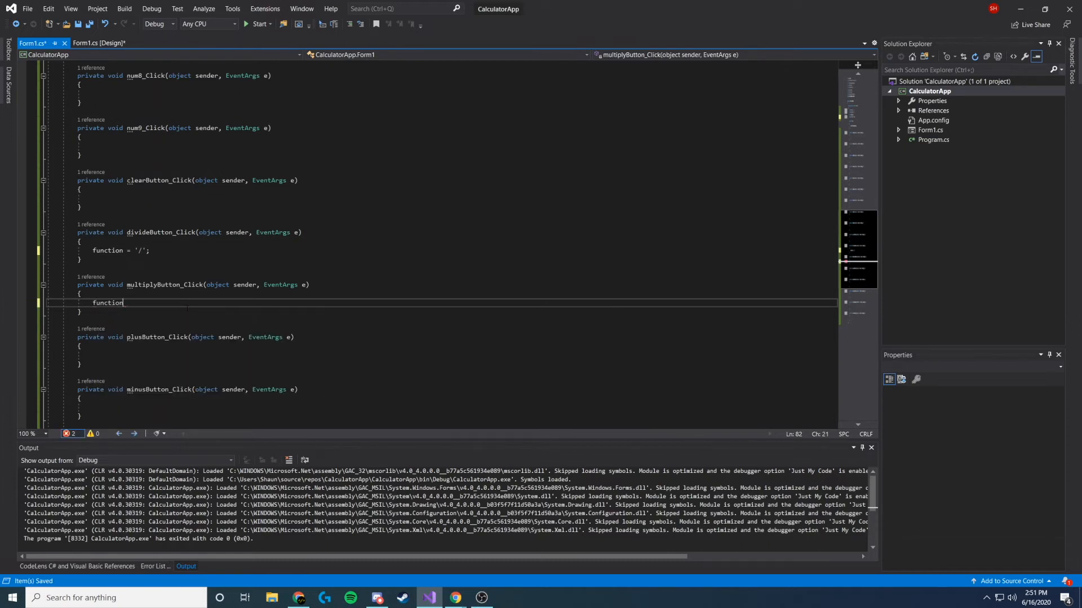
{"action": "type", "text": "= '"}
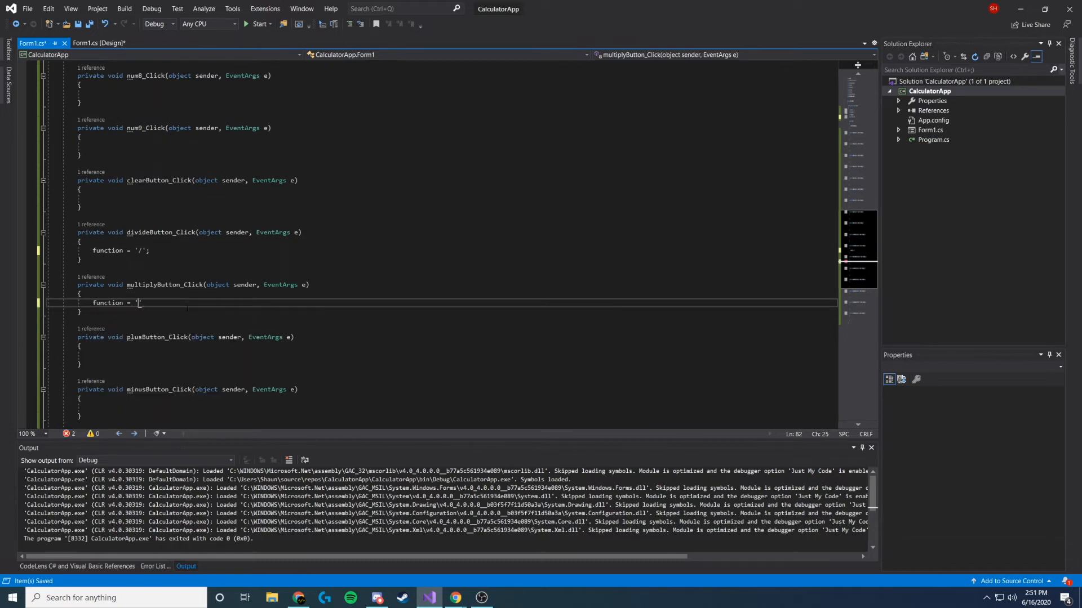
{"action": "type", "text": "*"}
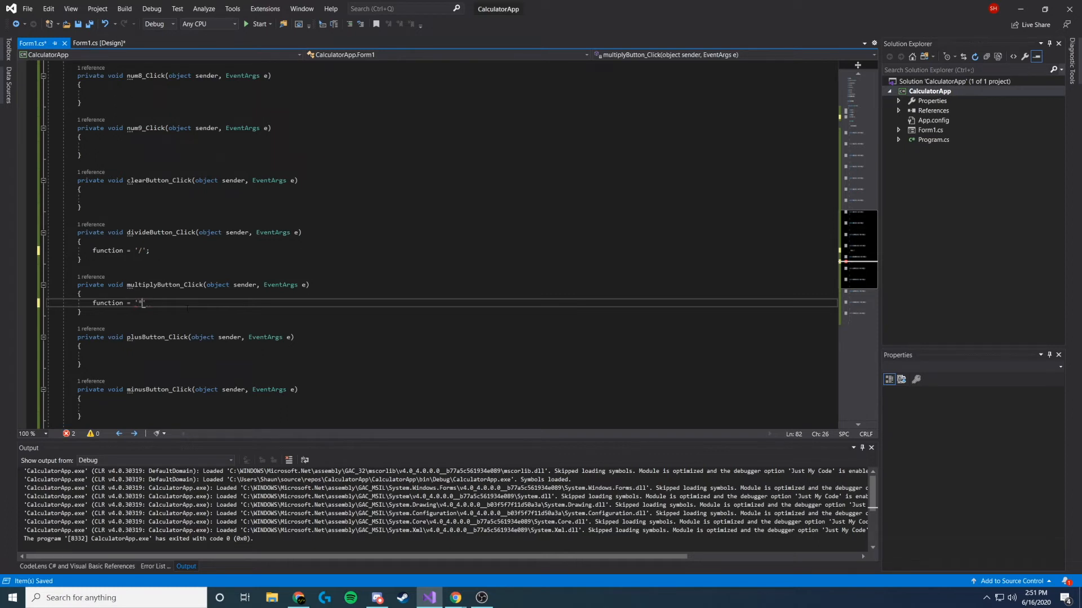
{"action": "type", "text": "*;"}
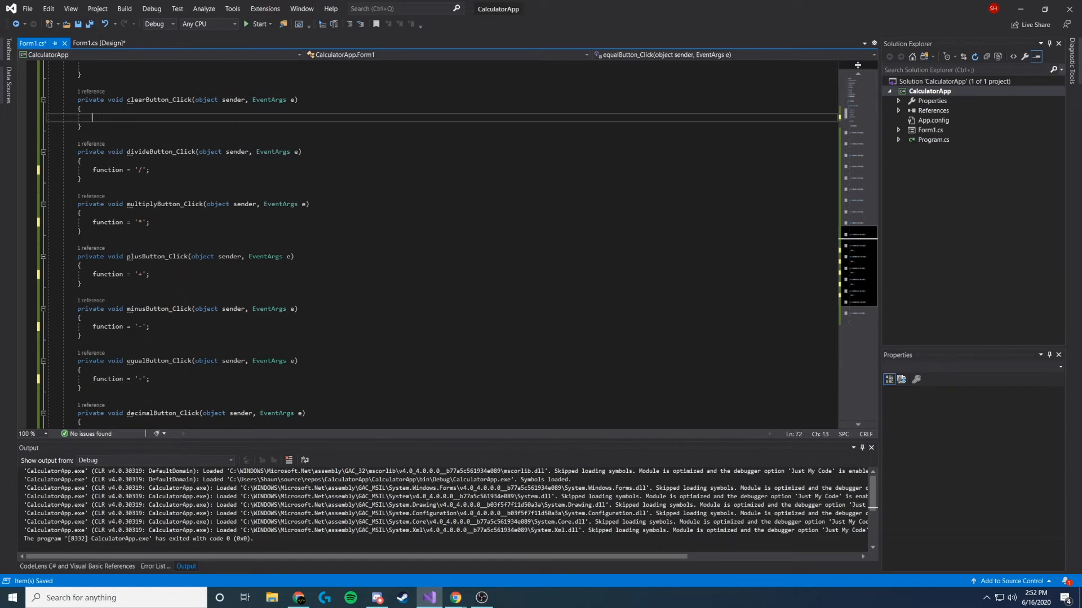
{"action": "type", "text": "function = '-';"}
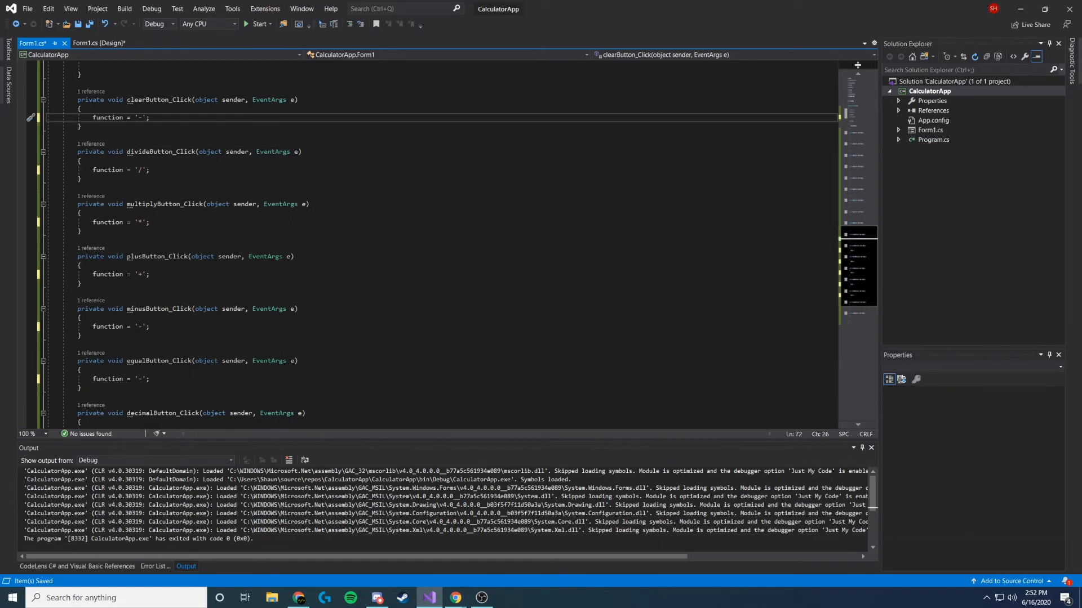
{"action": "key", "text": "Backspace"}
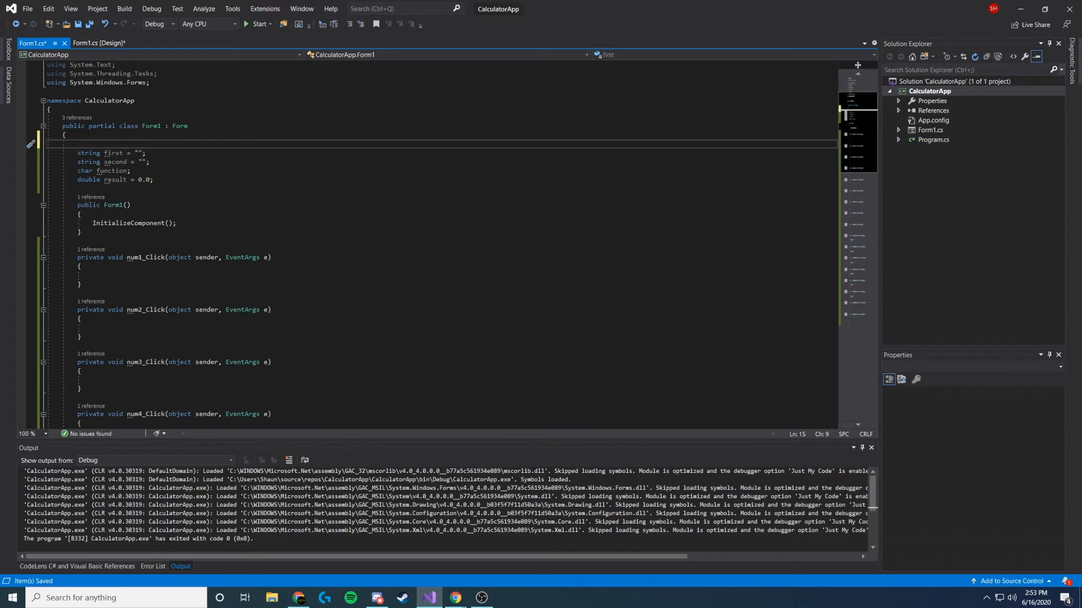
{"action": "mouse_move", "coordinate": [179, 309]}
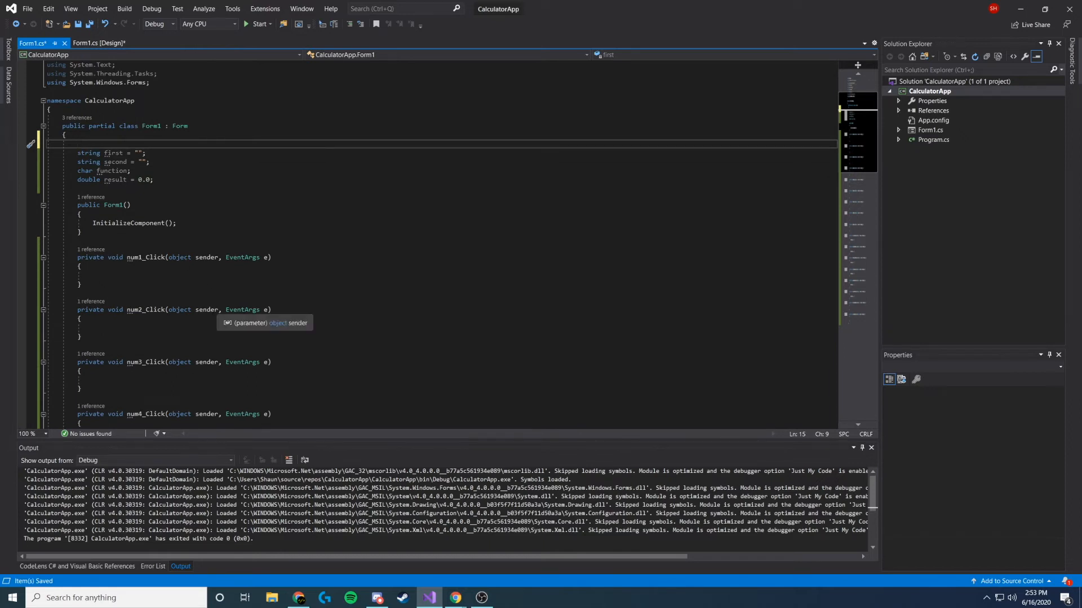
Step: Declare string userInput = "" after the result field
{"action": "scroll", "scroll_direction": "up", "scroll_amount": 3}
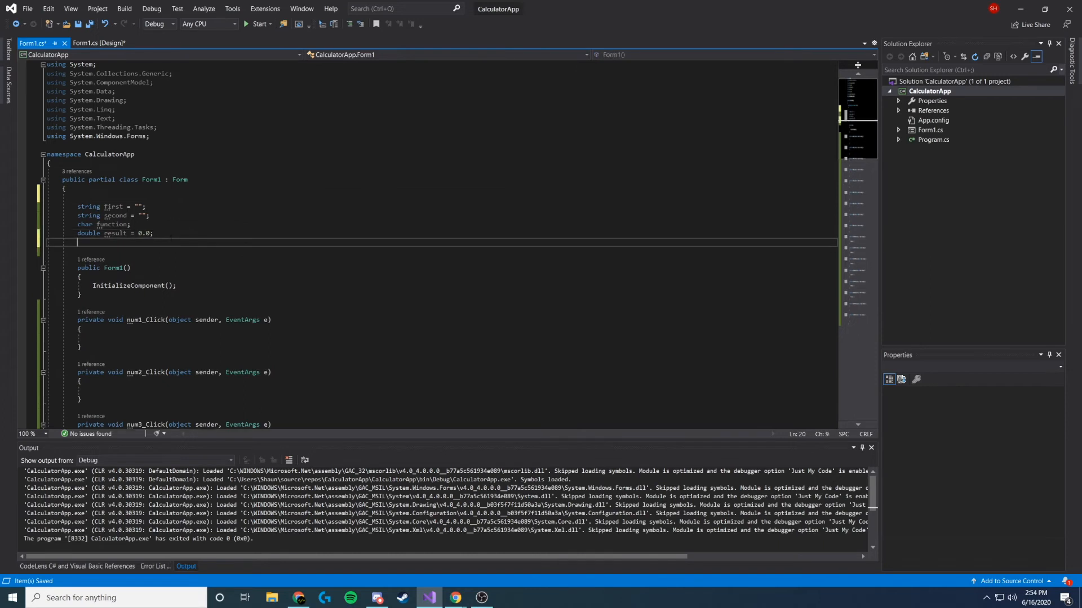
{"action": "type", "text": "string"}
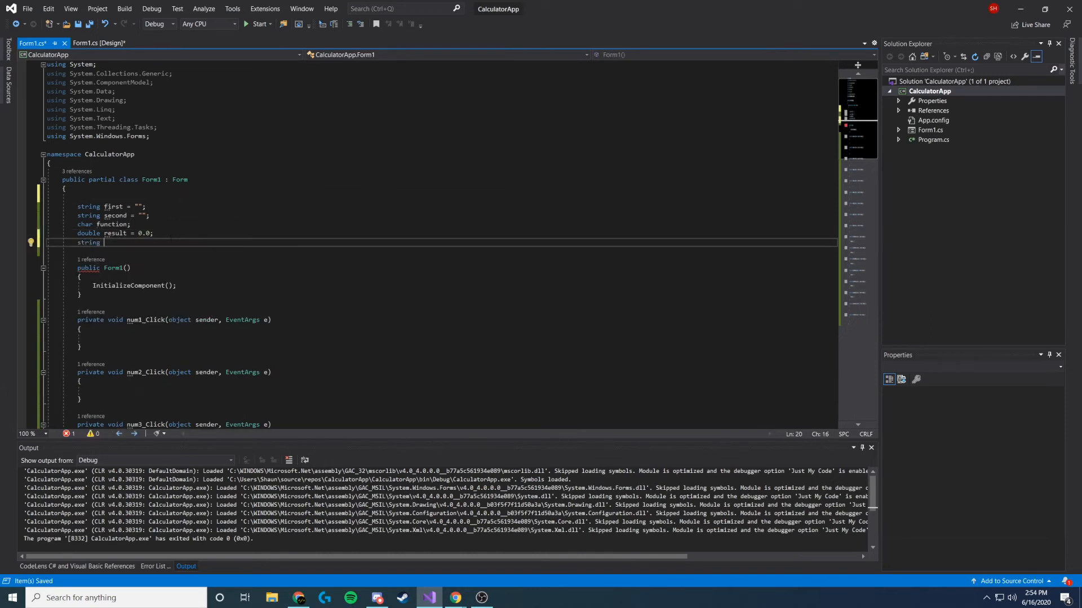
{"action": "type", "text": "userInp"}
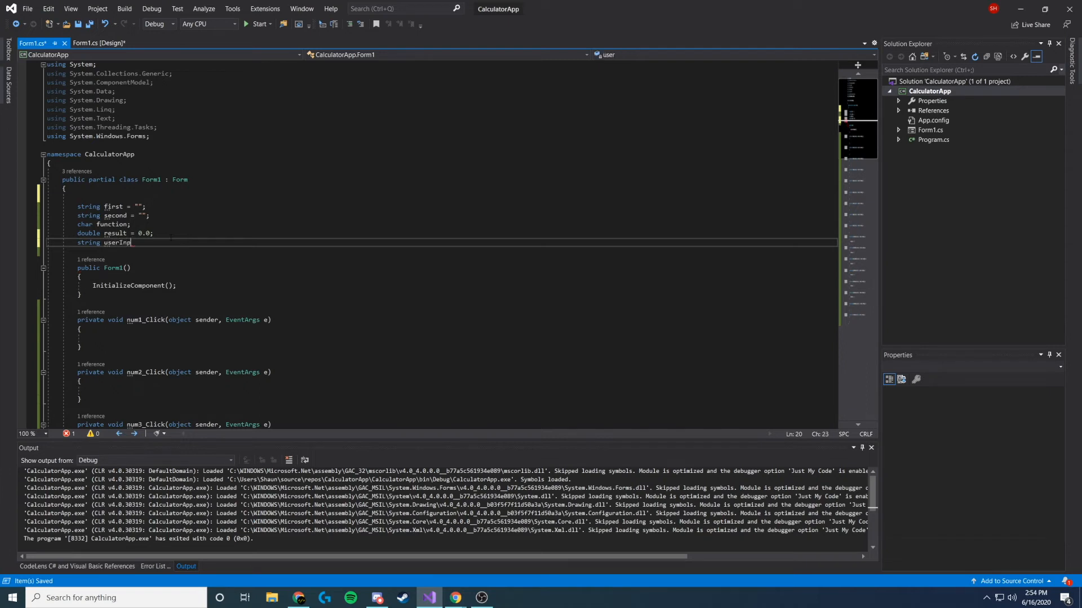
{"action": "type", "text": "ut"}
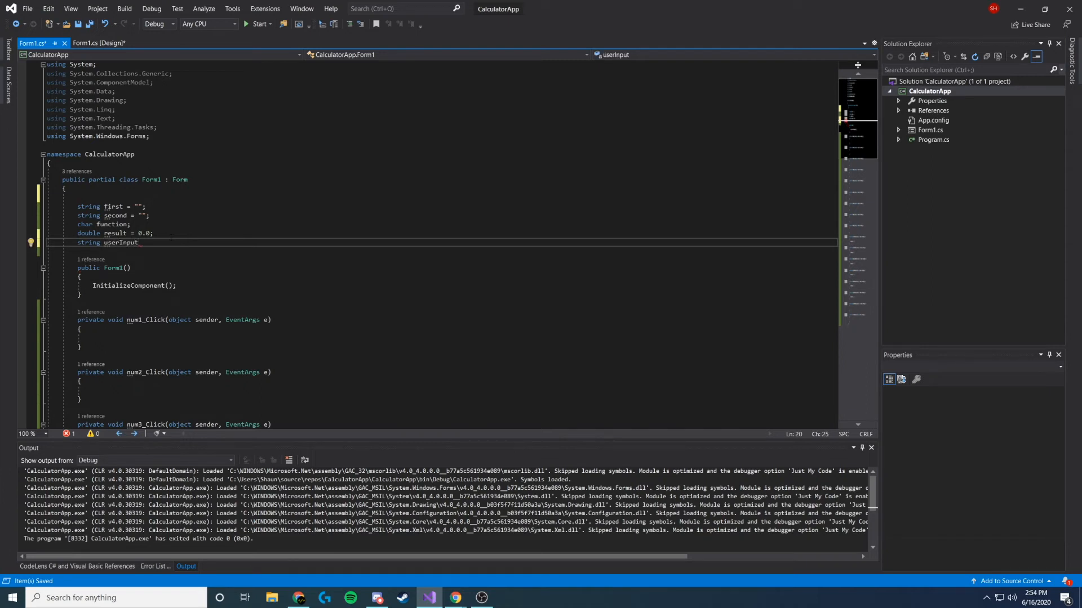
{"action": "type", "text": "= \"\";"}
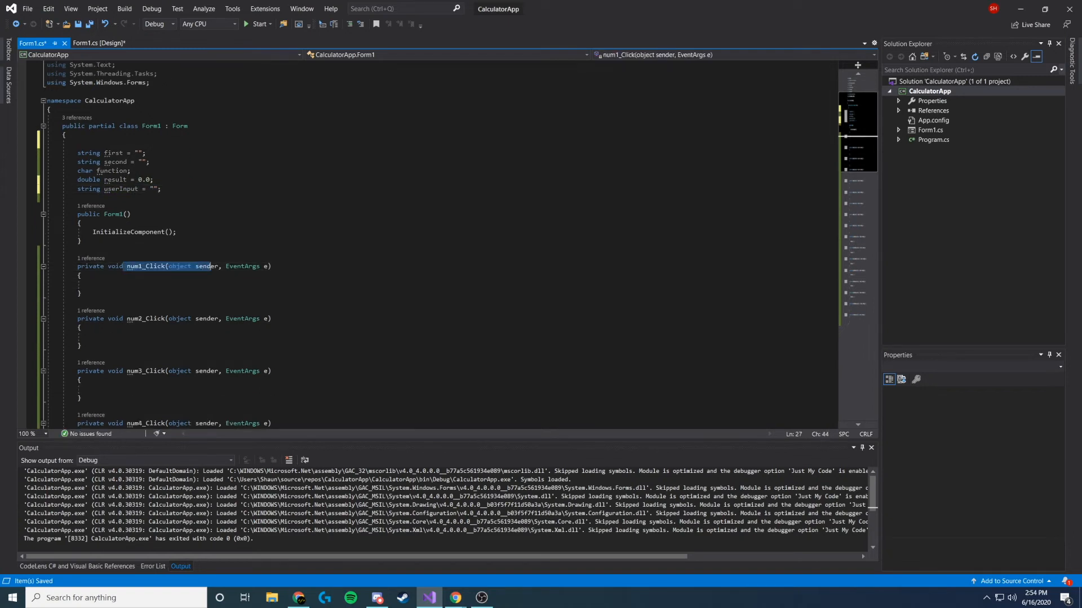
Step: Write calculatorDisplay.Text += "<digit>"; in the num1 through num9 click handlers
{"action": "left_click", "coordinate": [91, 284]}
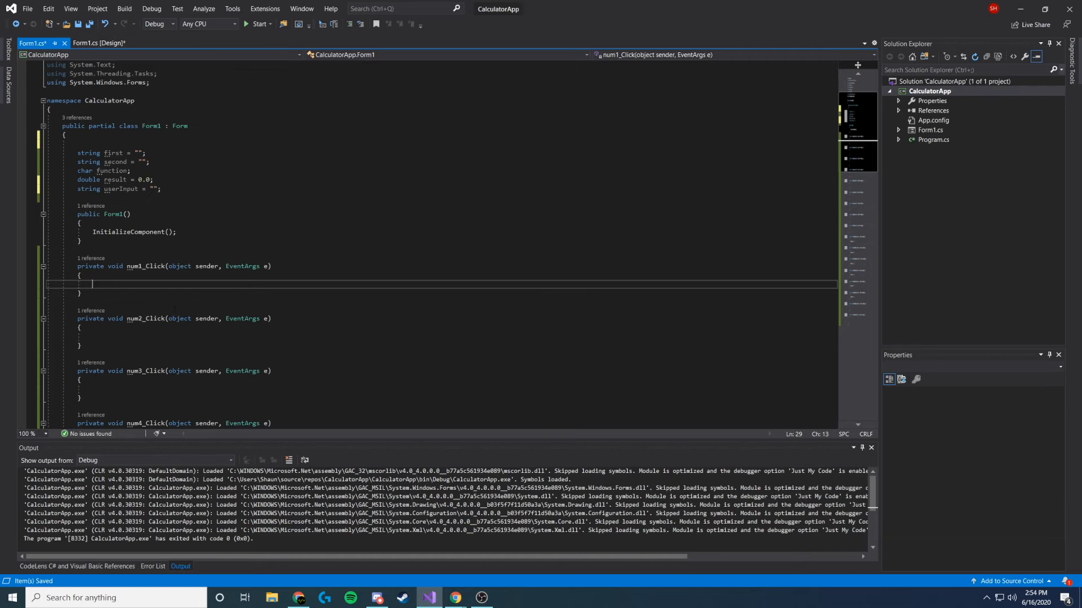
{"action": "left_click", "coordinate": [99, 43]}
{"action": "type", "text": "calulatorDisplay.Text += \""}
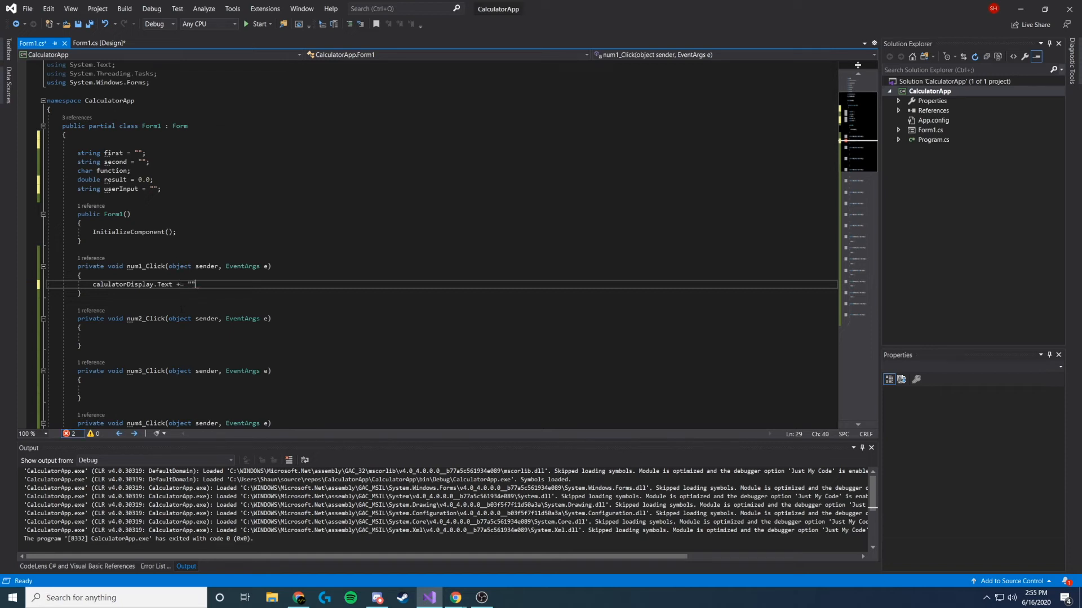
{"action": "type", "text": ";"}
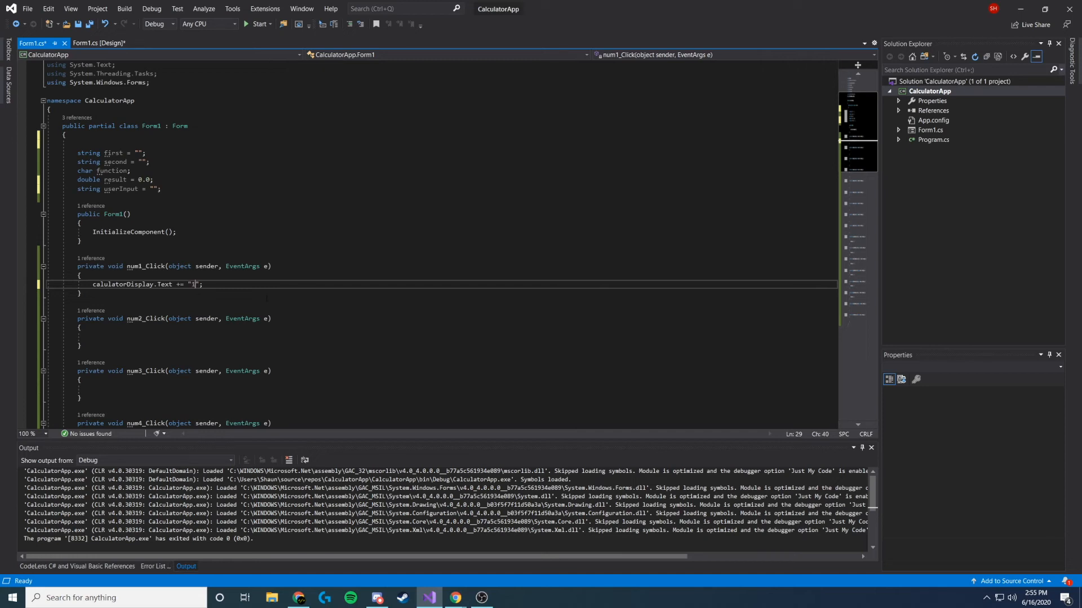
{"action": "scroll", "scroll_direction": "up", "scroll_amount": 3}
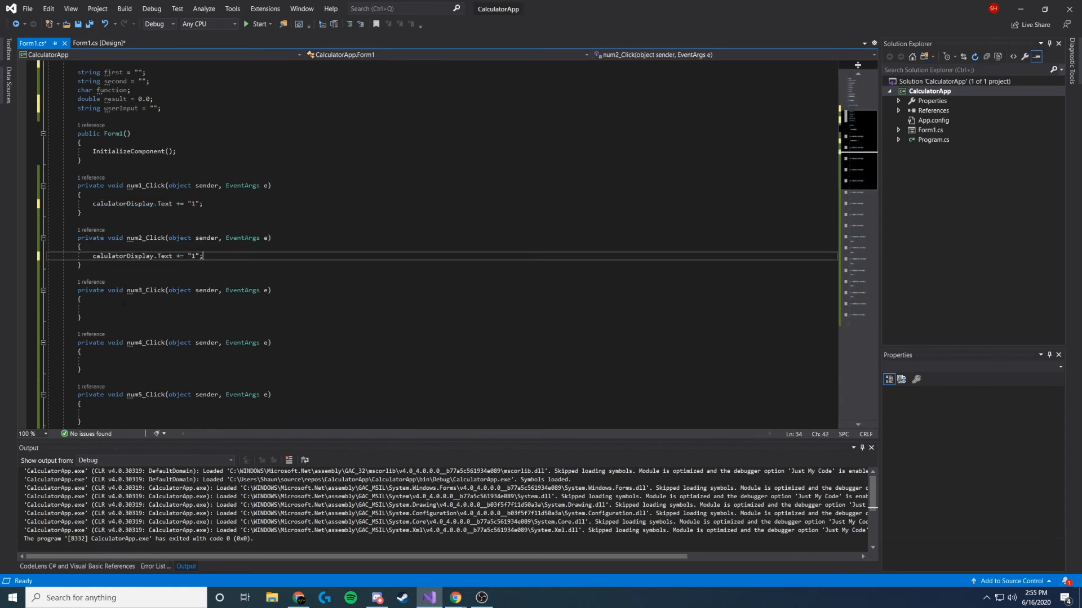
{"action": "scroll", "scroll_direction": "down", "scroll_amount": 3}
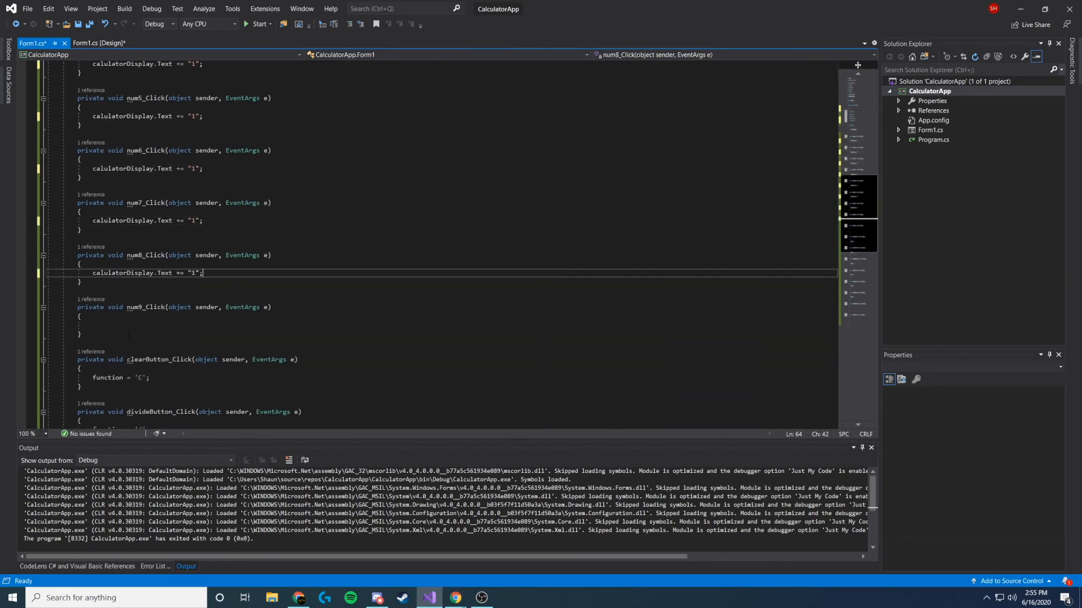
{"action": "scroll", "scroll_direction": "up", "scroll_amount": 3}
{"action": "type", "text": "calculatorDisplay.Text += \"9\";"}
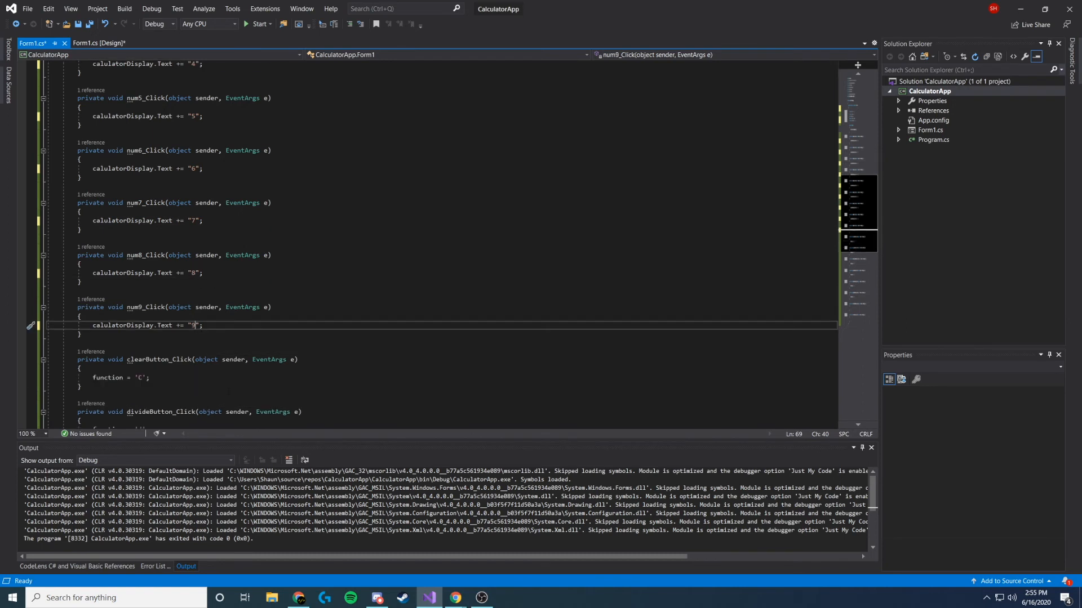
{"action": "scroll", "scroll_direction": "down", "scroll_amount": 3}
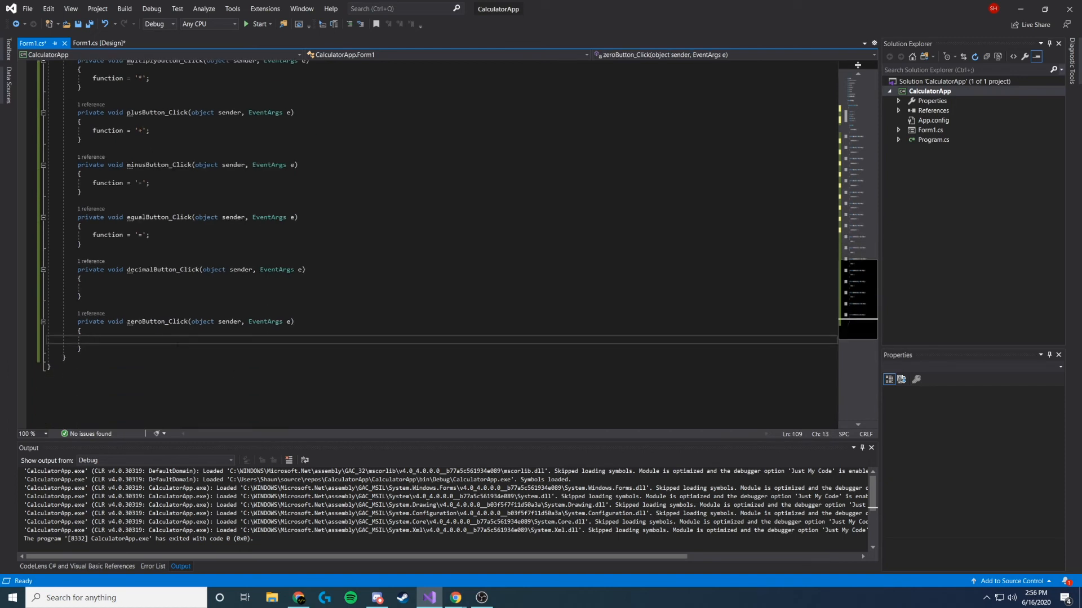
Step: Make zeroButton_Click append "0" and decimalButton_Click append "." to calculatorDisplay.Text, then save
{"action": "type", "text": "calulatorDisplay.Text += \"0\";"}
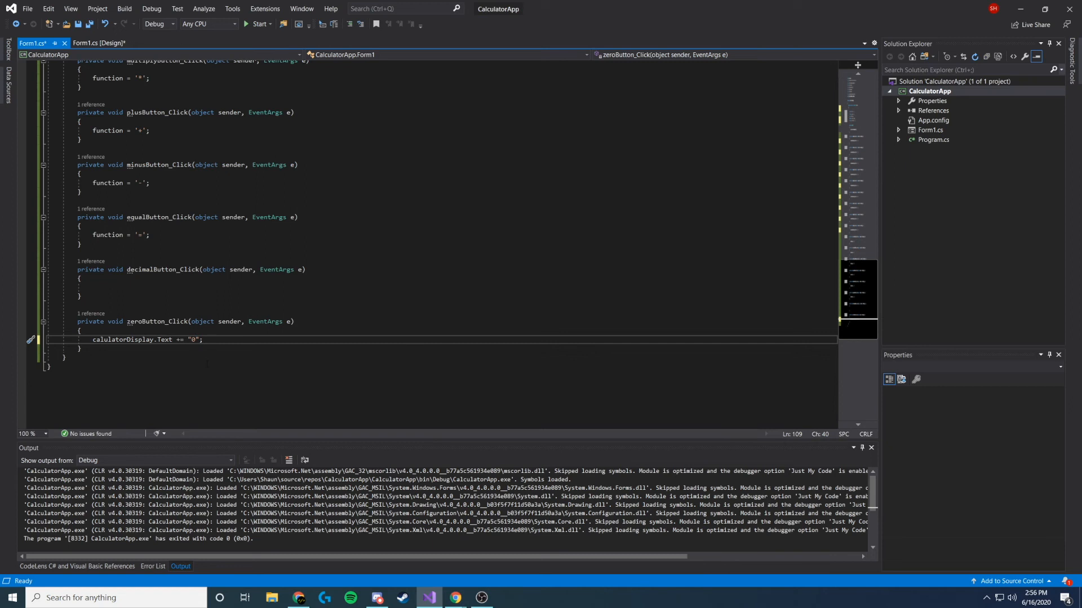
{"action": "scroll", "scroll_direction": "up", "scroll_amount": 3}
{"action": "type", "text": "function = '';"}
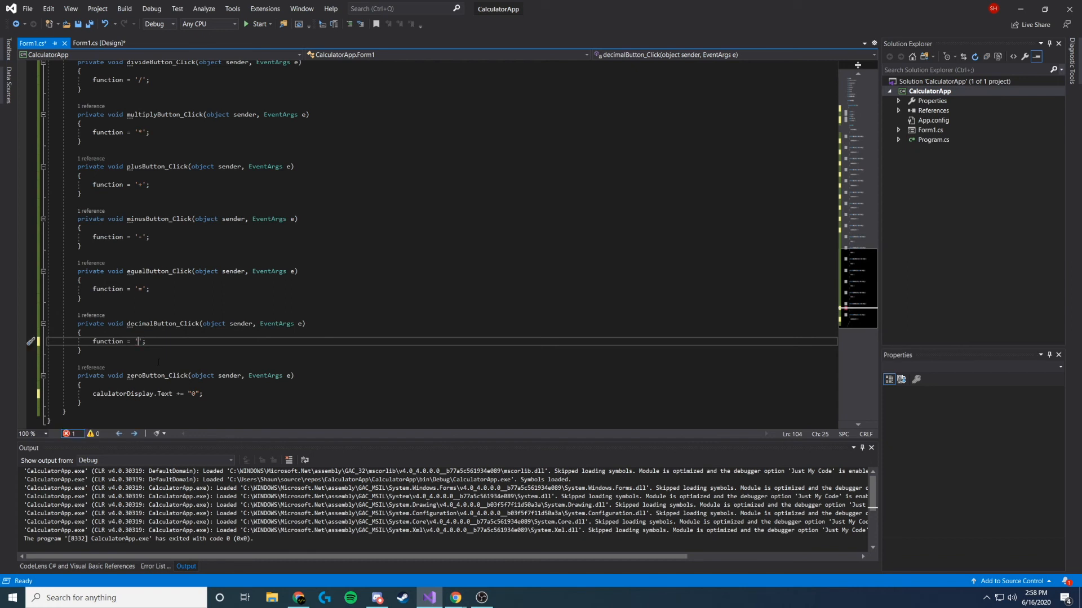
{"action": "type", "text": "."}
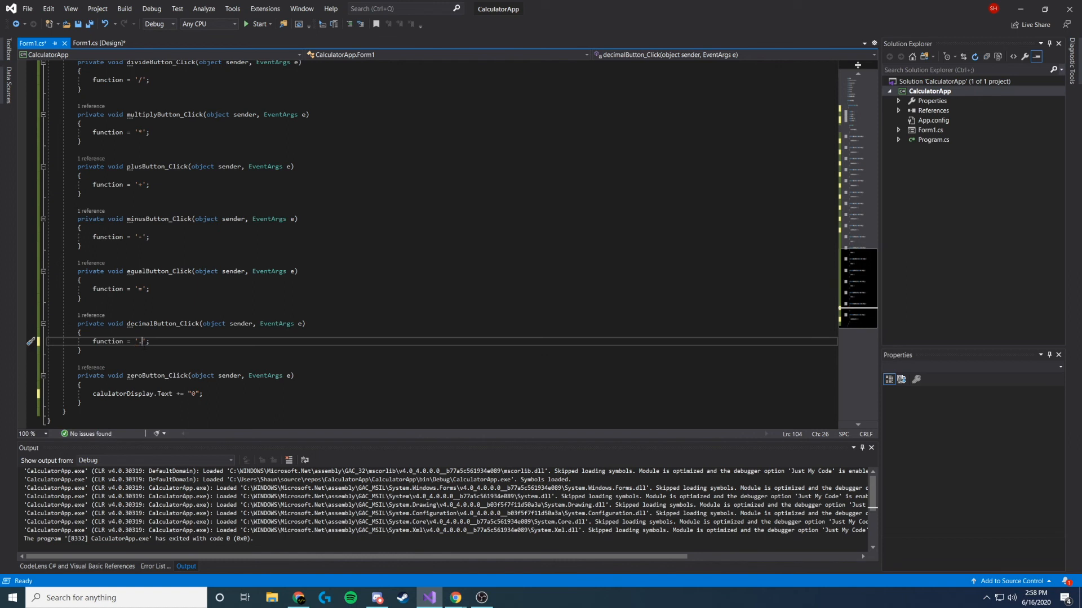
{"action": "mouse_move", "coordinate": [181, 394]}
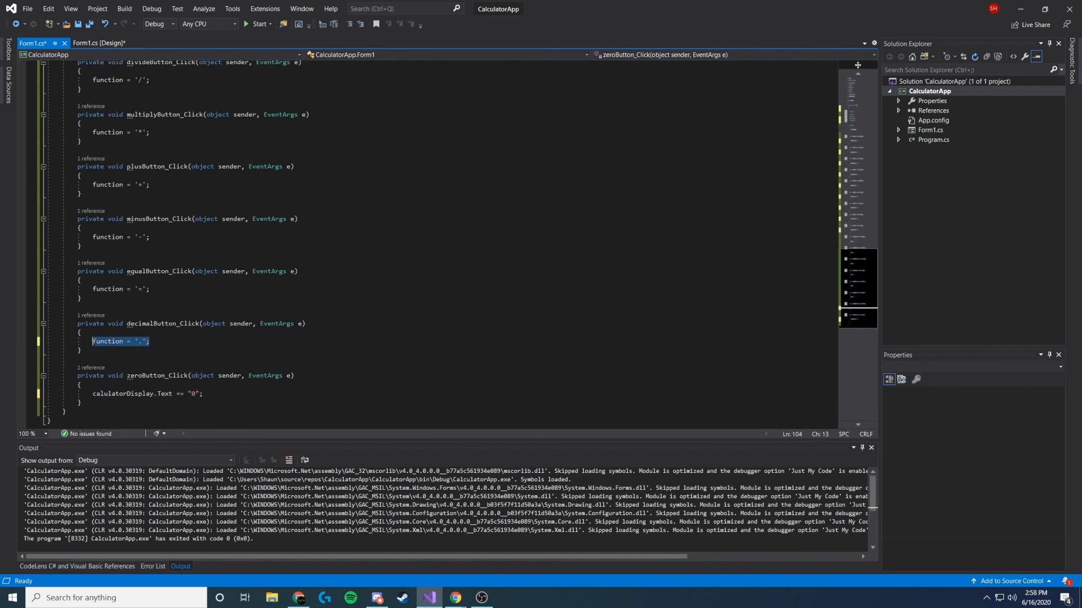
{"action": "type", "text": "calulatorDisplay.Text += \"0\";"}
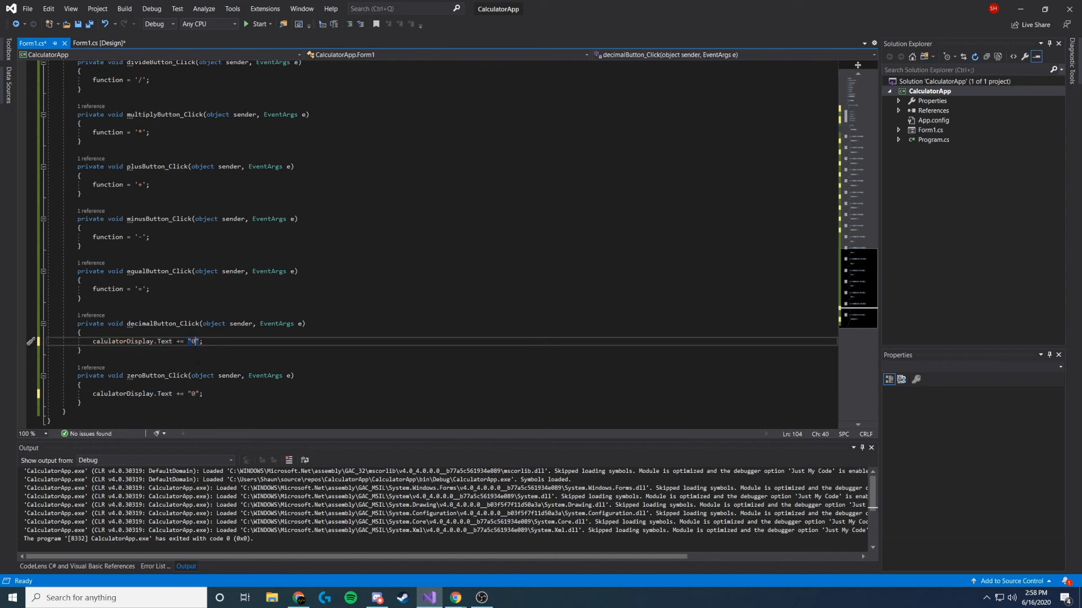
{"action": "key", "text": "ctrl+s"}
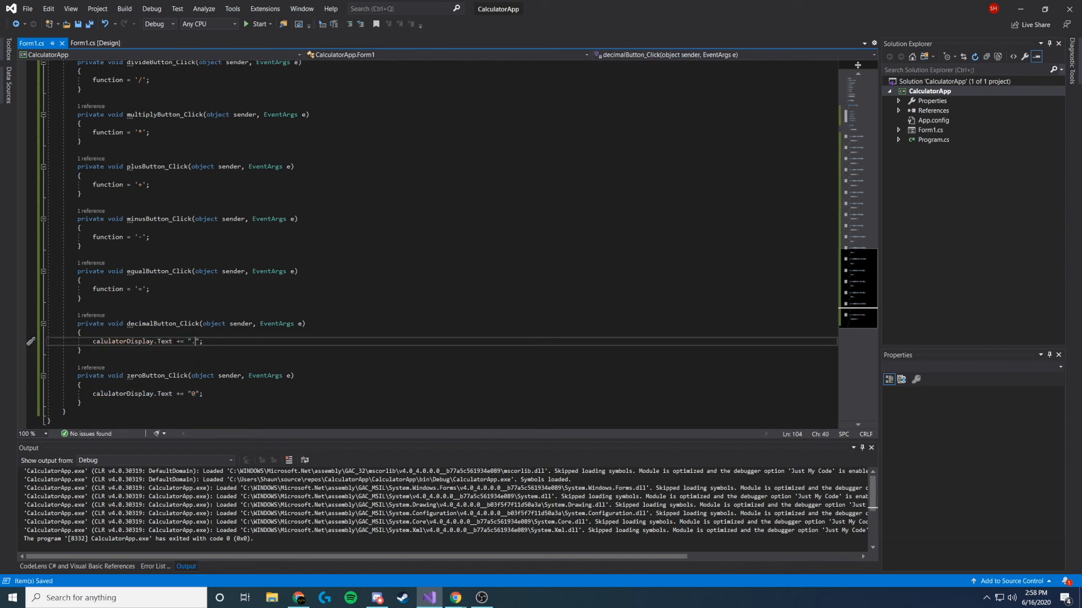
Step: Scroll to the top of Form1.cs and switch to the form's Design view
{"action": "scroll", "scroll_direction": "up", "scroll_amount": 3}
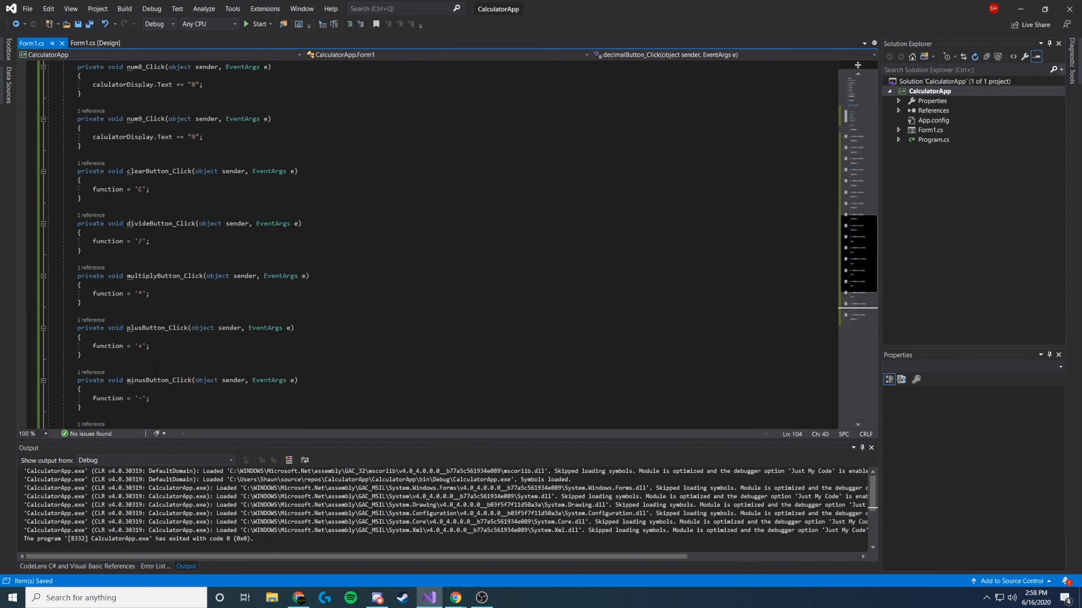
{"action": "scroll", "scroll_direction": "up", "scroll_amount": 3}
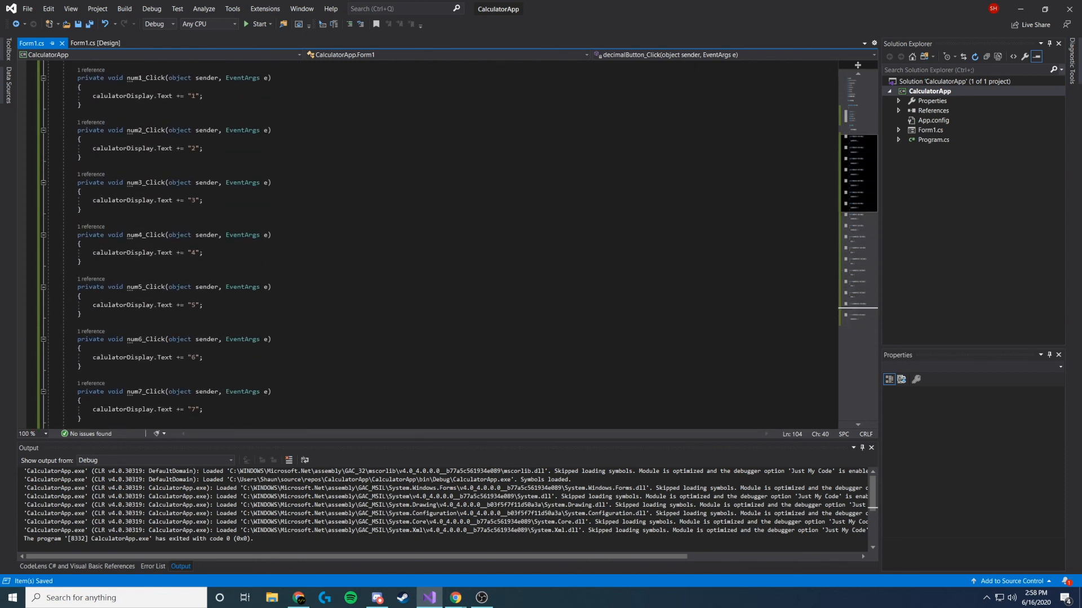
{"action": "scroll", "scroll_direction": "up", "scroll_amount": 3}
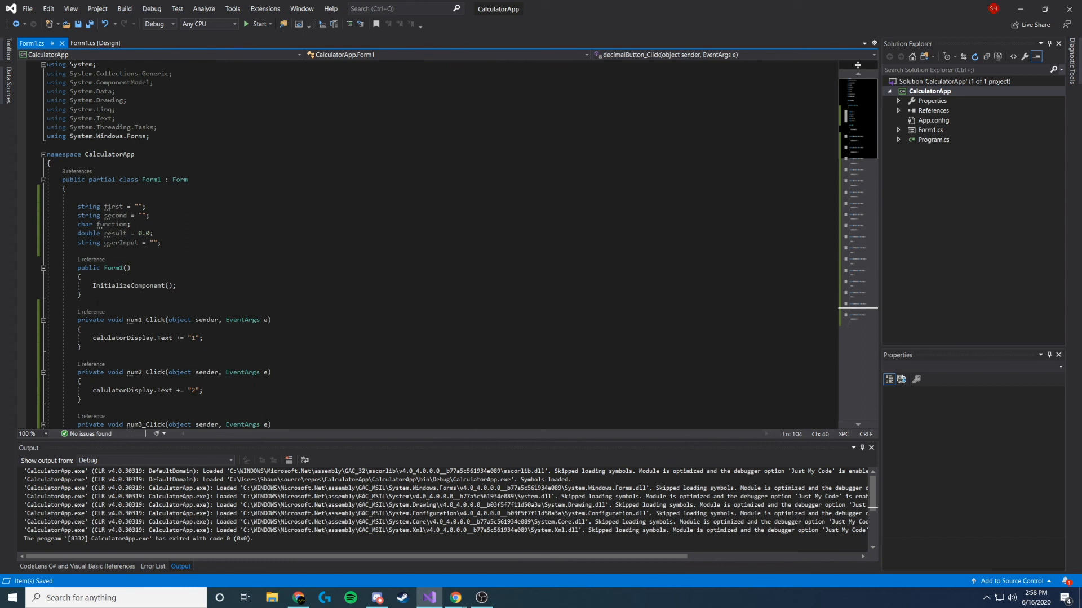
{"action": "mouse_move", "coordinate": [146, 319]}
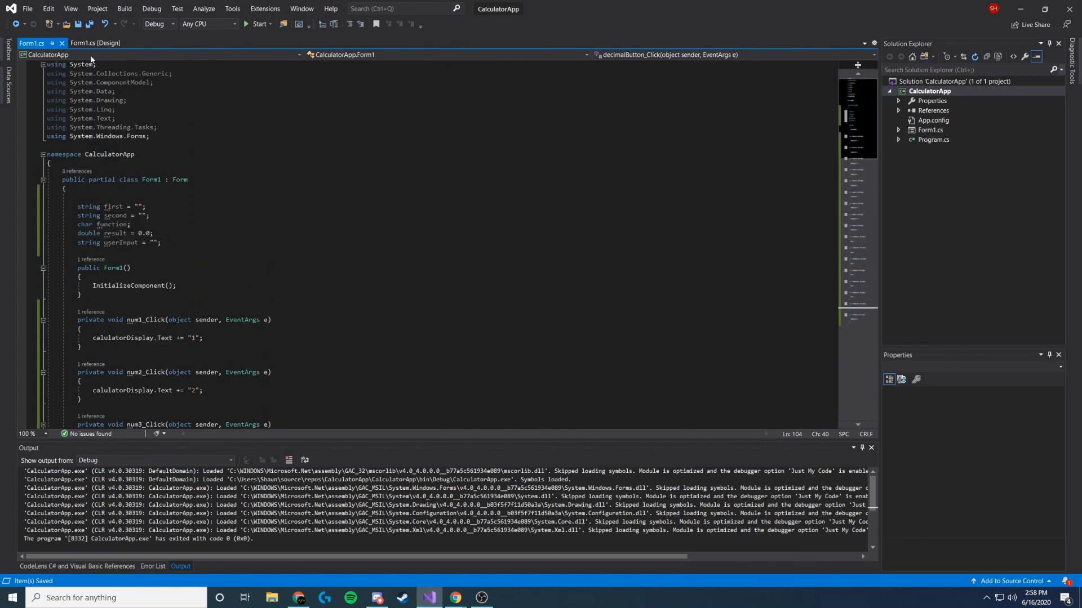
{"action": "left_click", "coordinate": [94, 43]}
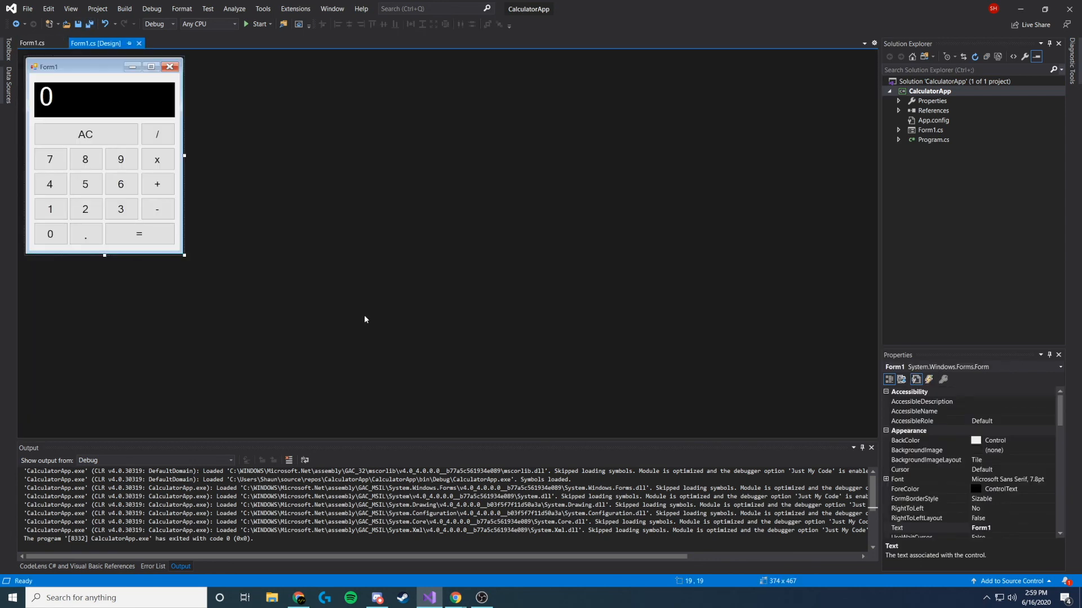
{"action": "mouse_move", "coordinate": [302, 292]}
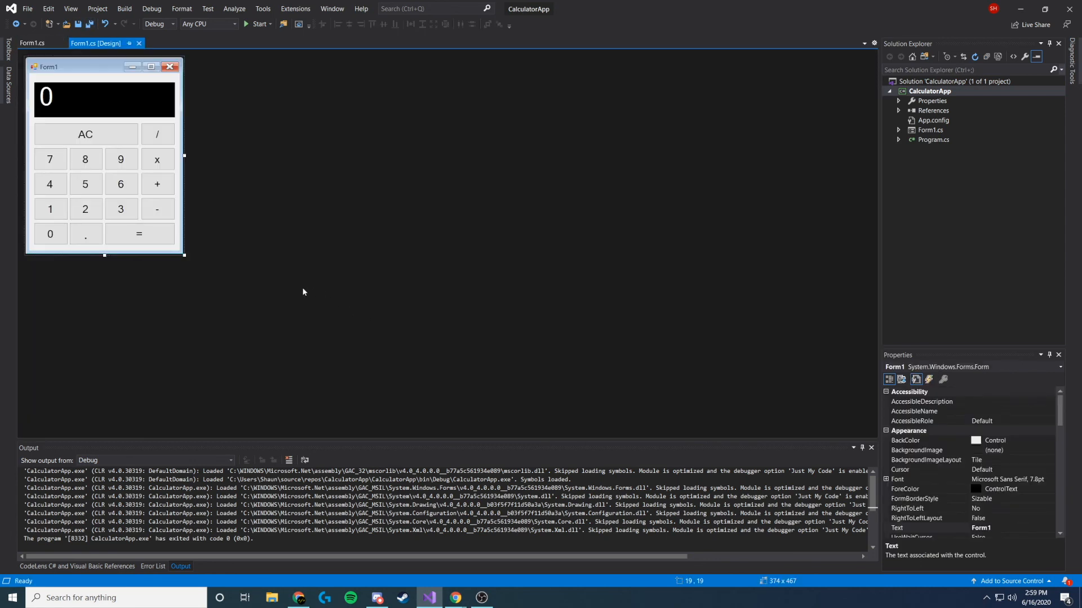
{"action": "mouse_move", "coordinate": [292, 272]}
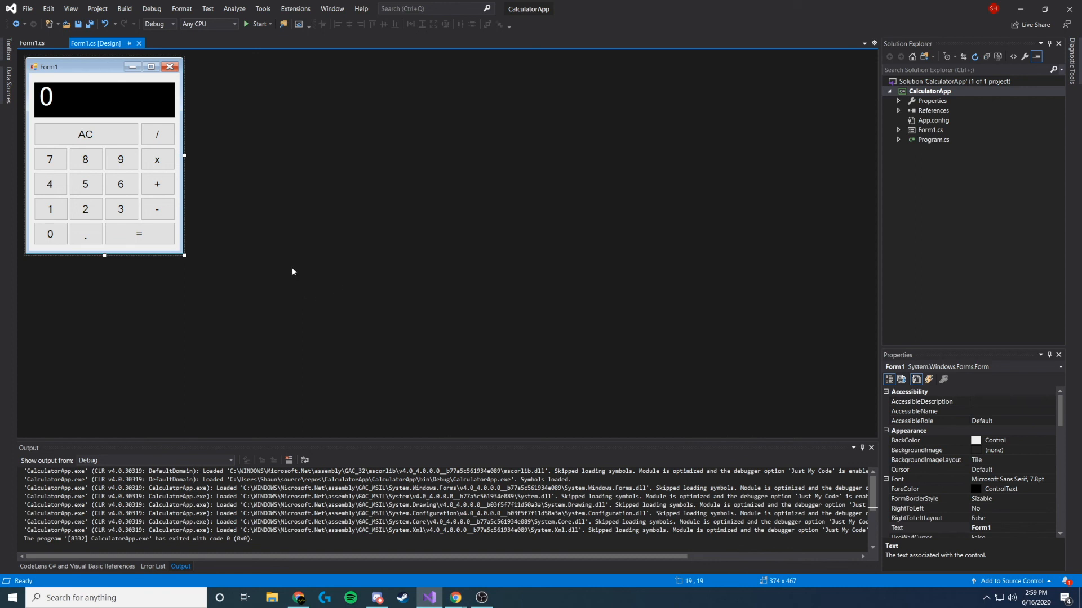
{"action": "mouse_move", "coordinate": [257, 177]}
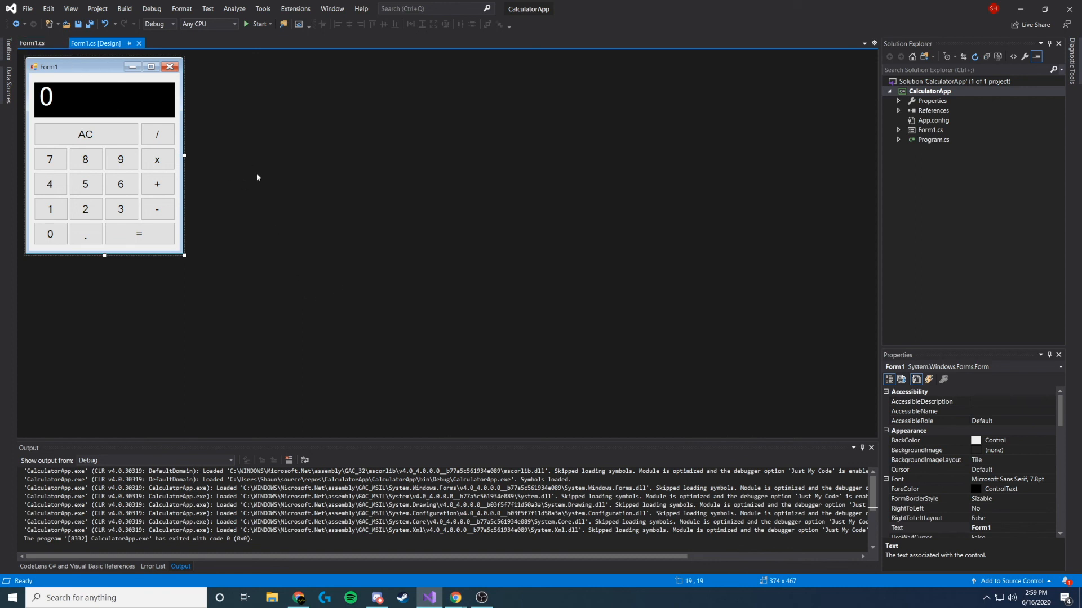
{"action": "mouse_move", "coordinate": [201, 93]}
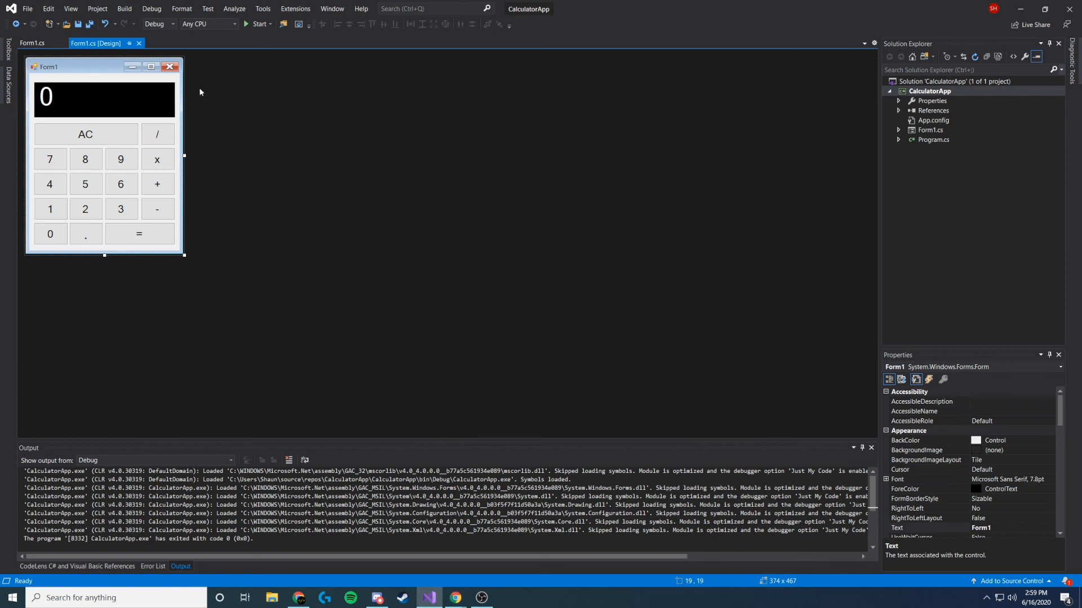
{"action": "mouse_move", "coordinate": [205, 201]}
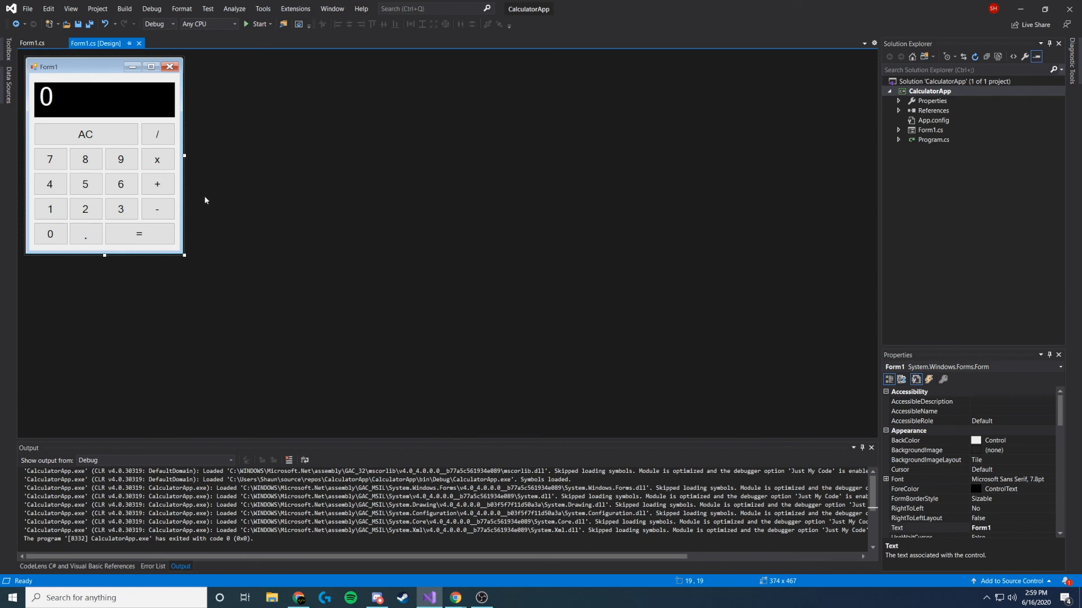
{"action": "mouse_move", "coordinate": [315, 229]}
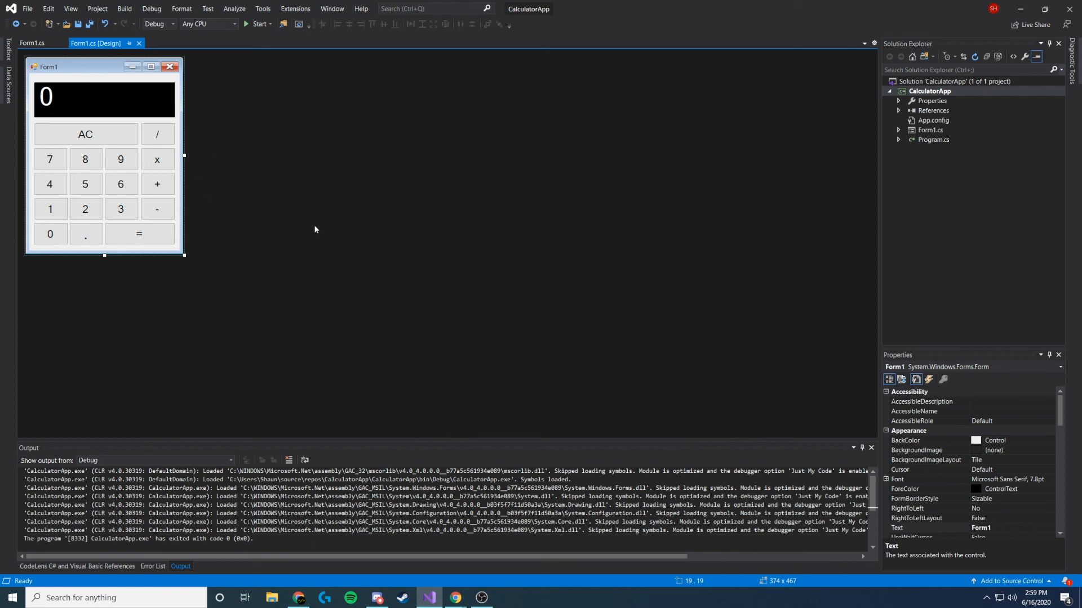
{"action": "mouse_move", "coordinate": [307, 232]}
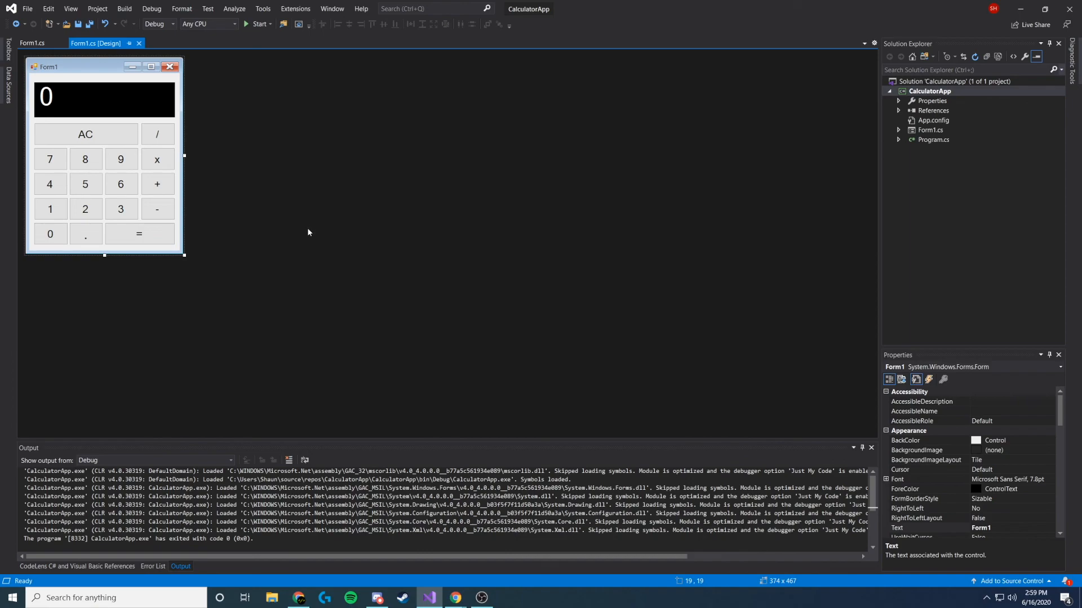